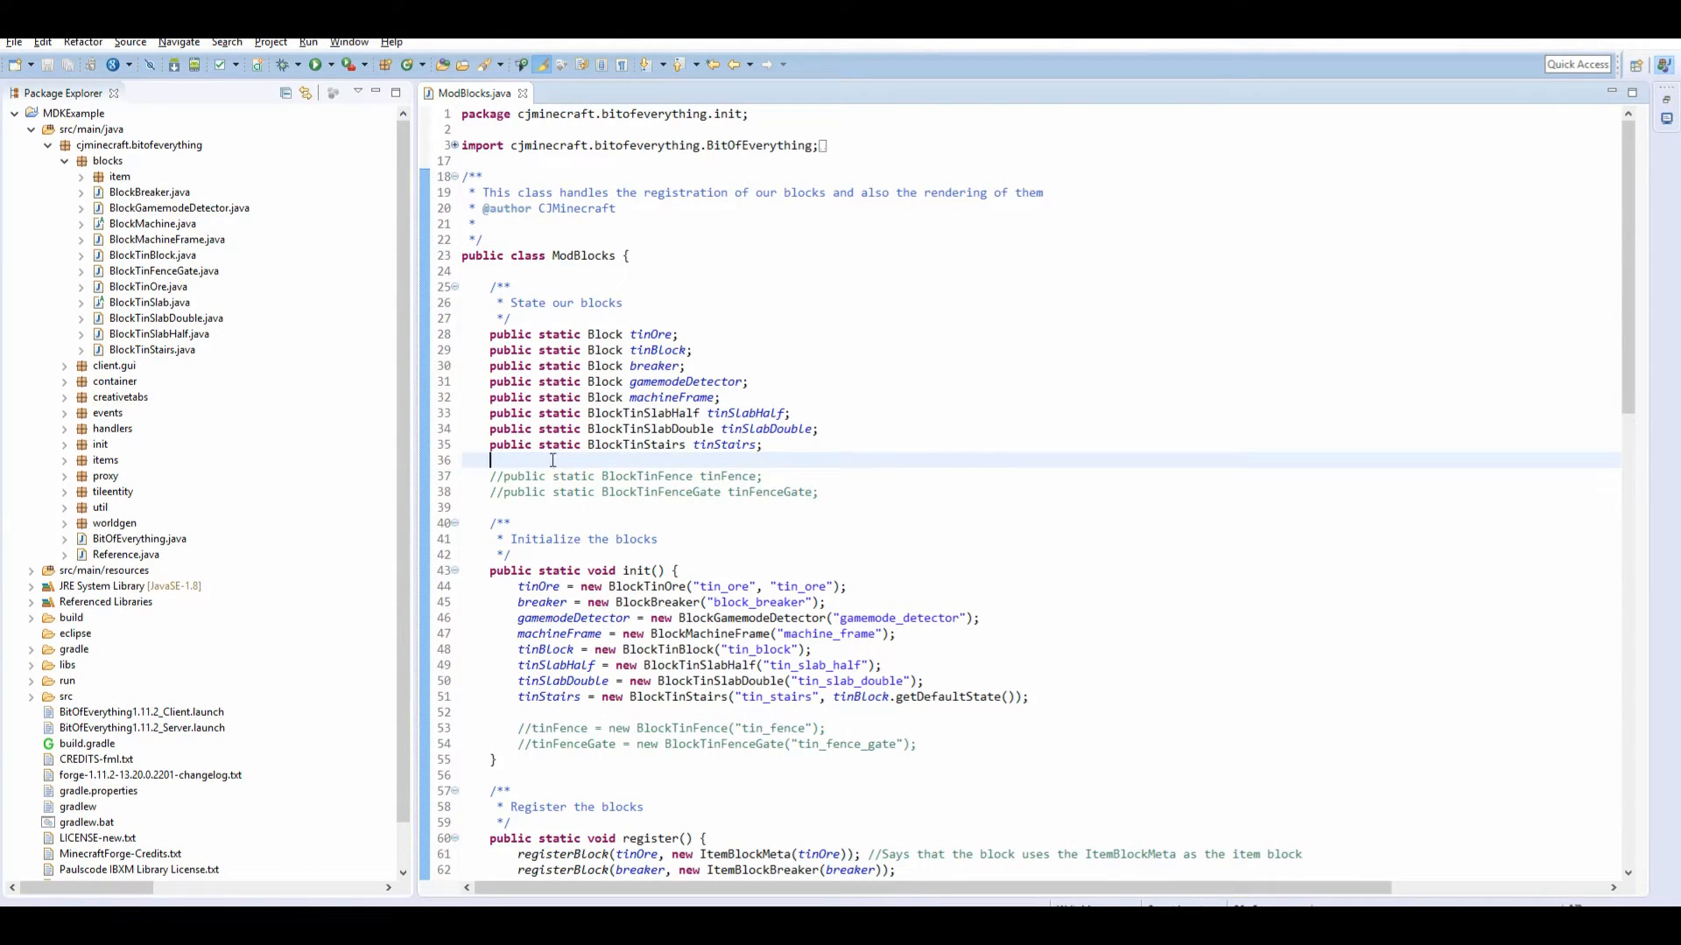
Create the new Java class BlockTinFence in the blocks package and finish the wizard.
{"action": "scroll", "scroll_direction": "down", "scroll_amount": 3}
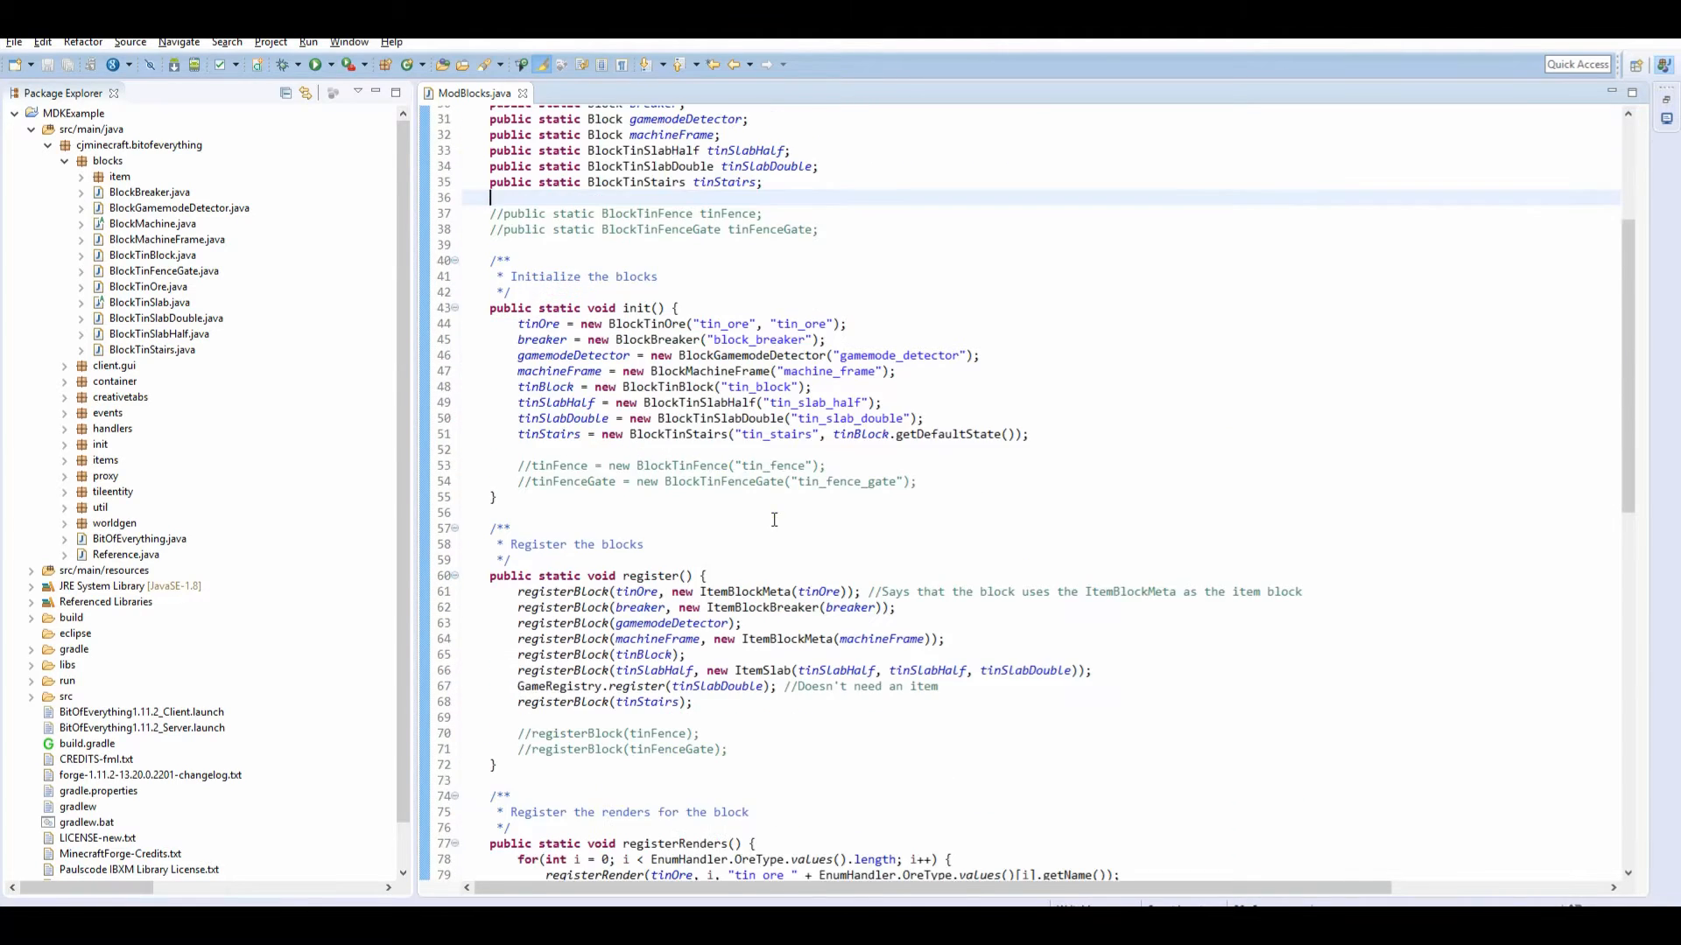
{"action": "scroll", "scroll_direction": "up", "scroll_amount": 3}
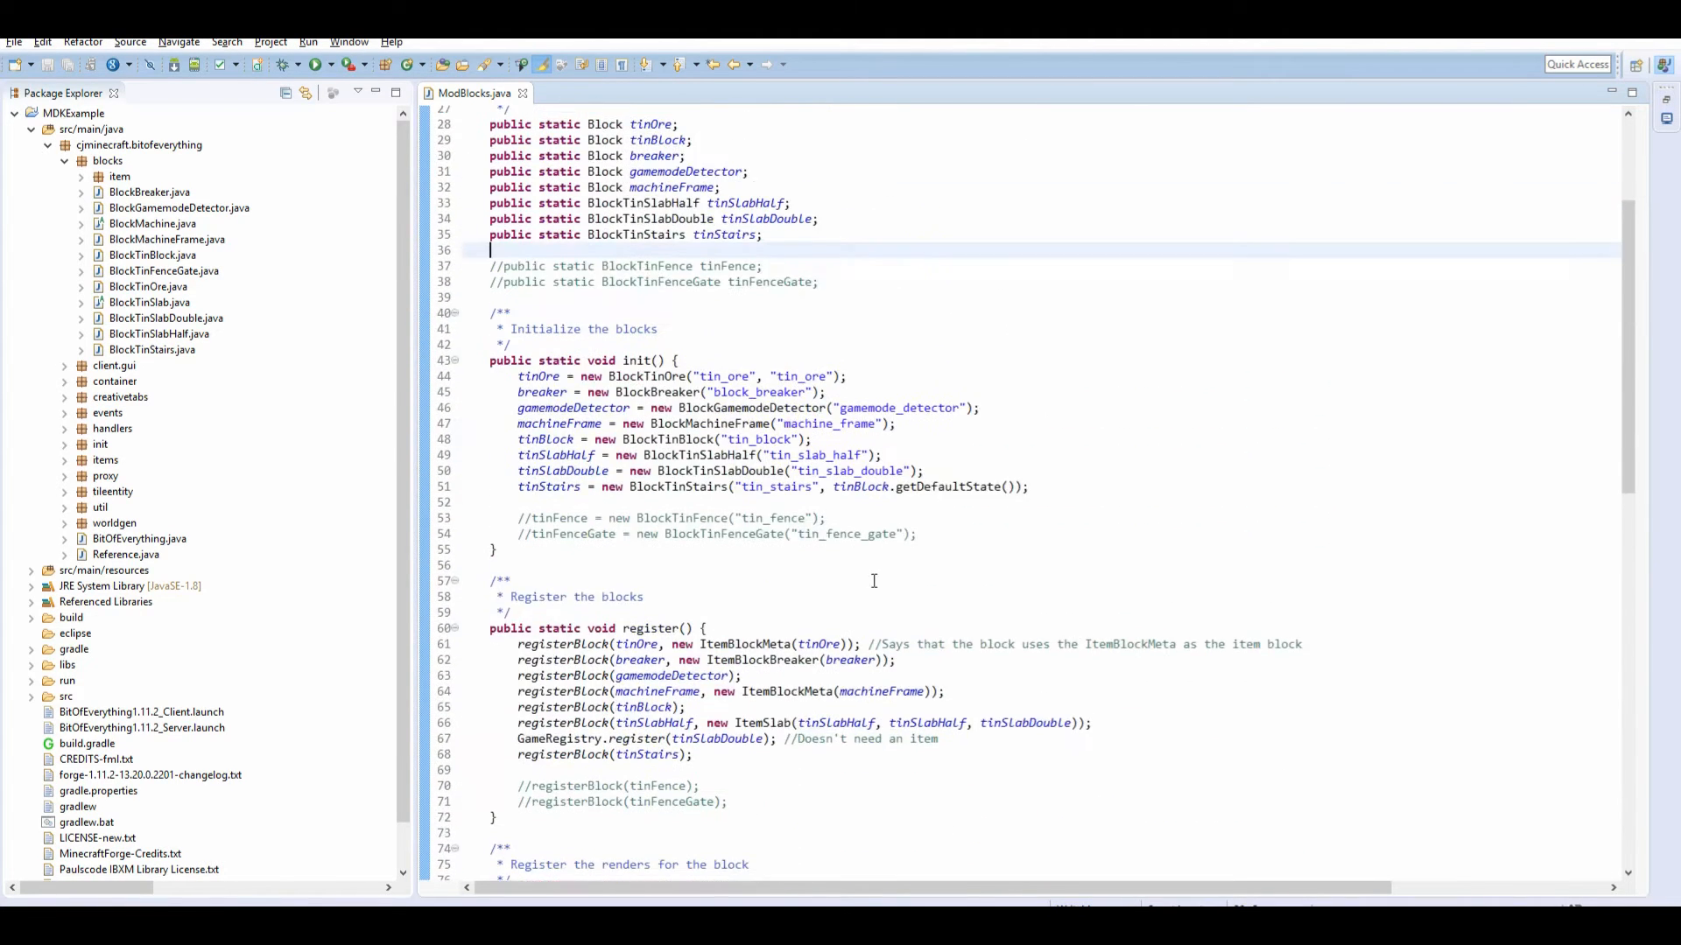
{"action": "scroll", "scroll_direction": "up", "scroll_amount": 3}
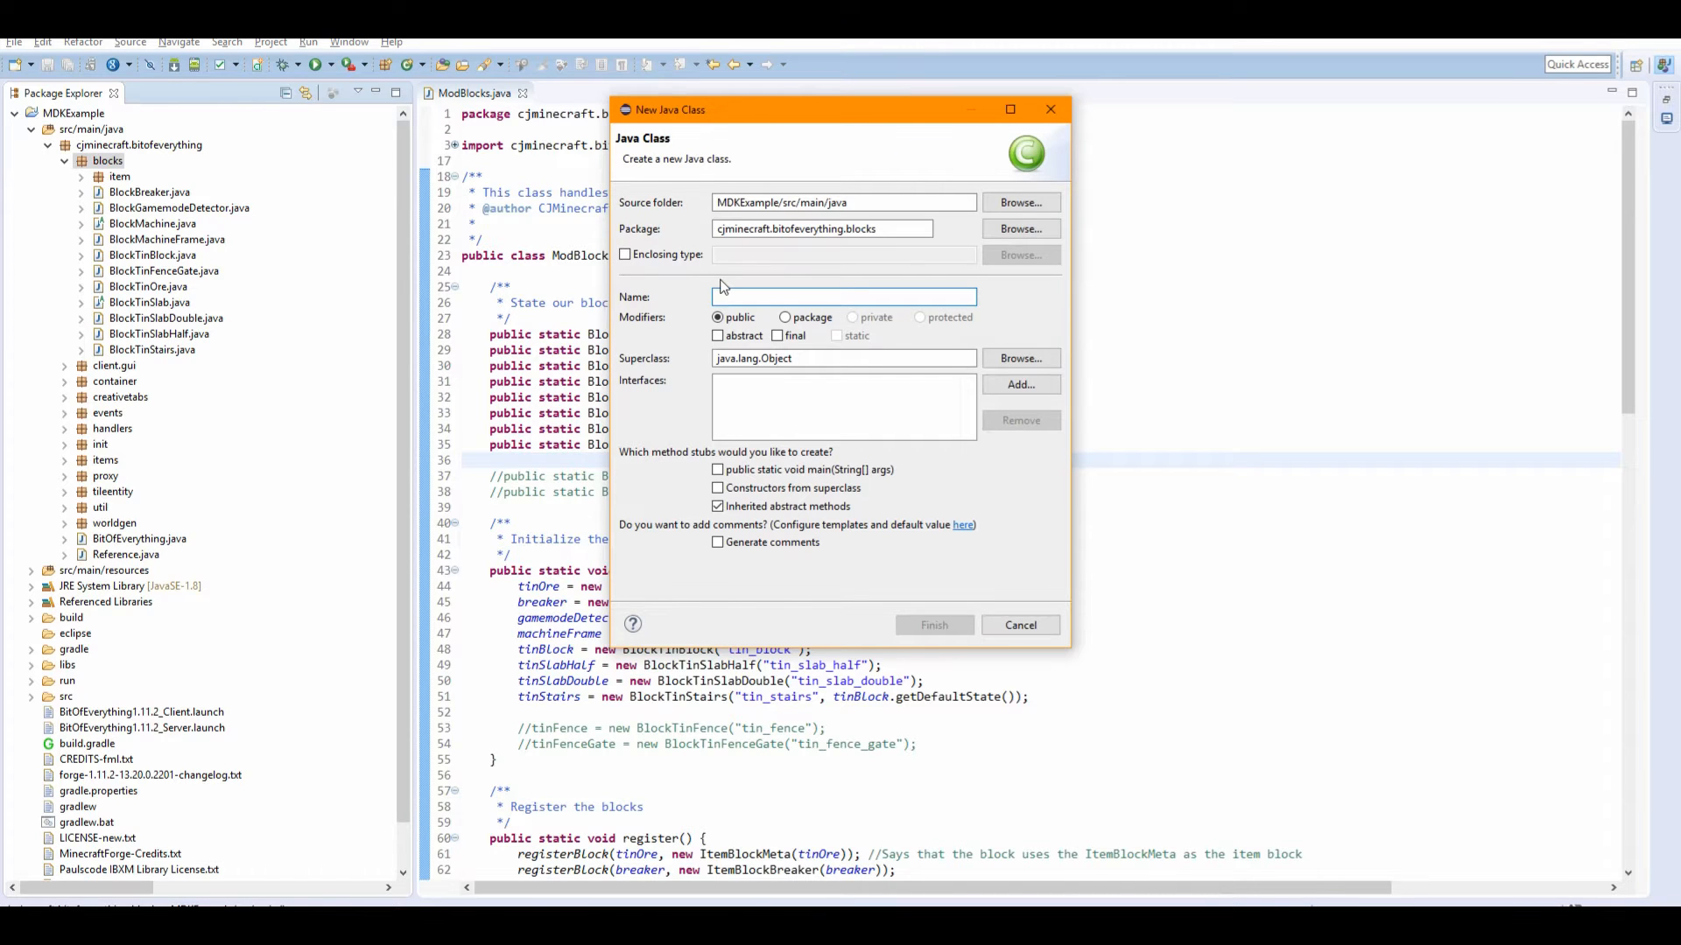
{"action": "type", "text": "BlockTinF"}
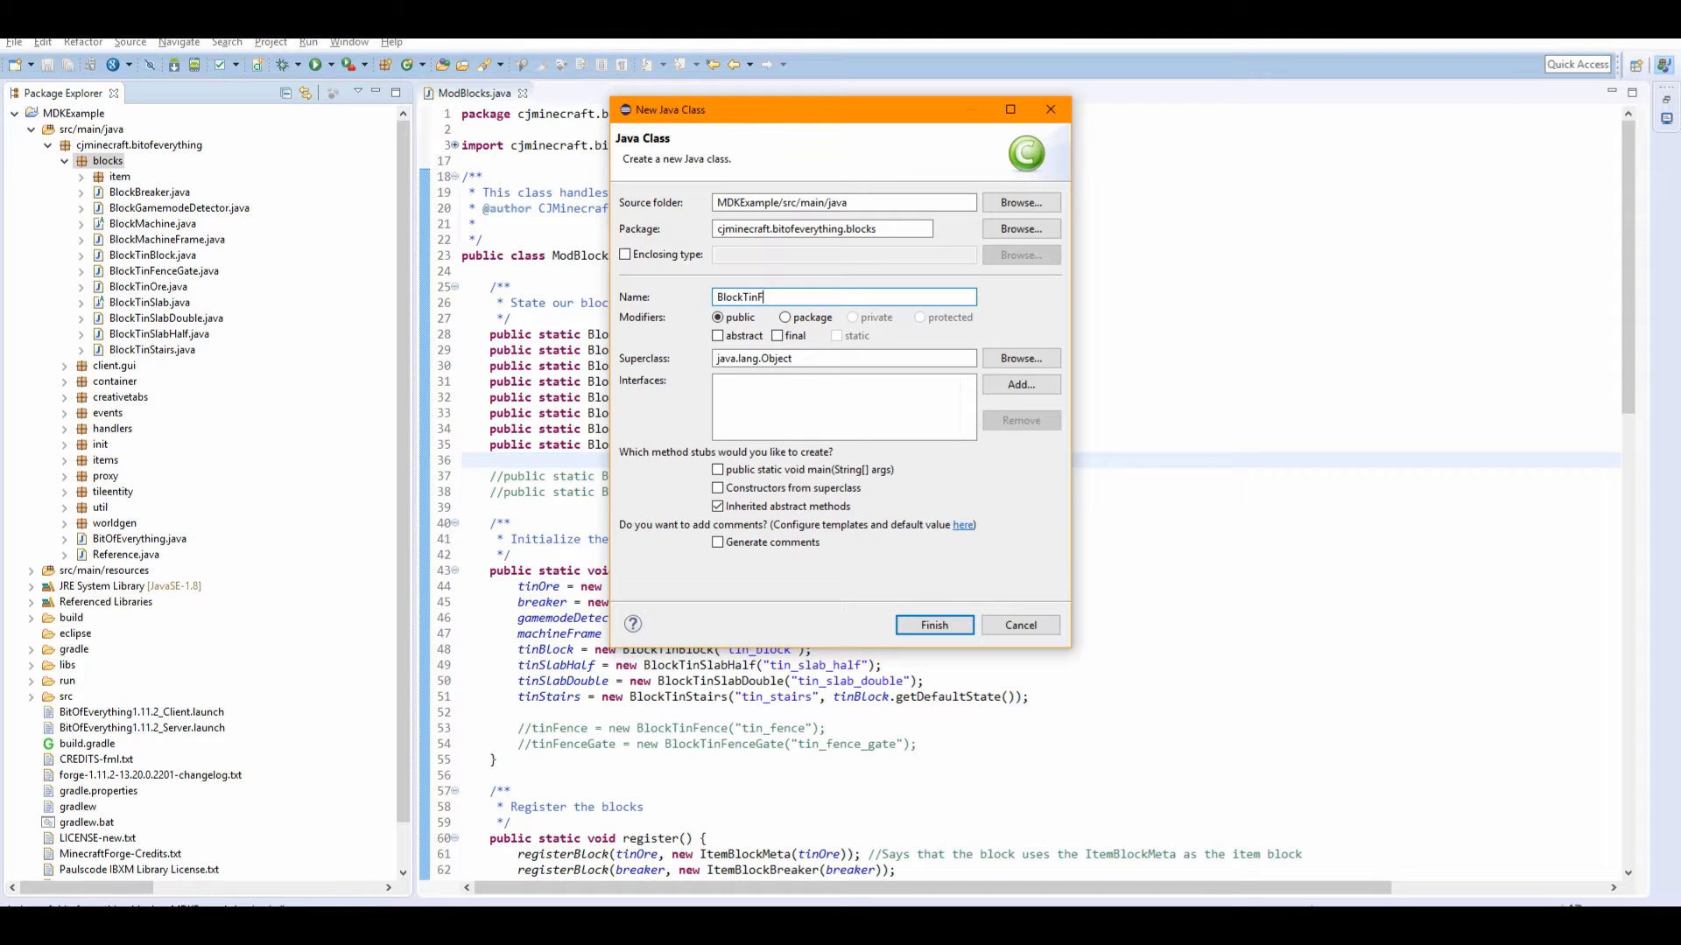
{"action": "left_click", "coordinate": [931, 625]}
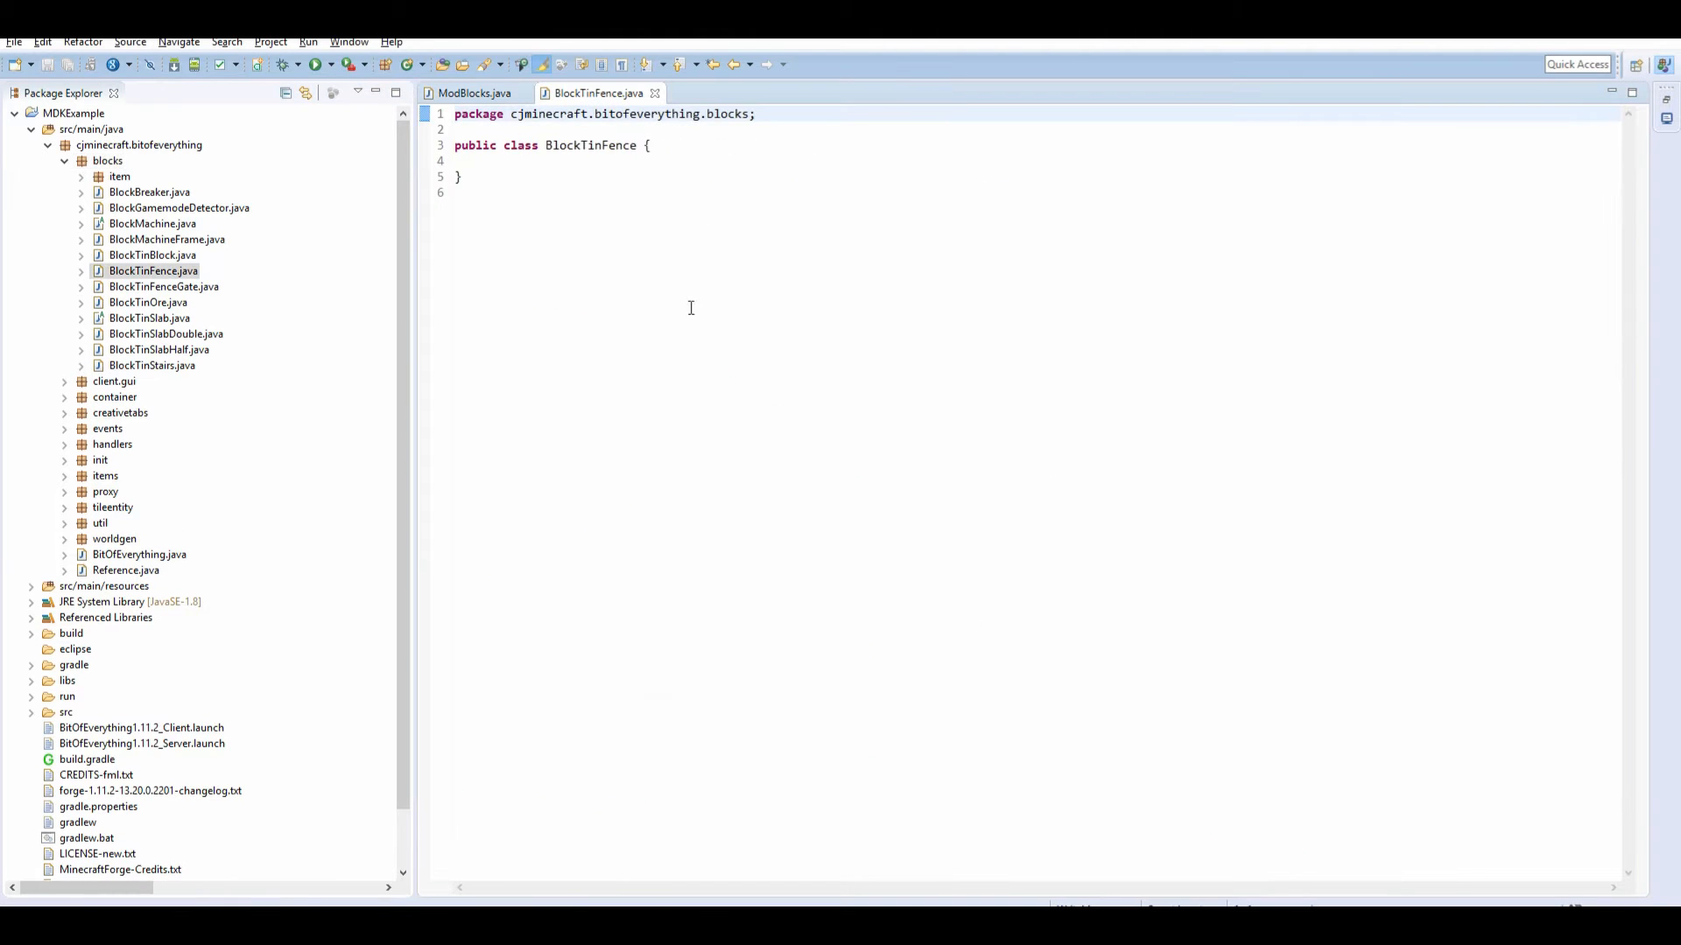
Make BlockTinFence extend BlockFence and pass Material.IRON with its map color to super.
{"action": "type", "text": "extends"}
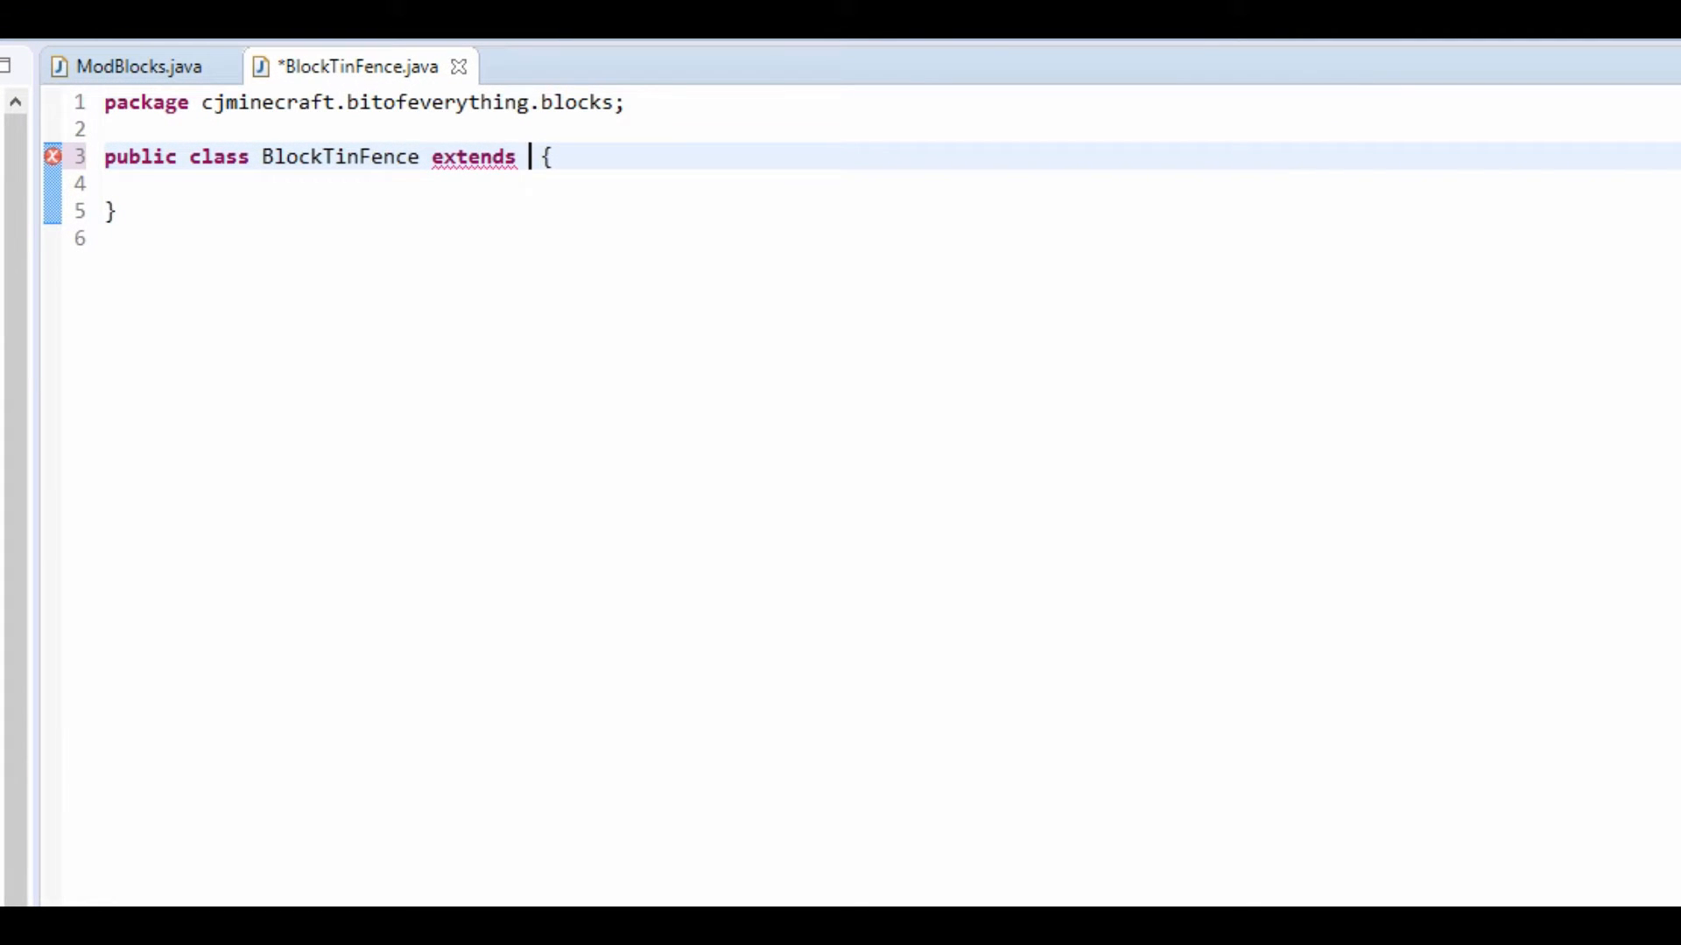
{"action": "type", "text": "Bl"}
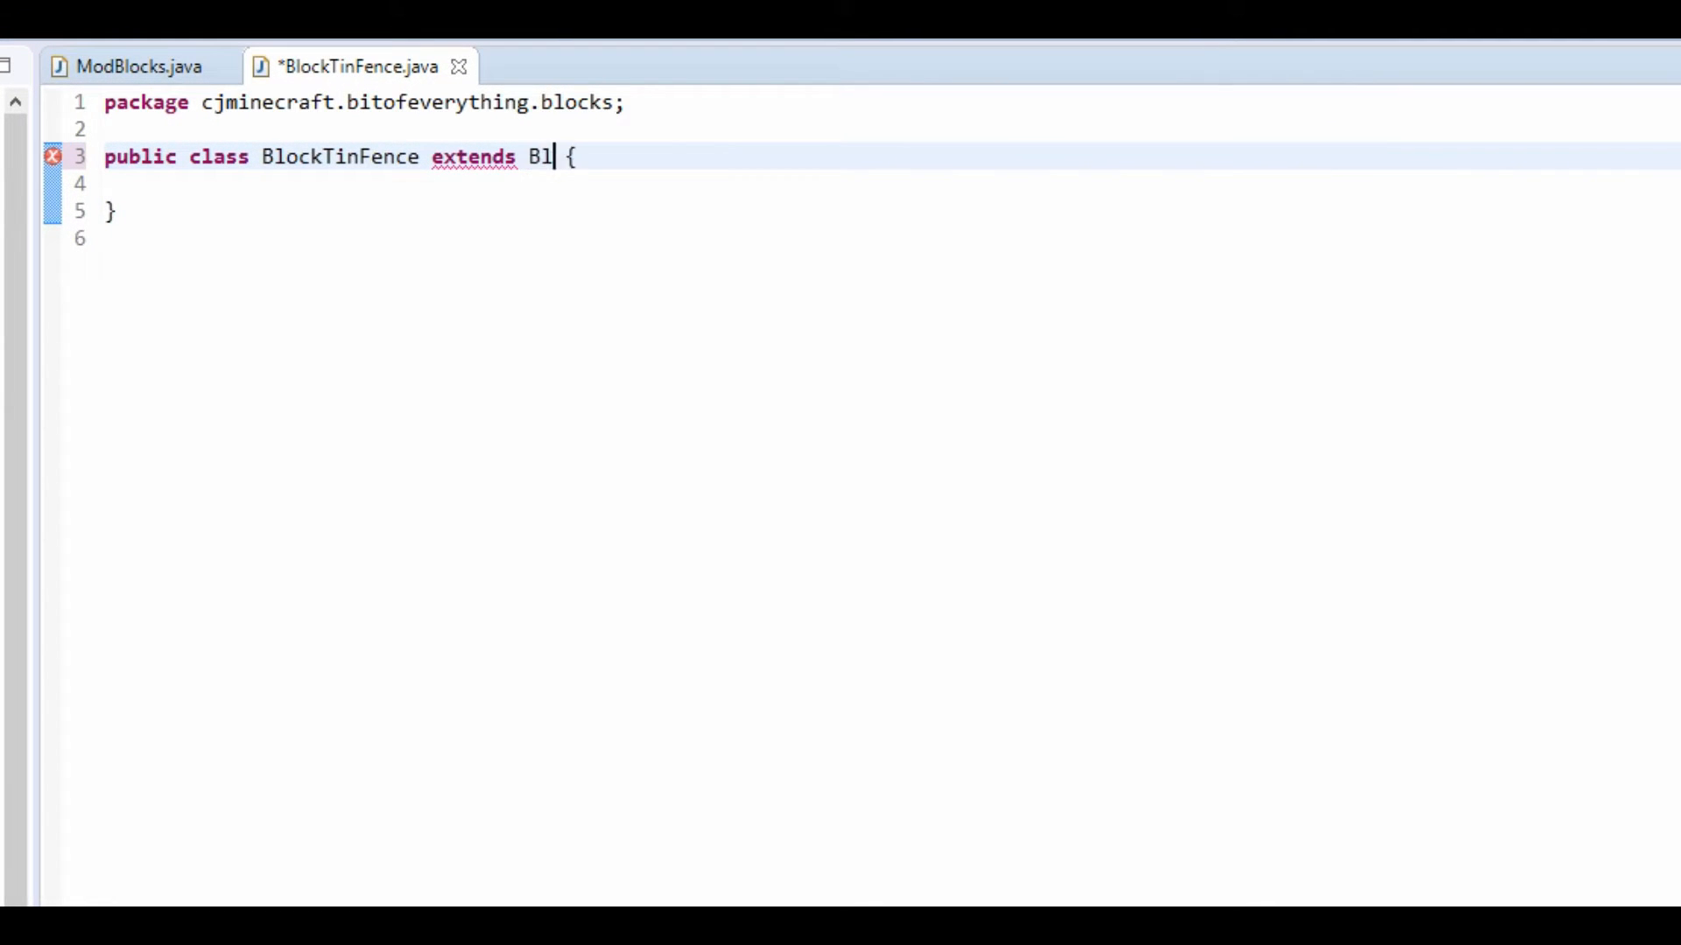
{"action": "type", "text": "ockFence"}
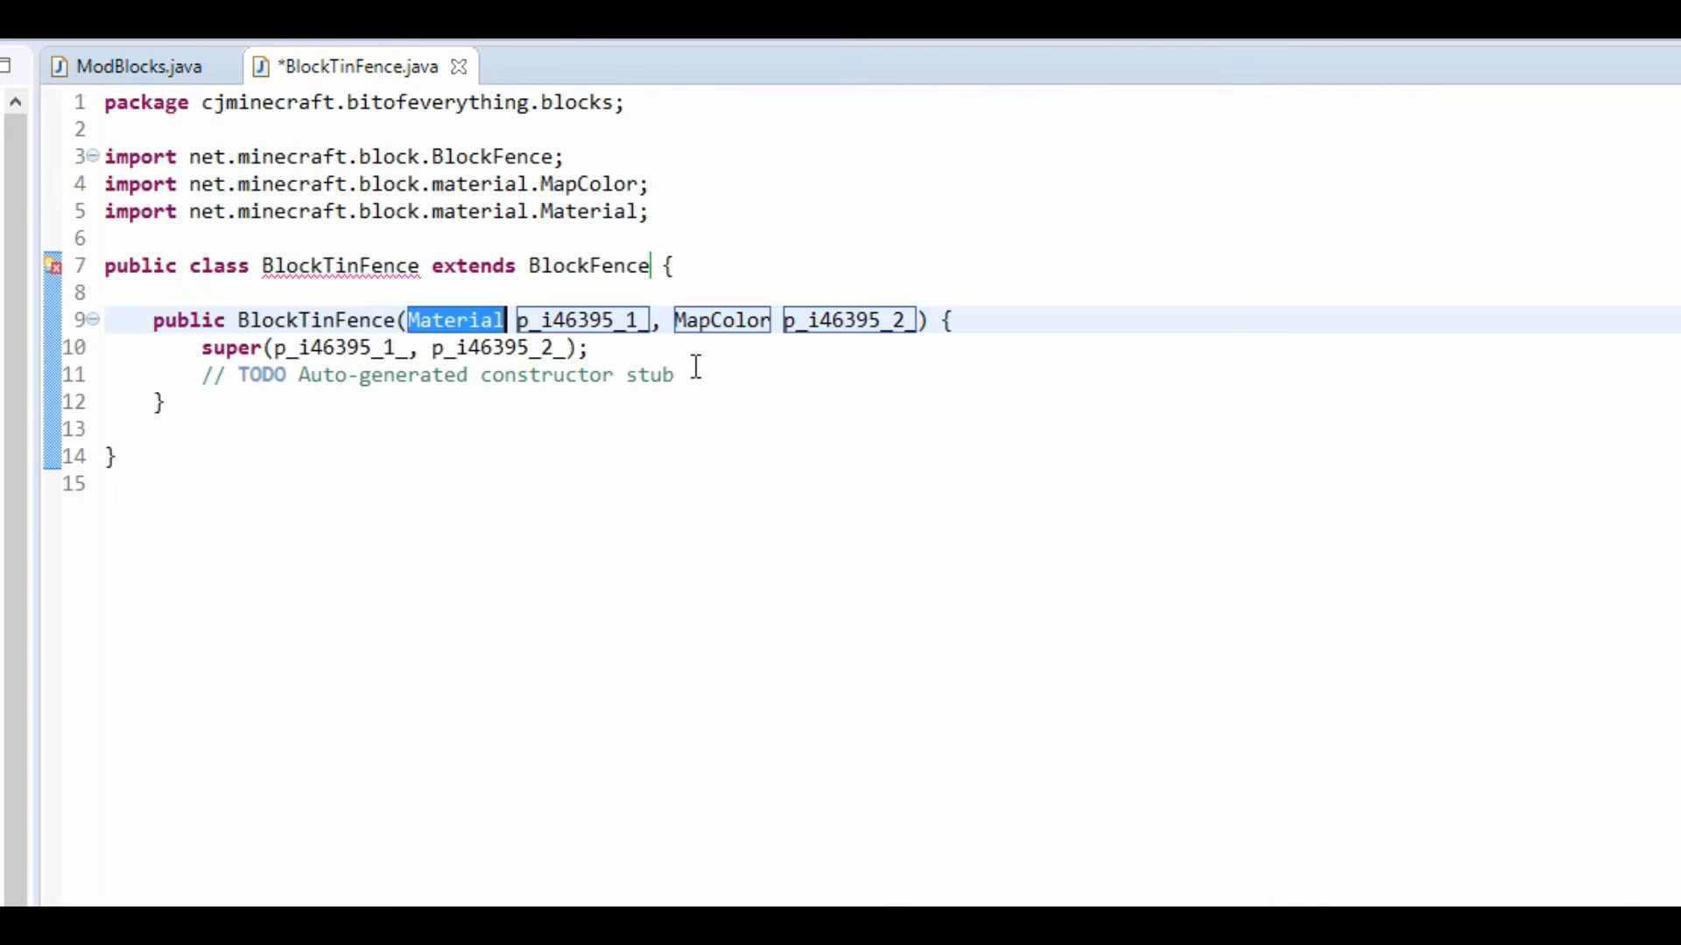
{"action": "type", "text": "Materia"}
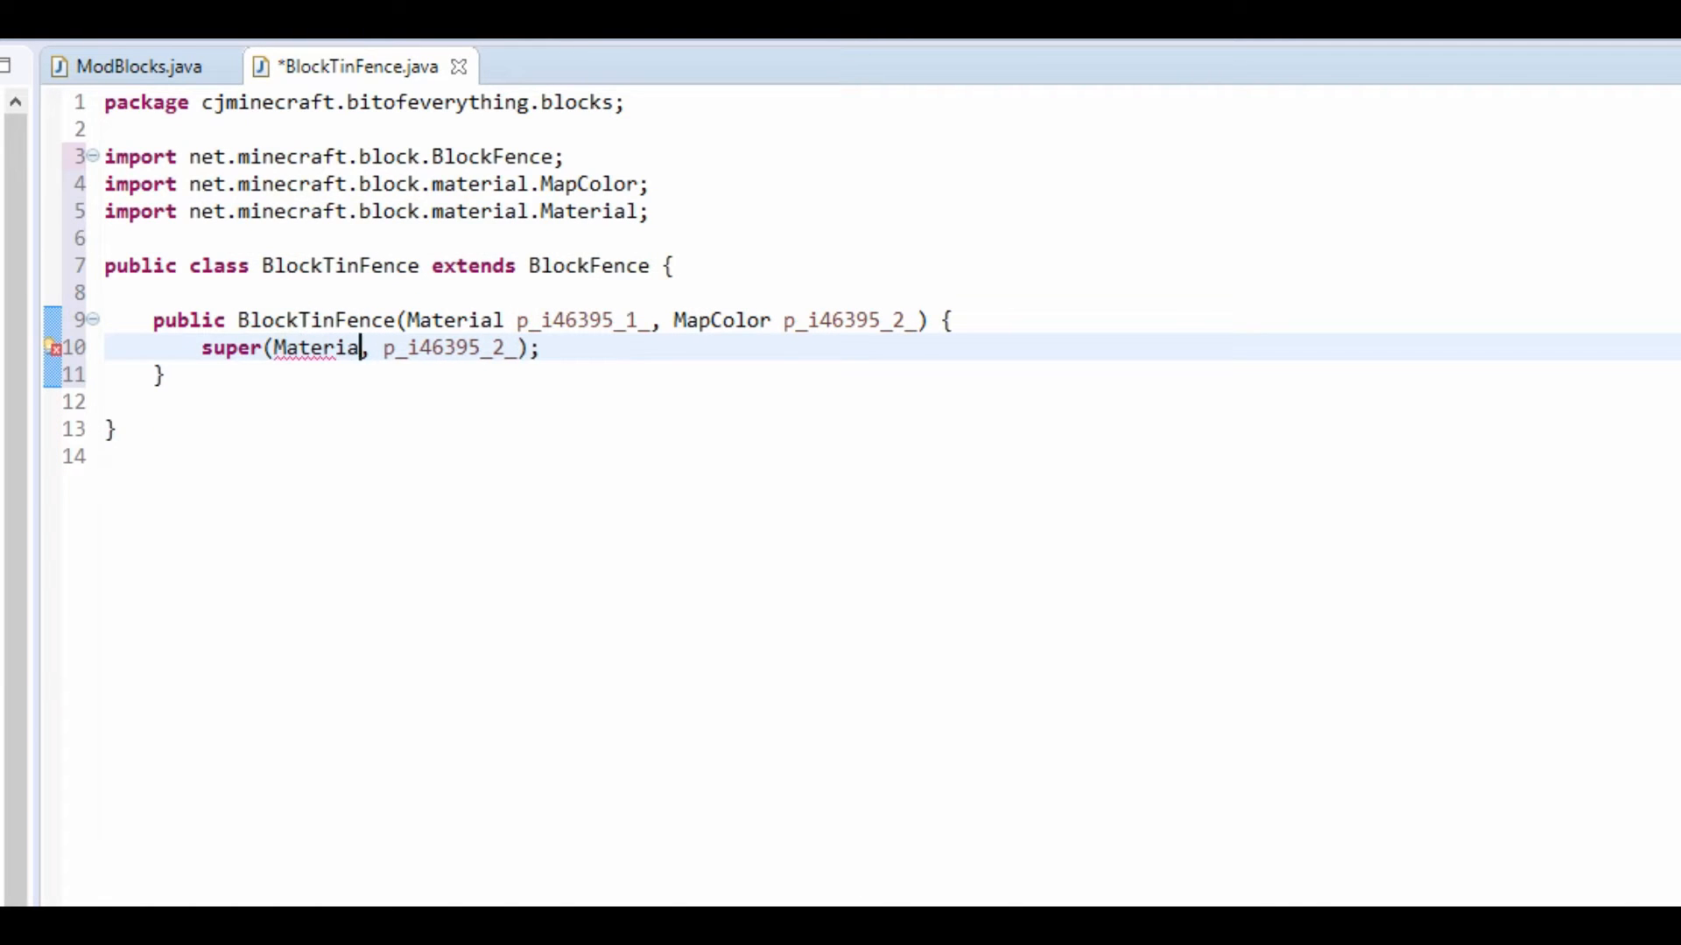
{"action": "type", "text": "."}
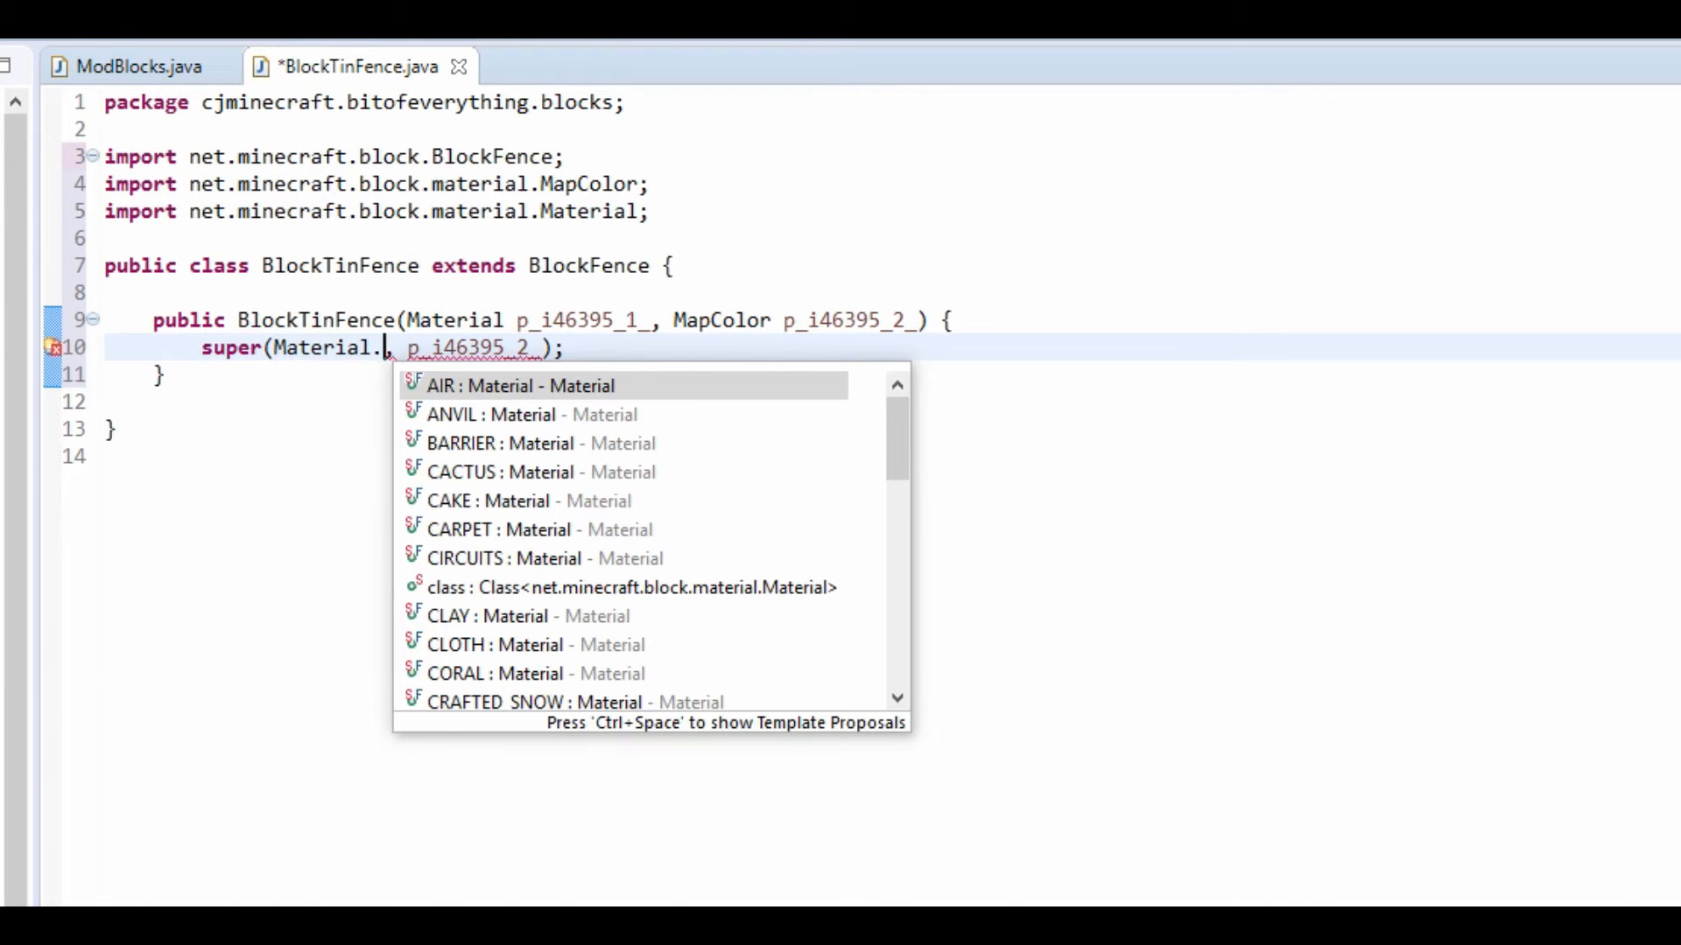
{"action": "type", "text": "ir"}
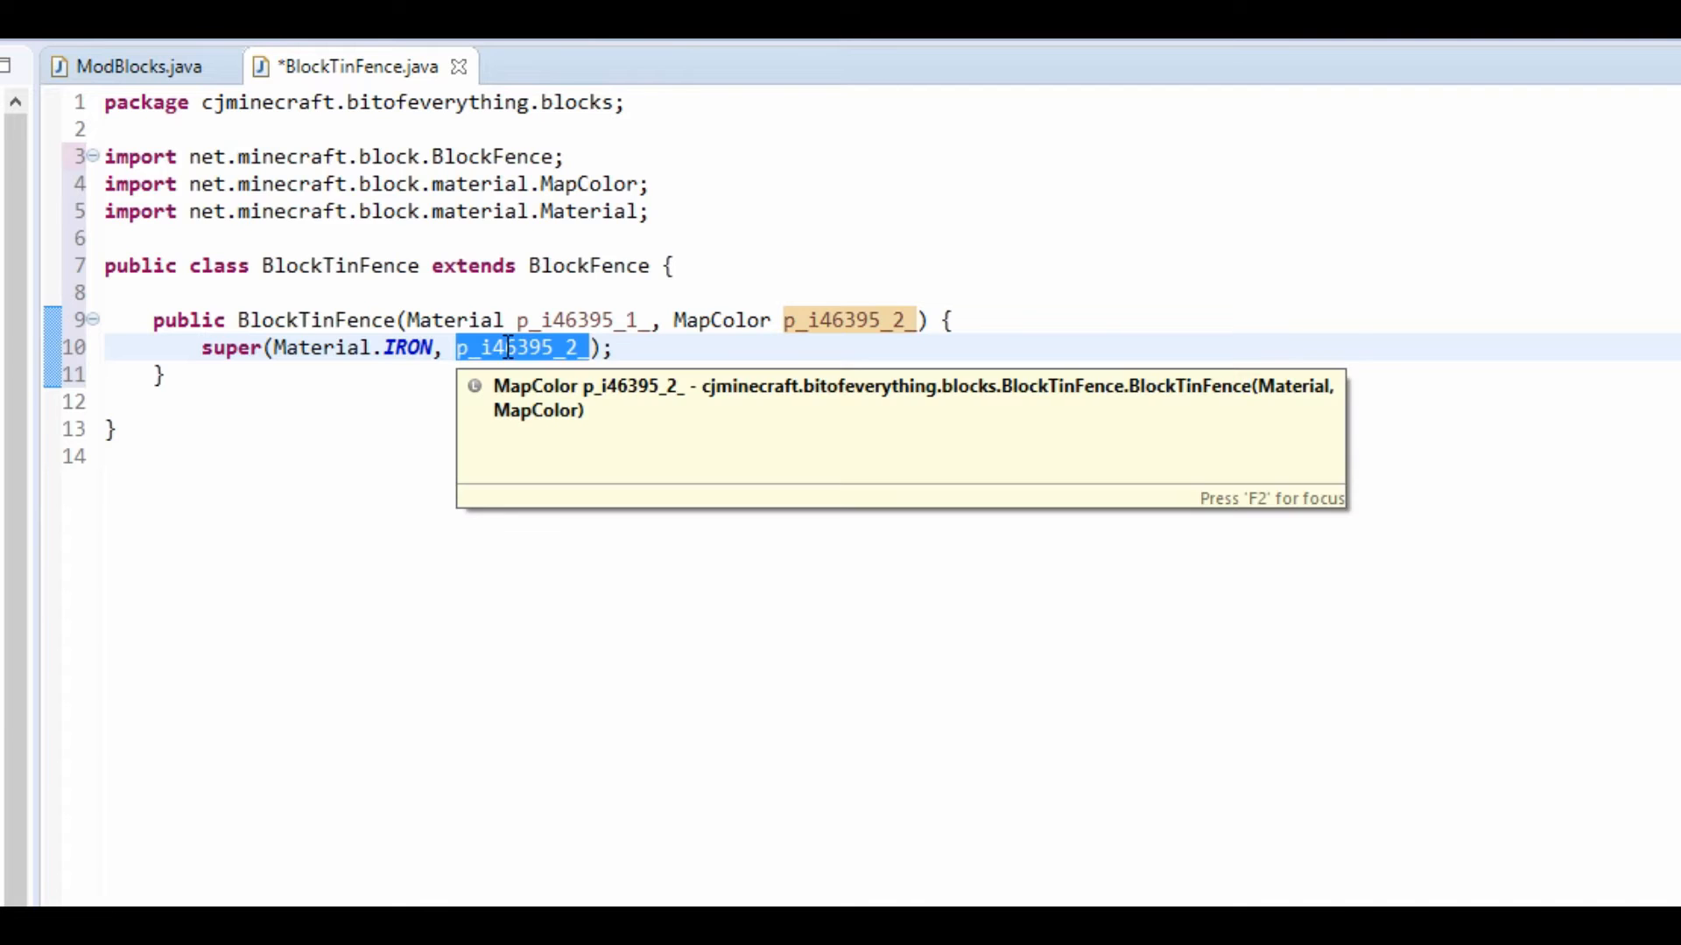
{"action": "type", "text": "Materia"}
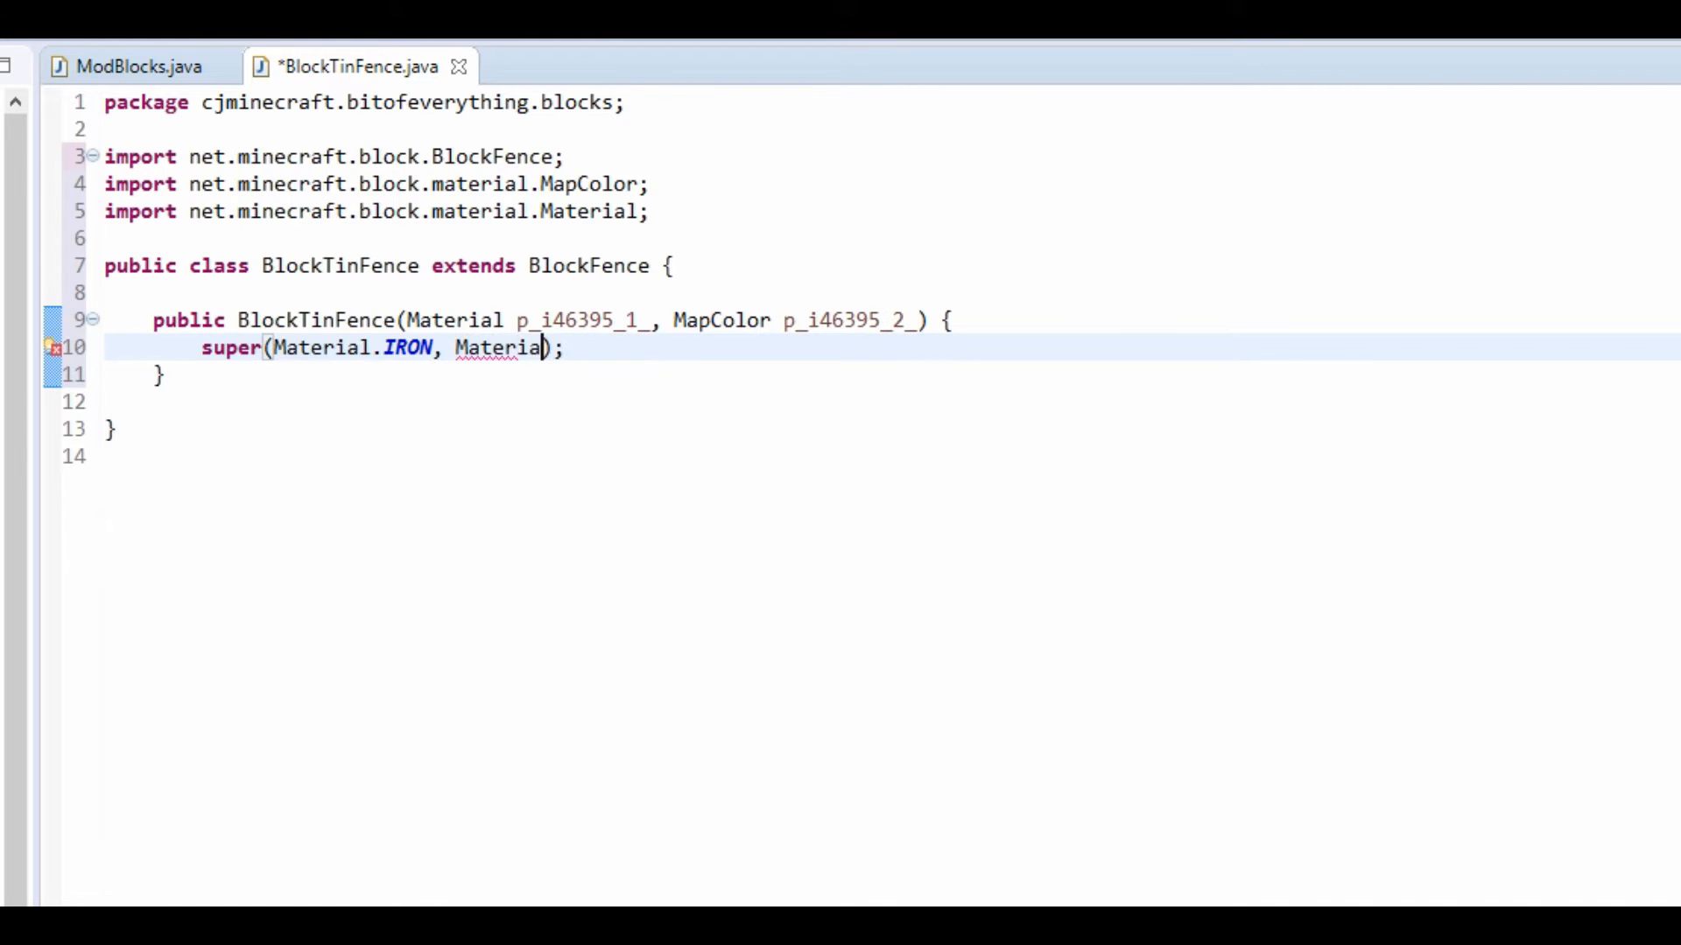
{"action": "type", "text": ".IRON.getMaterialMapColor("}
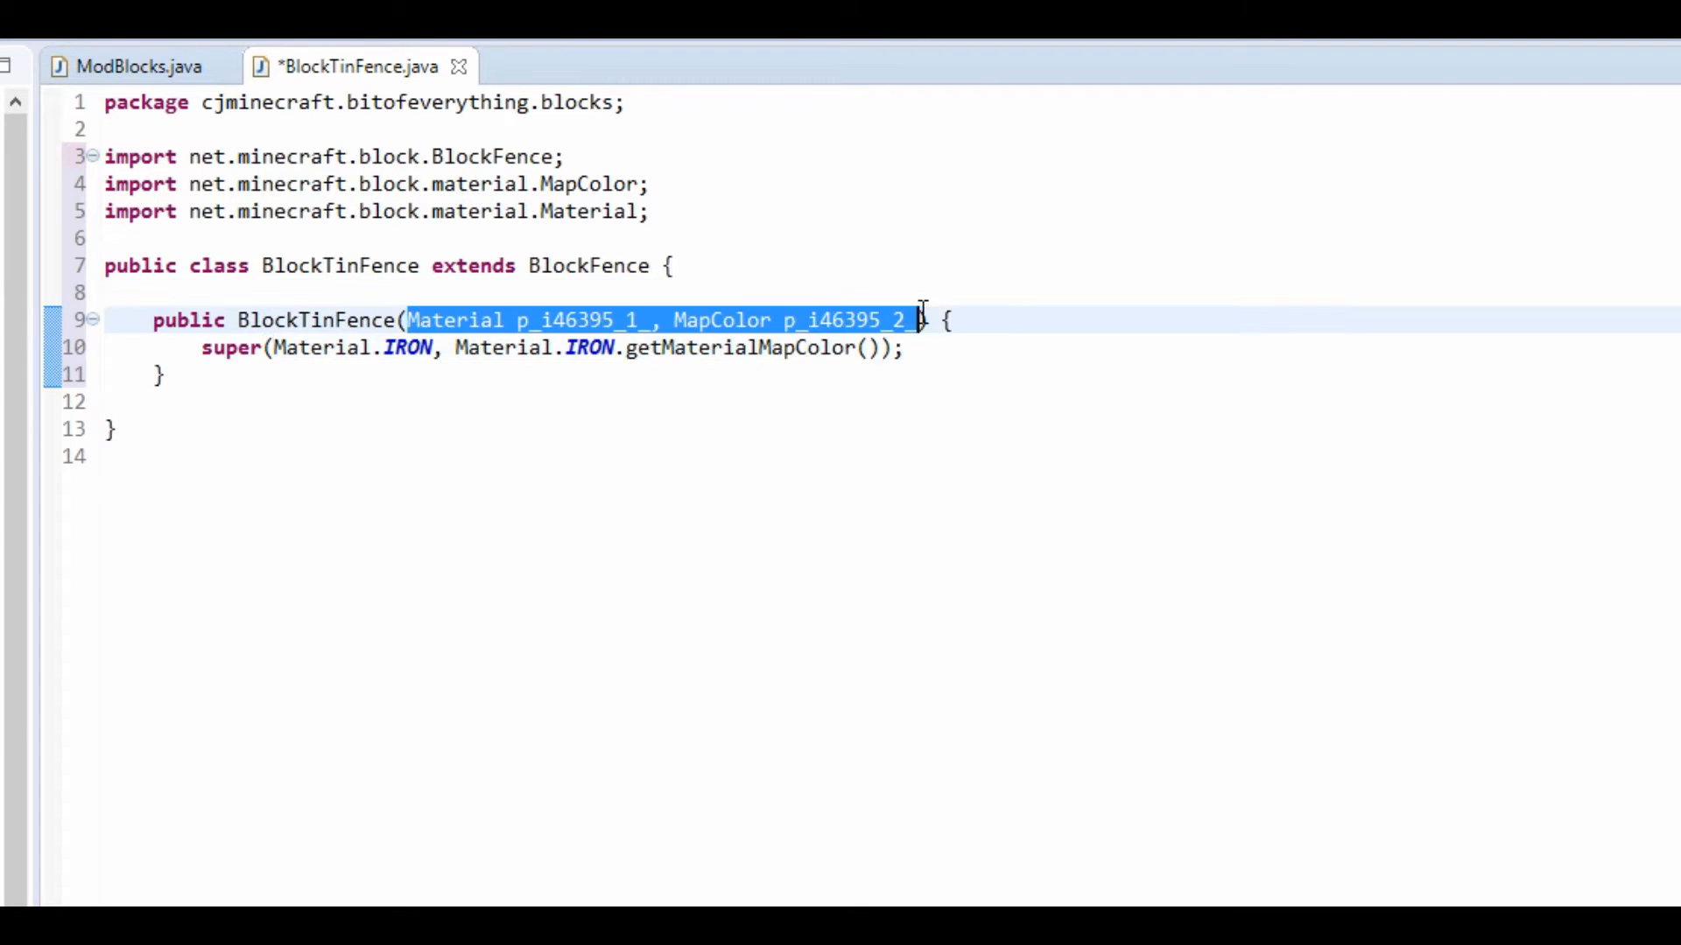
Add a String unlocalizedName parameter, set names and registry, and useNeighborBrightness = true.
{"action": "type", "text": "String) {"}
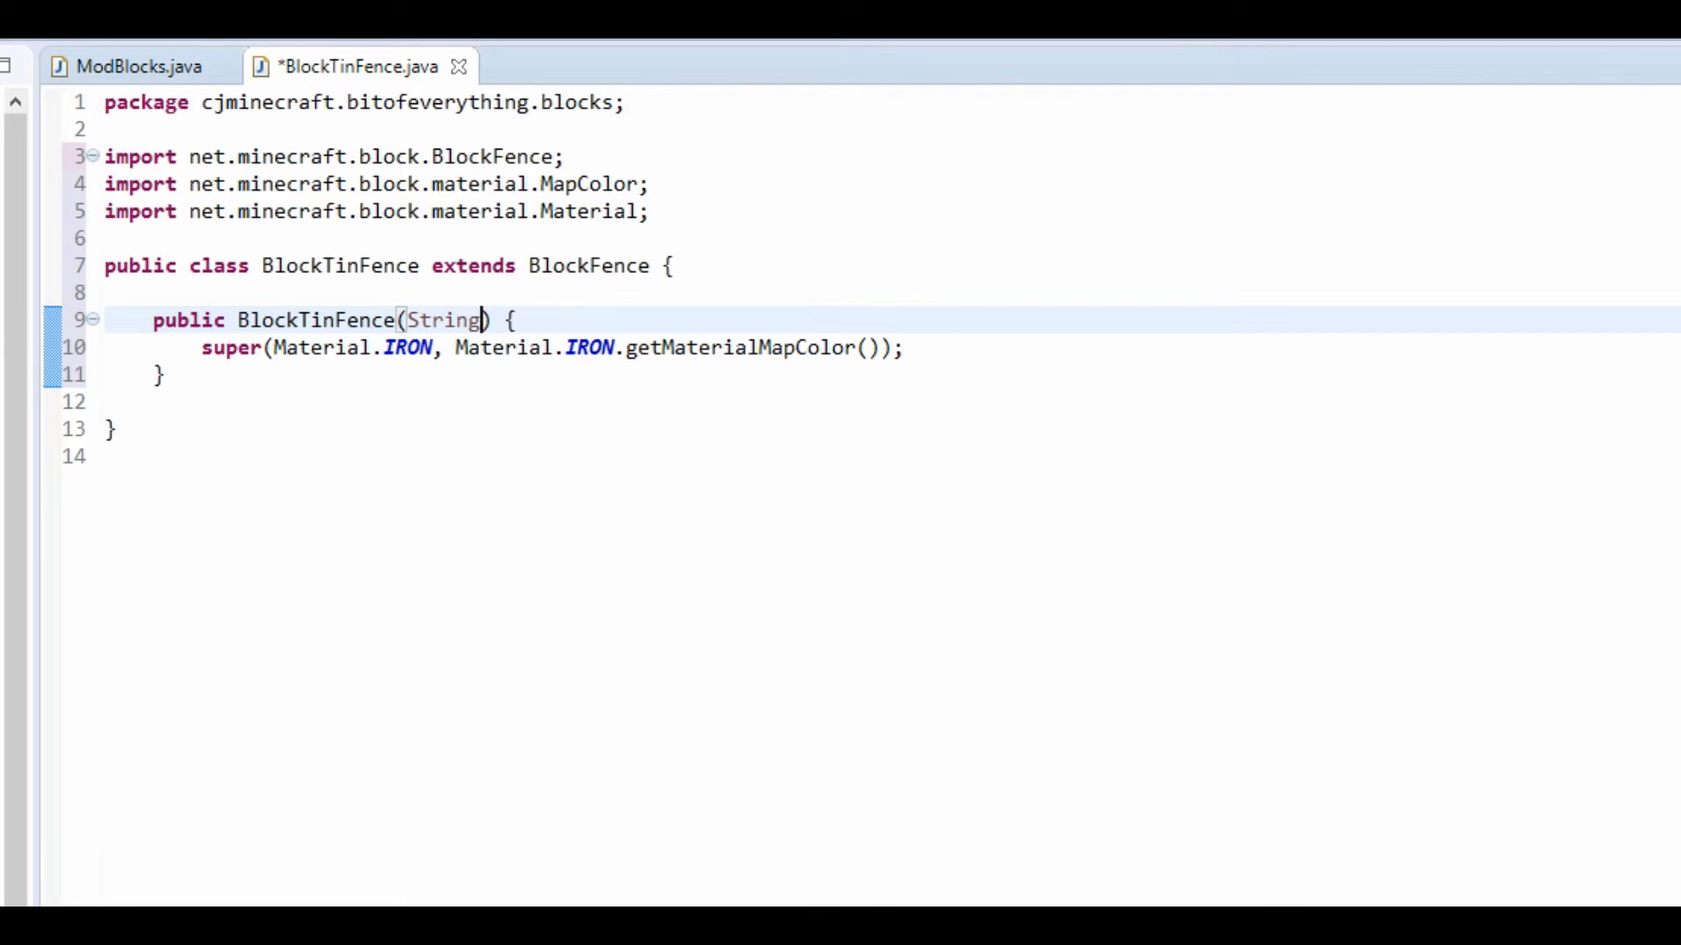
{"action": "type", "text": "unlocalzidN"}
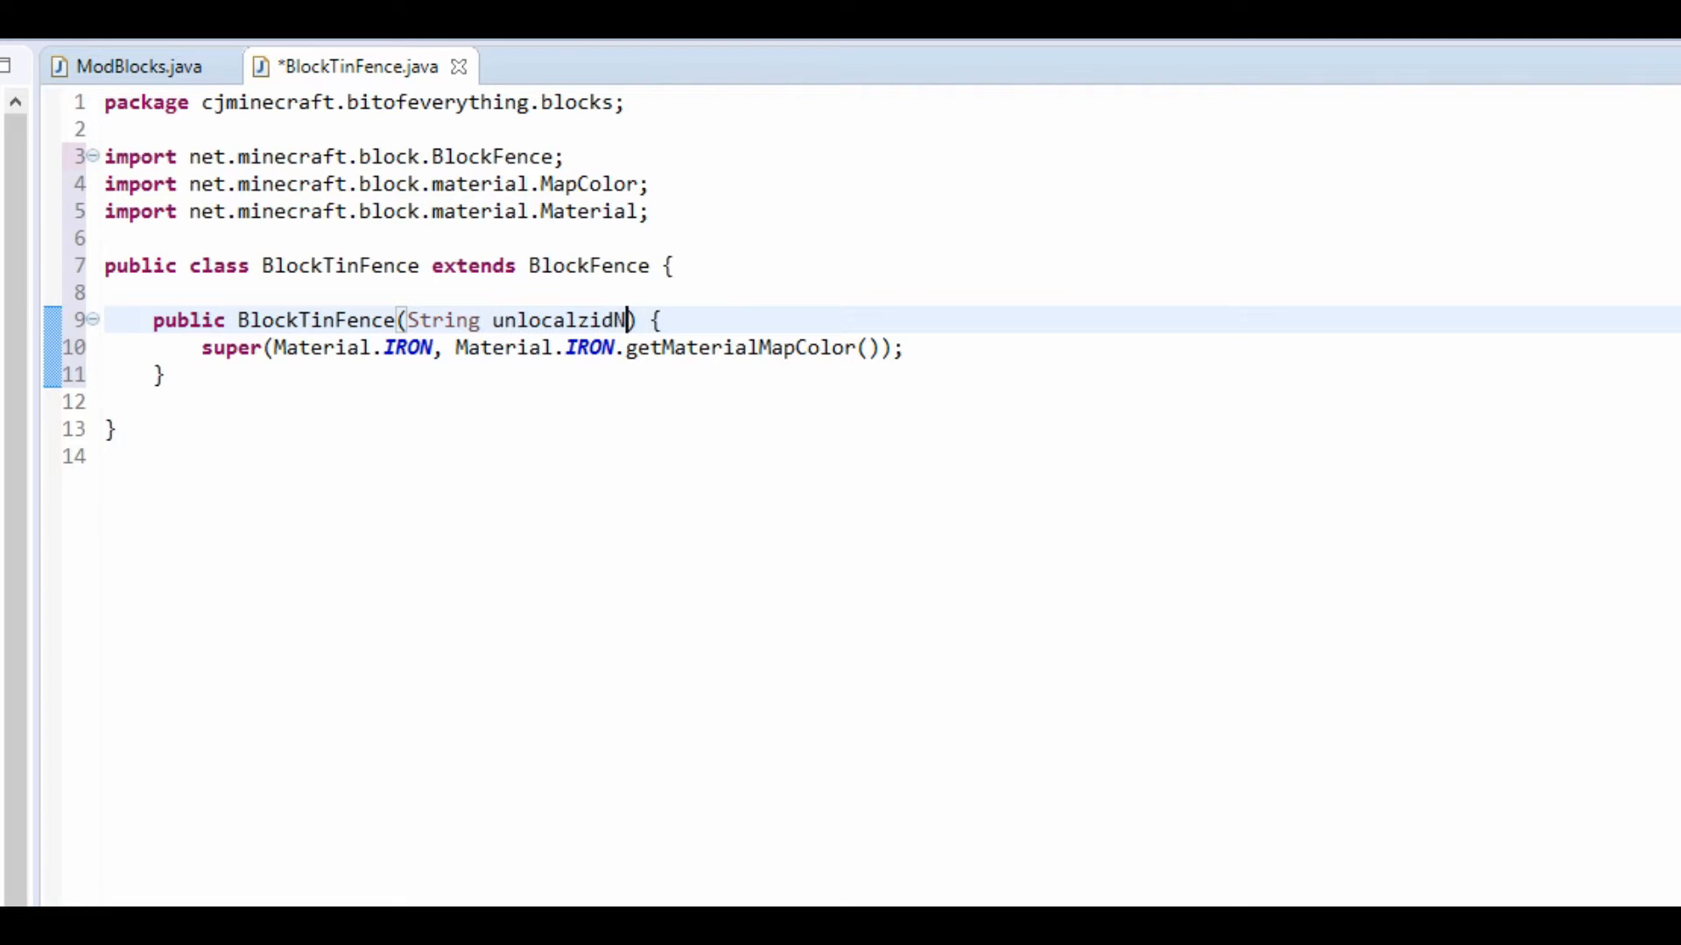
{"action": "key", "text": "BackSpace"}
{"action": "type", "text": "ize"}
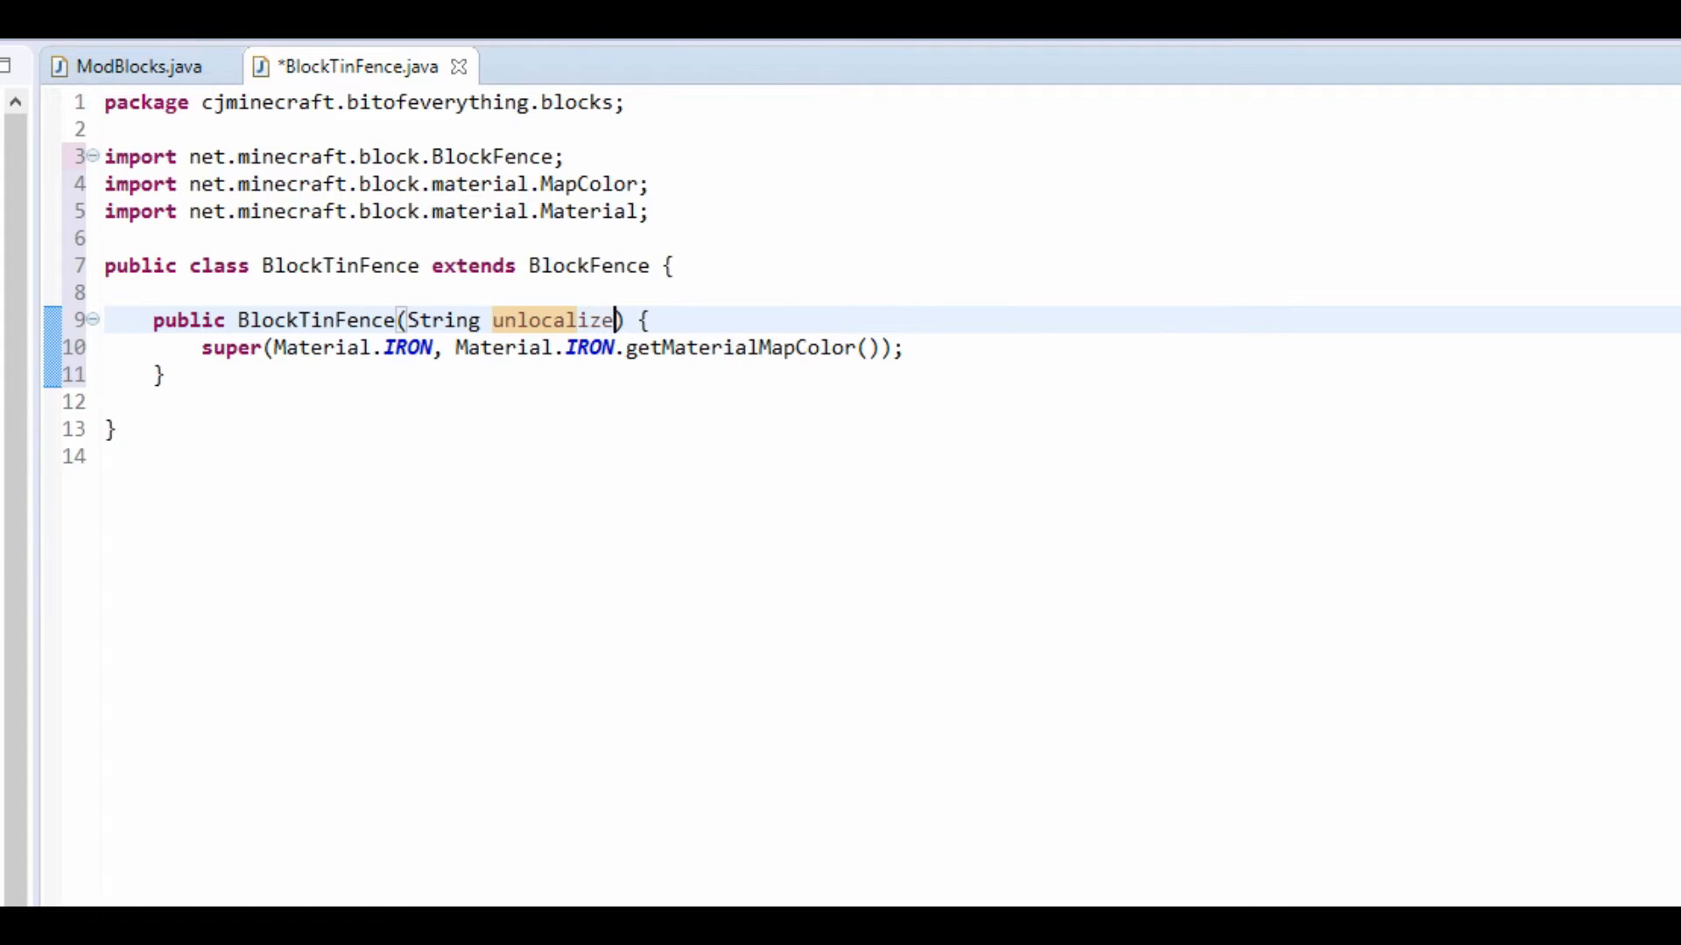
{"action": "type", "text": "dName"}
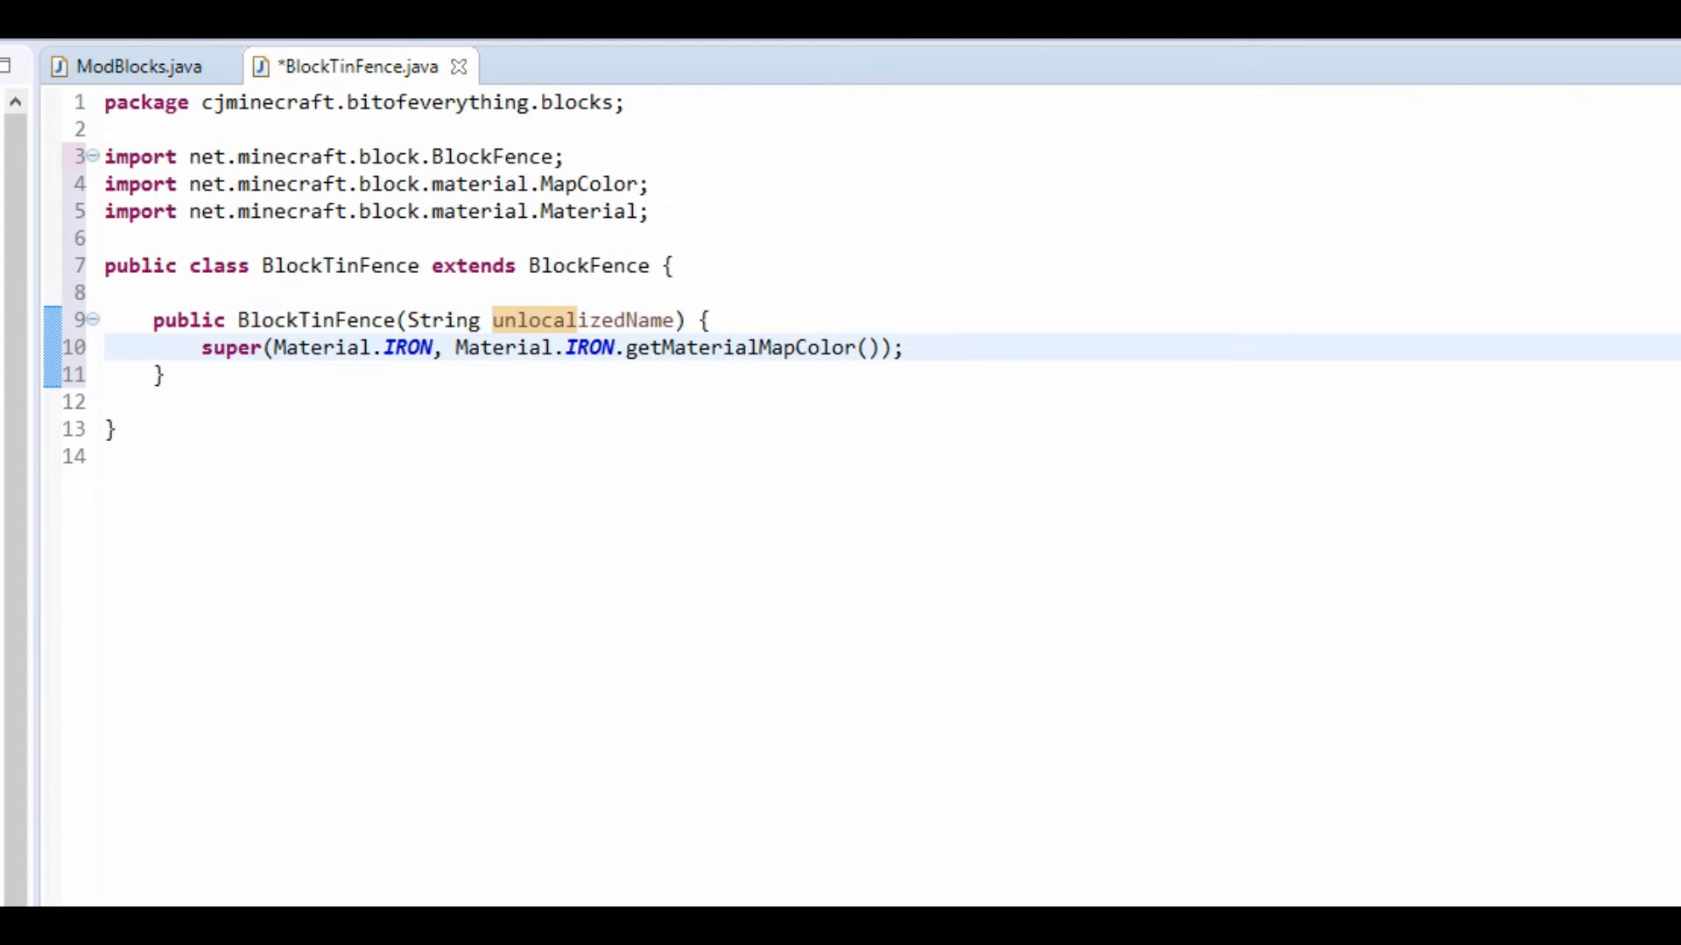
{"action": "type", "text": "this."}
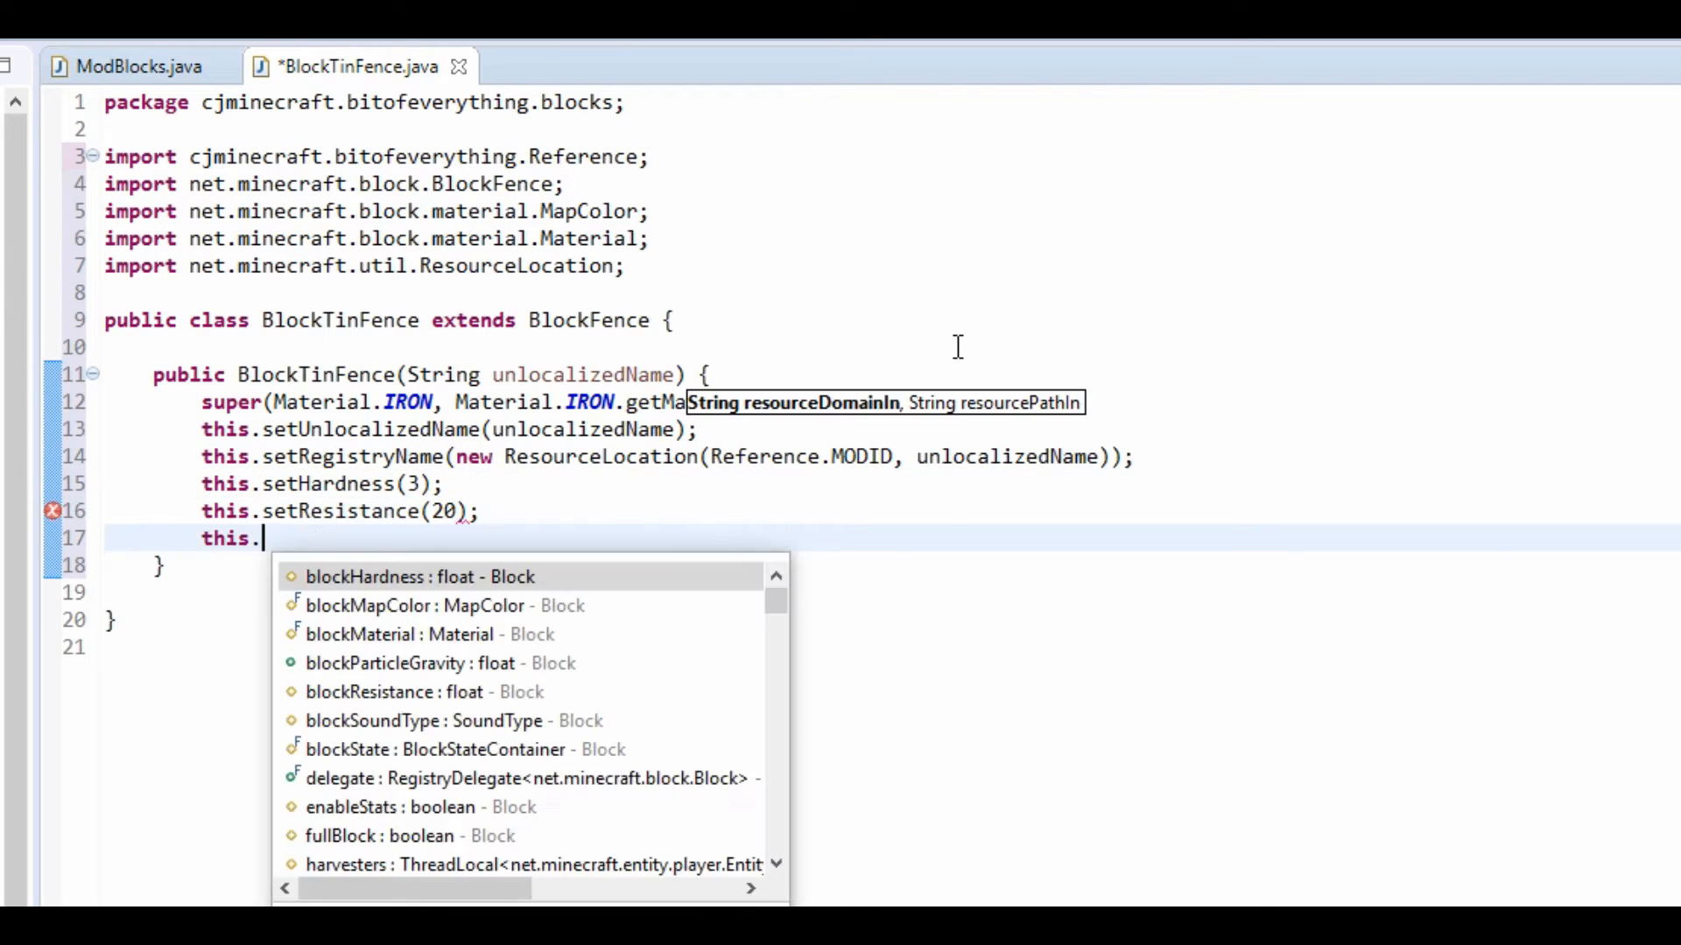
{"action": "type", "text": "useNeighborBrightness = t"}
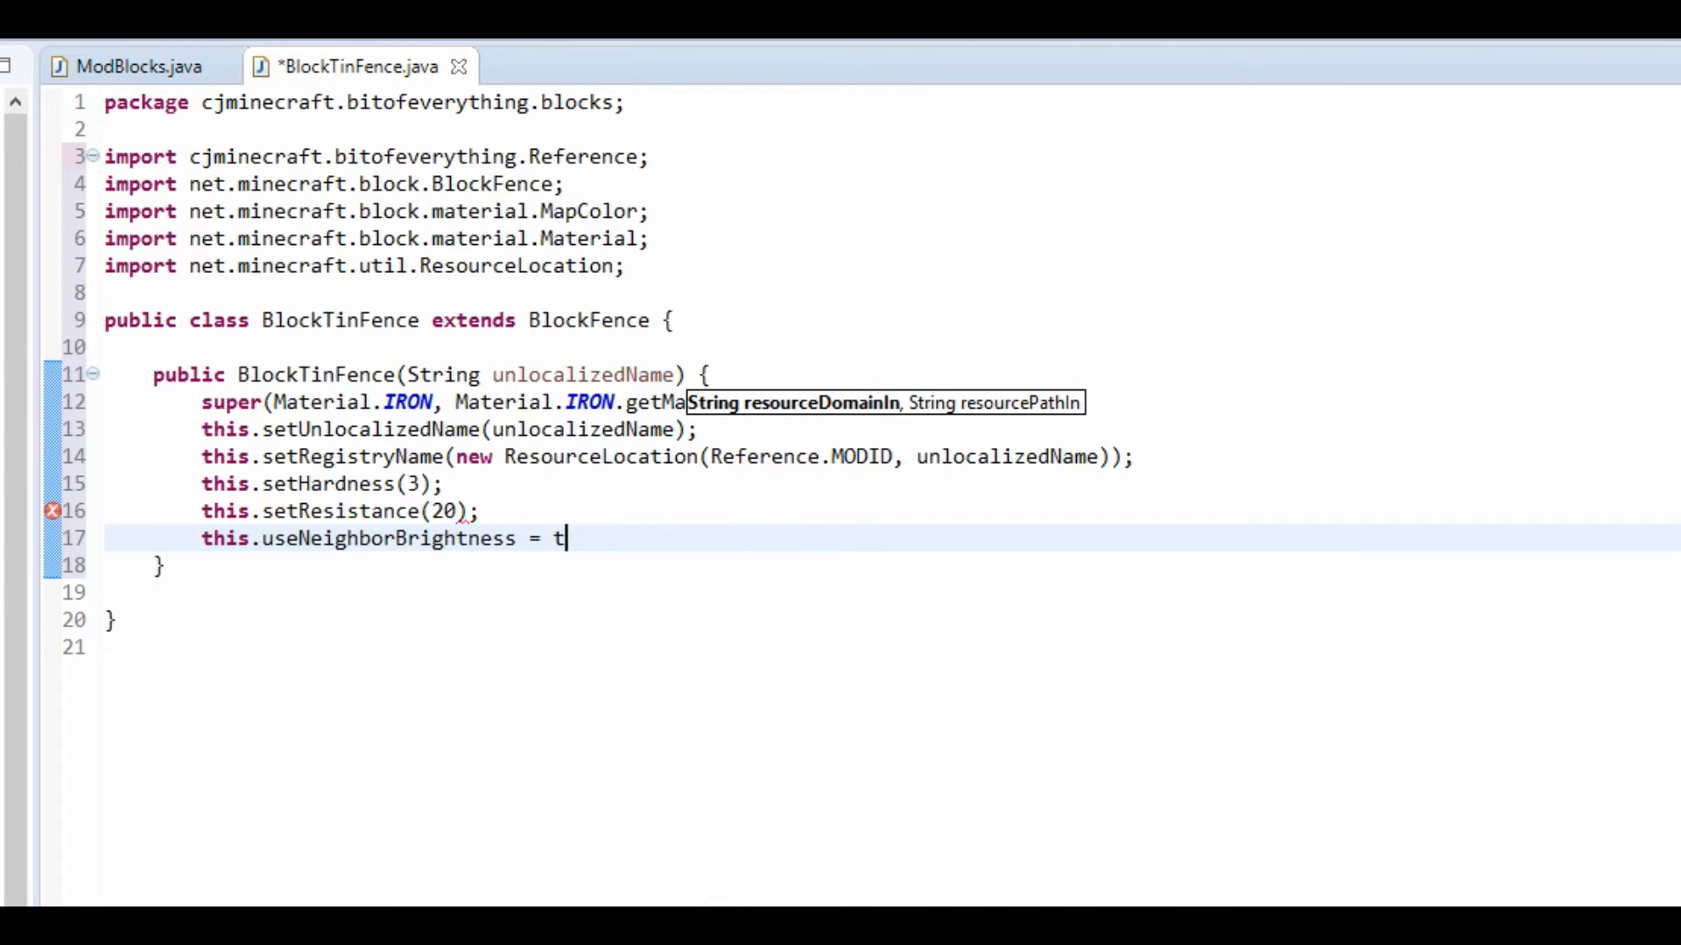
{"action": "type", "text": "rue;"}
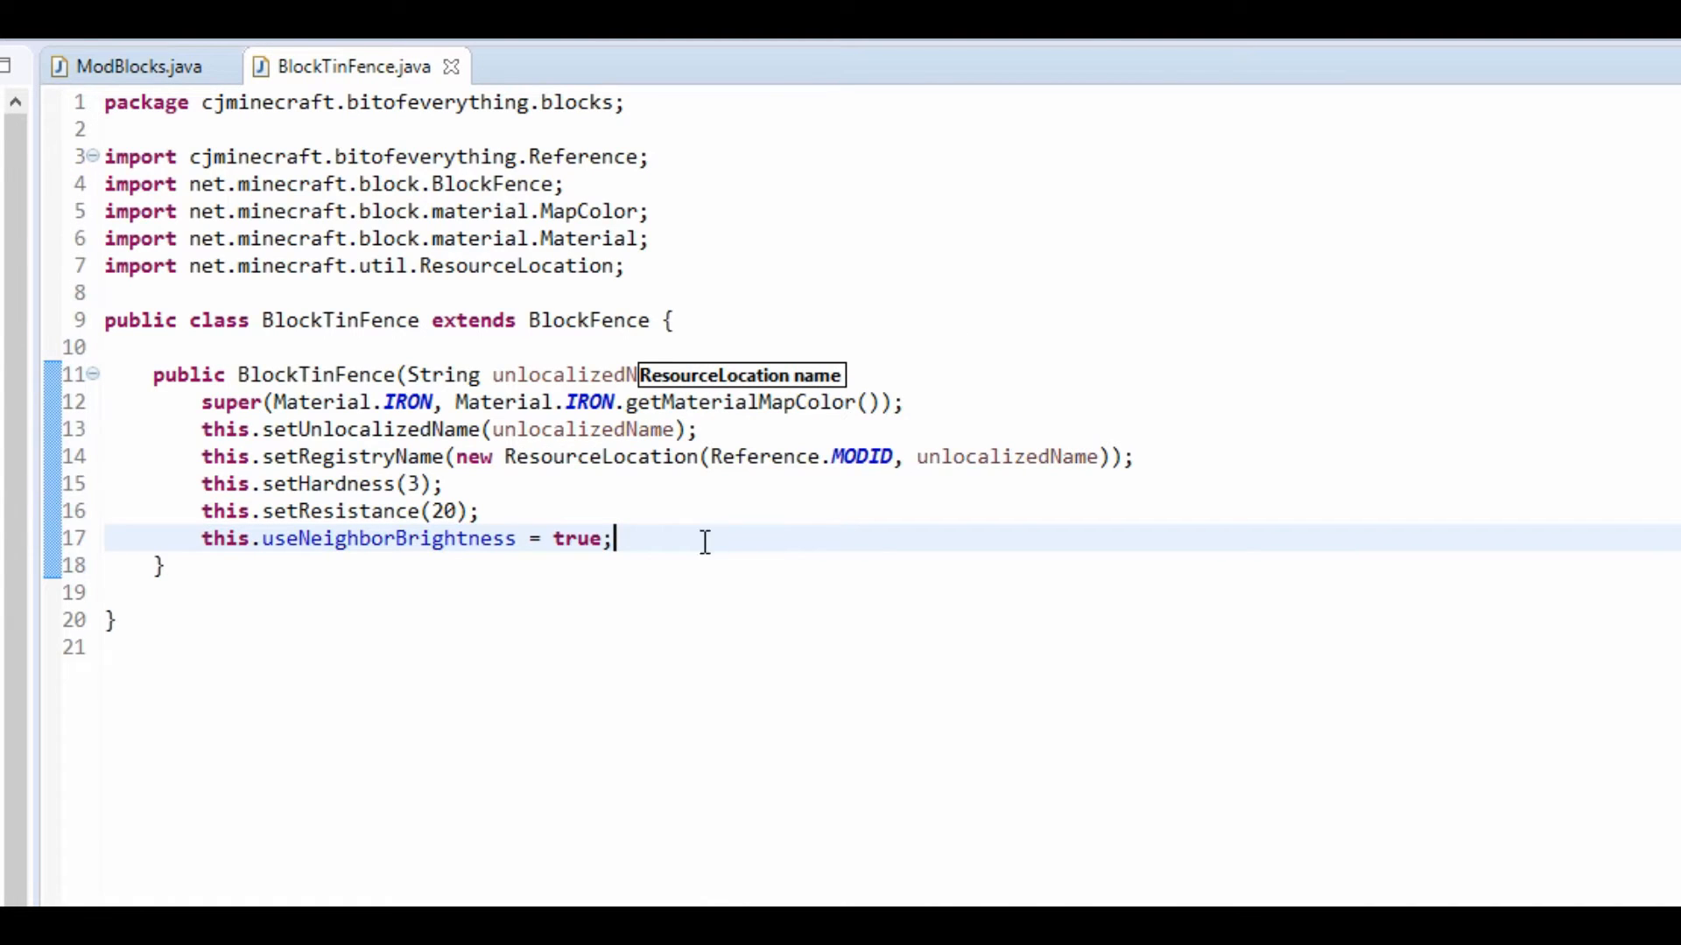
{"action": "left_click", "coordinate": [137, 66]}
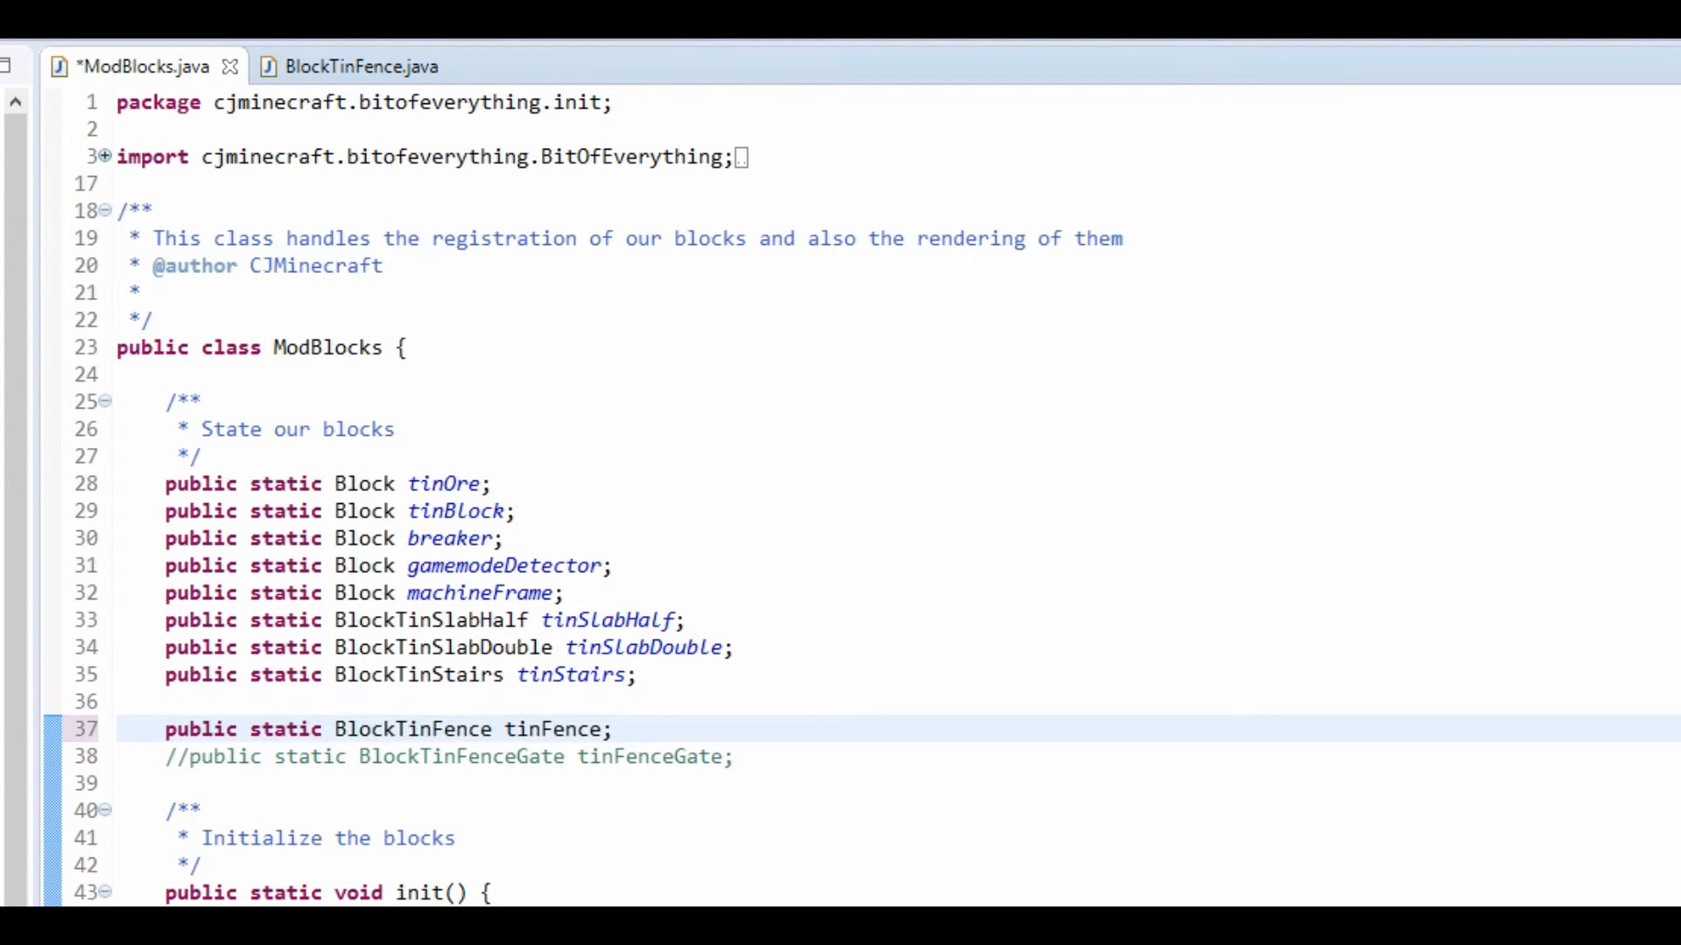
{"action": "scroll", "scroll_direction": "down", "scroll_amount": 3}
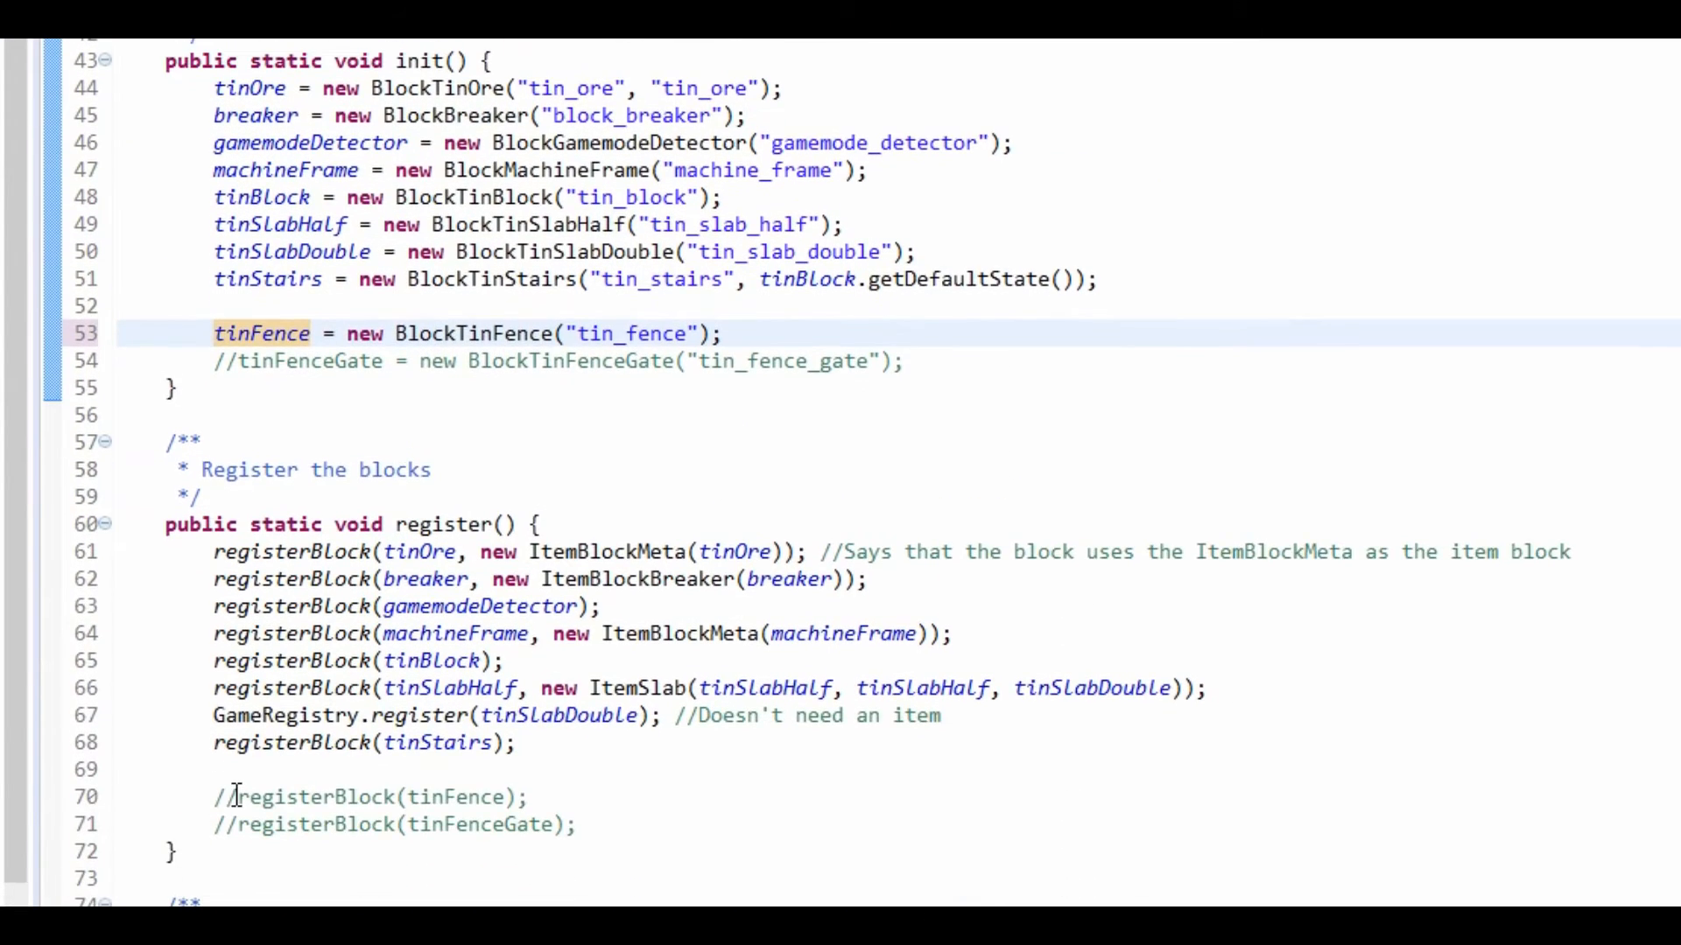
{"action": "scroll", "scroll_direction": "down", "scroll_amount": 3}
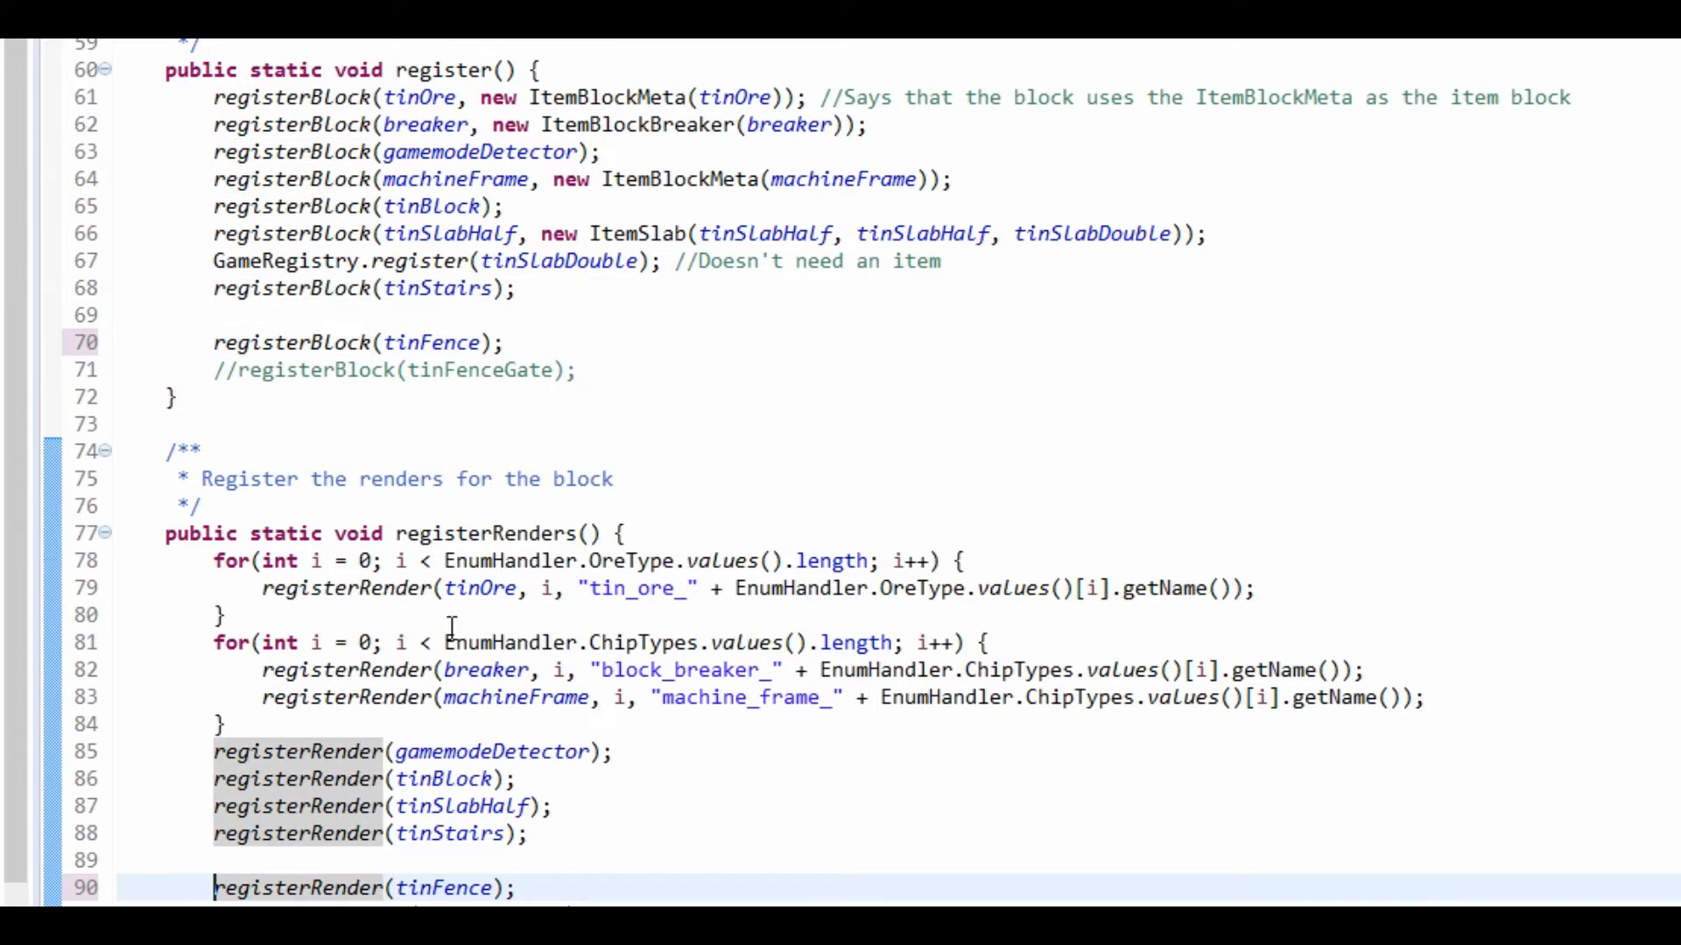
{"action": "scroll", "scroll_direction": "up", "scroll_amount": 3}
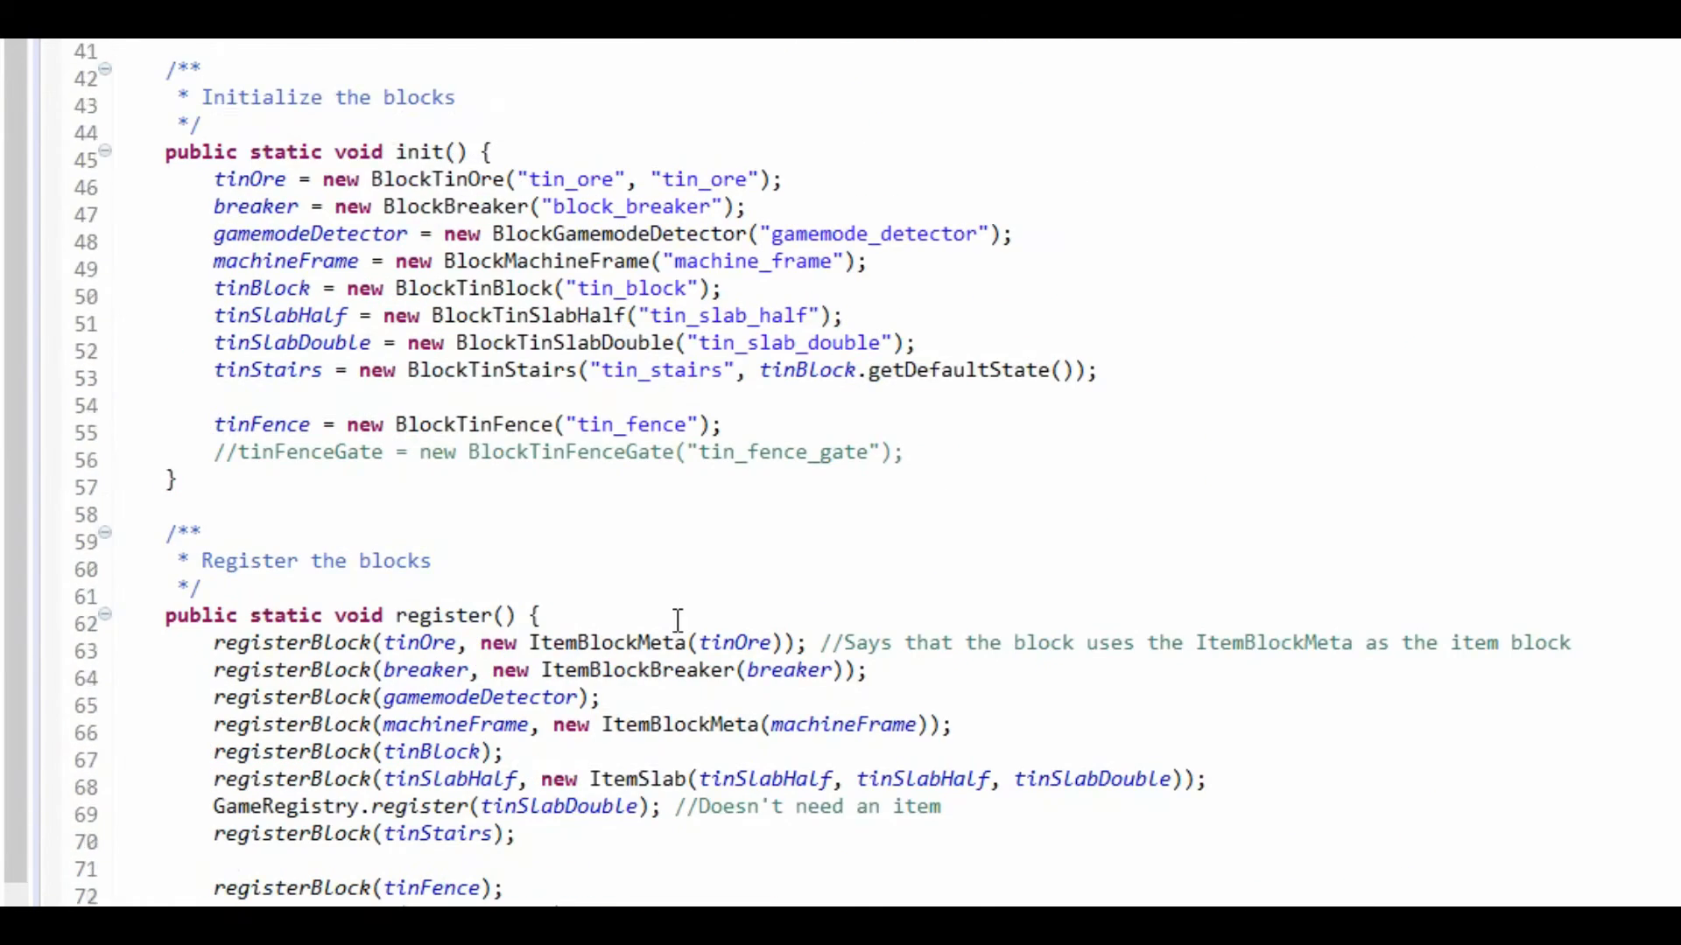
{"action": "scroll", "scroll_direction": "up", "scroll_amount": 3}
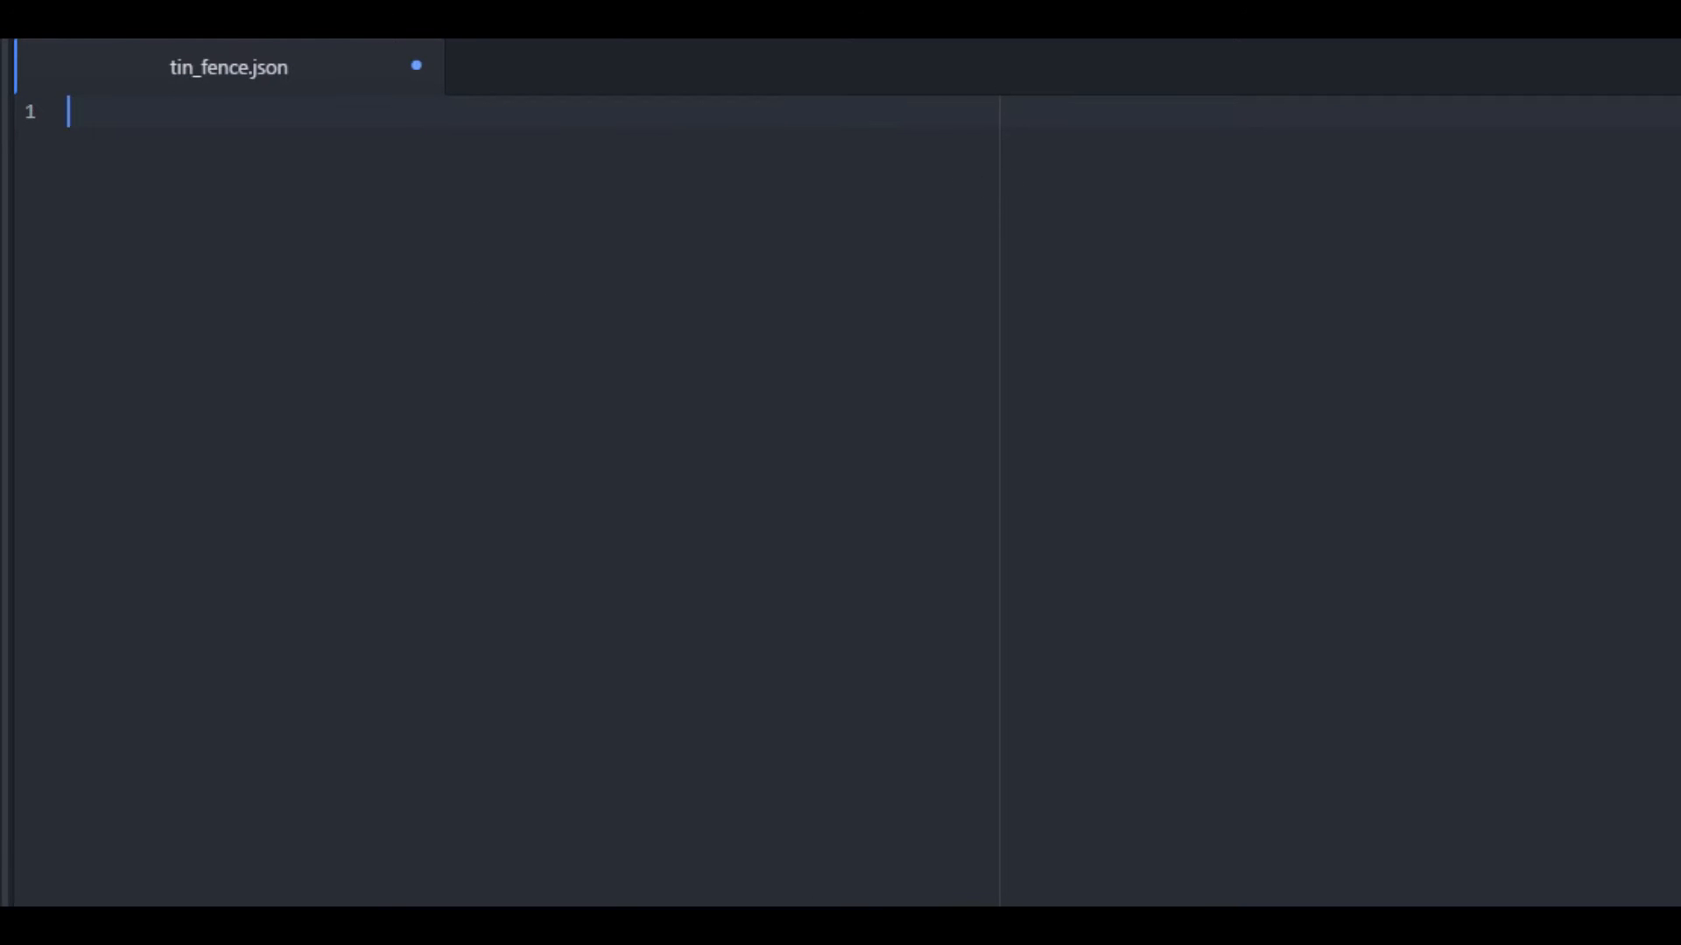
{"action": "mouse_move", "coordinate": [842, 245]}
{"action": "type", "text": "{"}
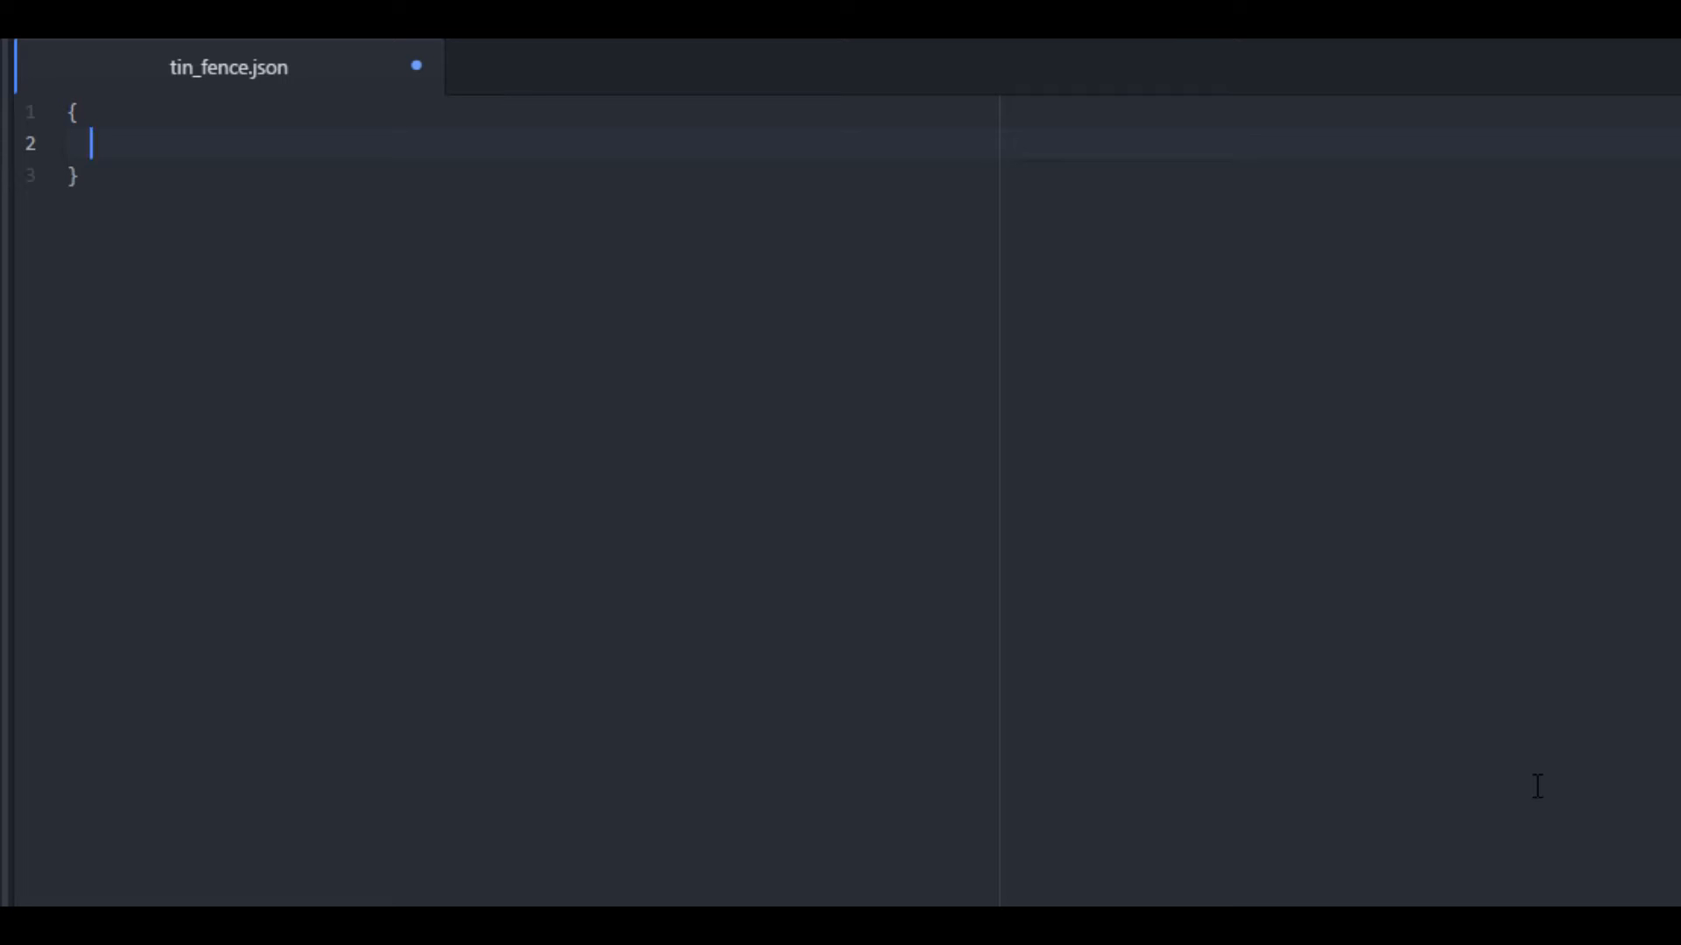
Write the multipart array with an apply entry for model boe:tin_fence_post.
{"action": "type", "text": "\"mu"}
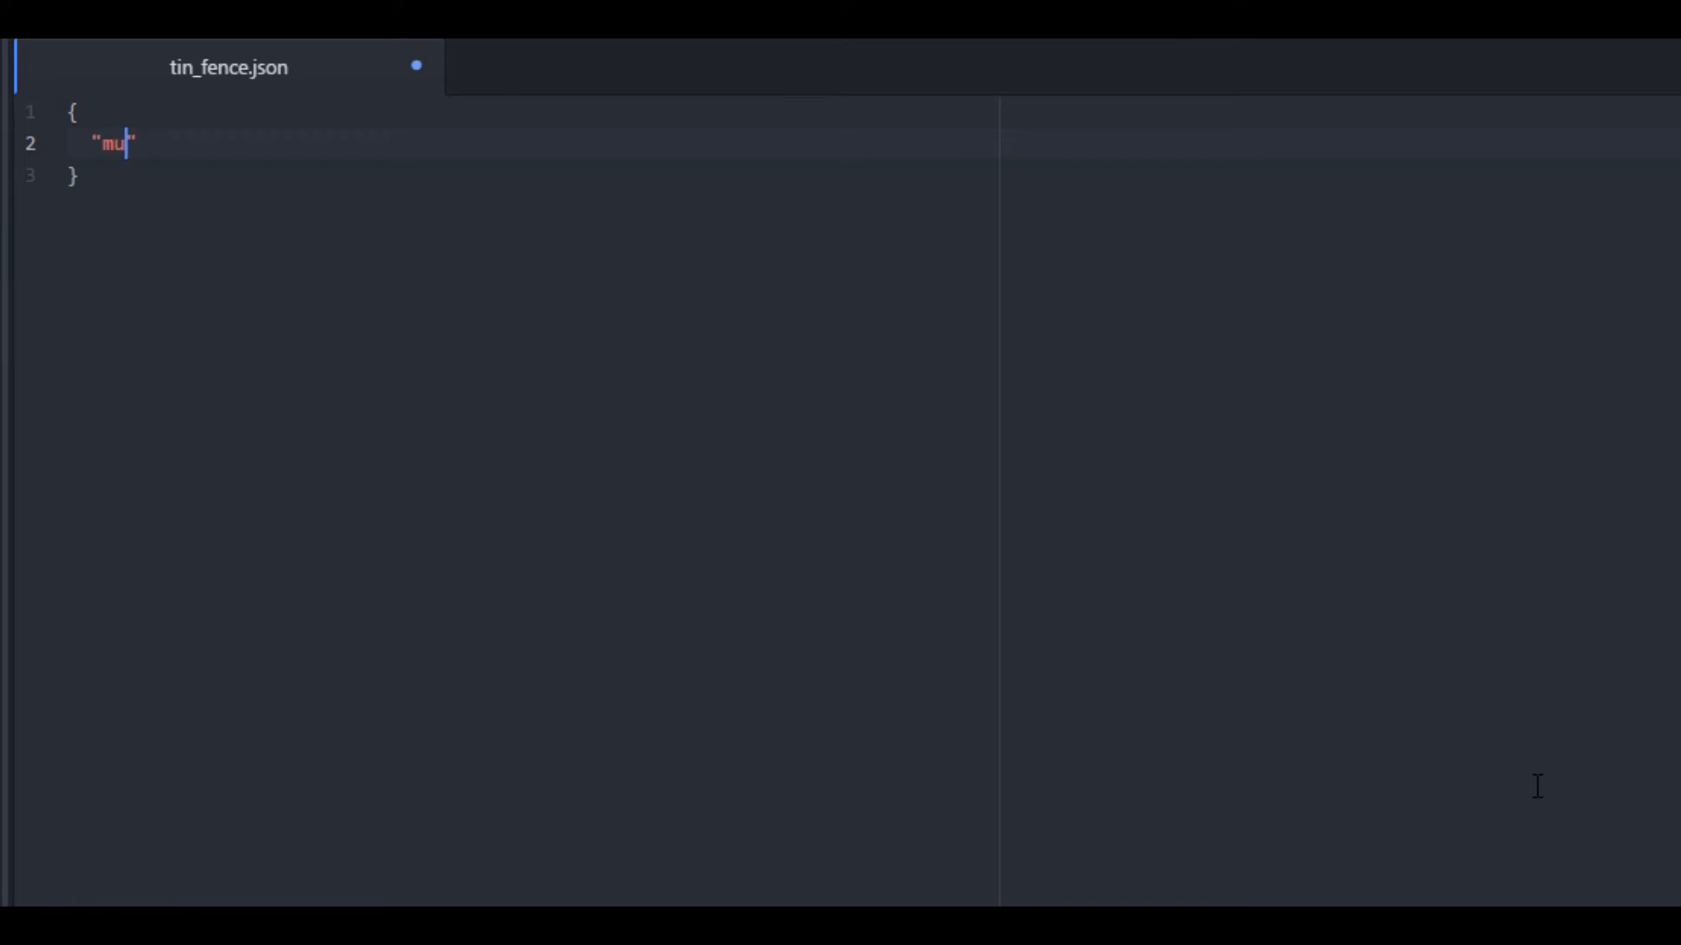
{"action": "type", "text": "ltipart"}
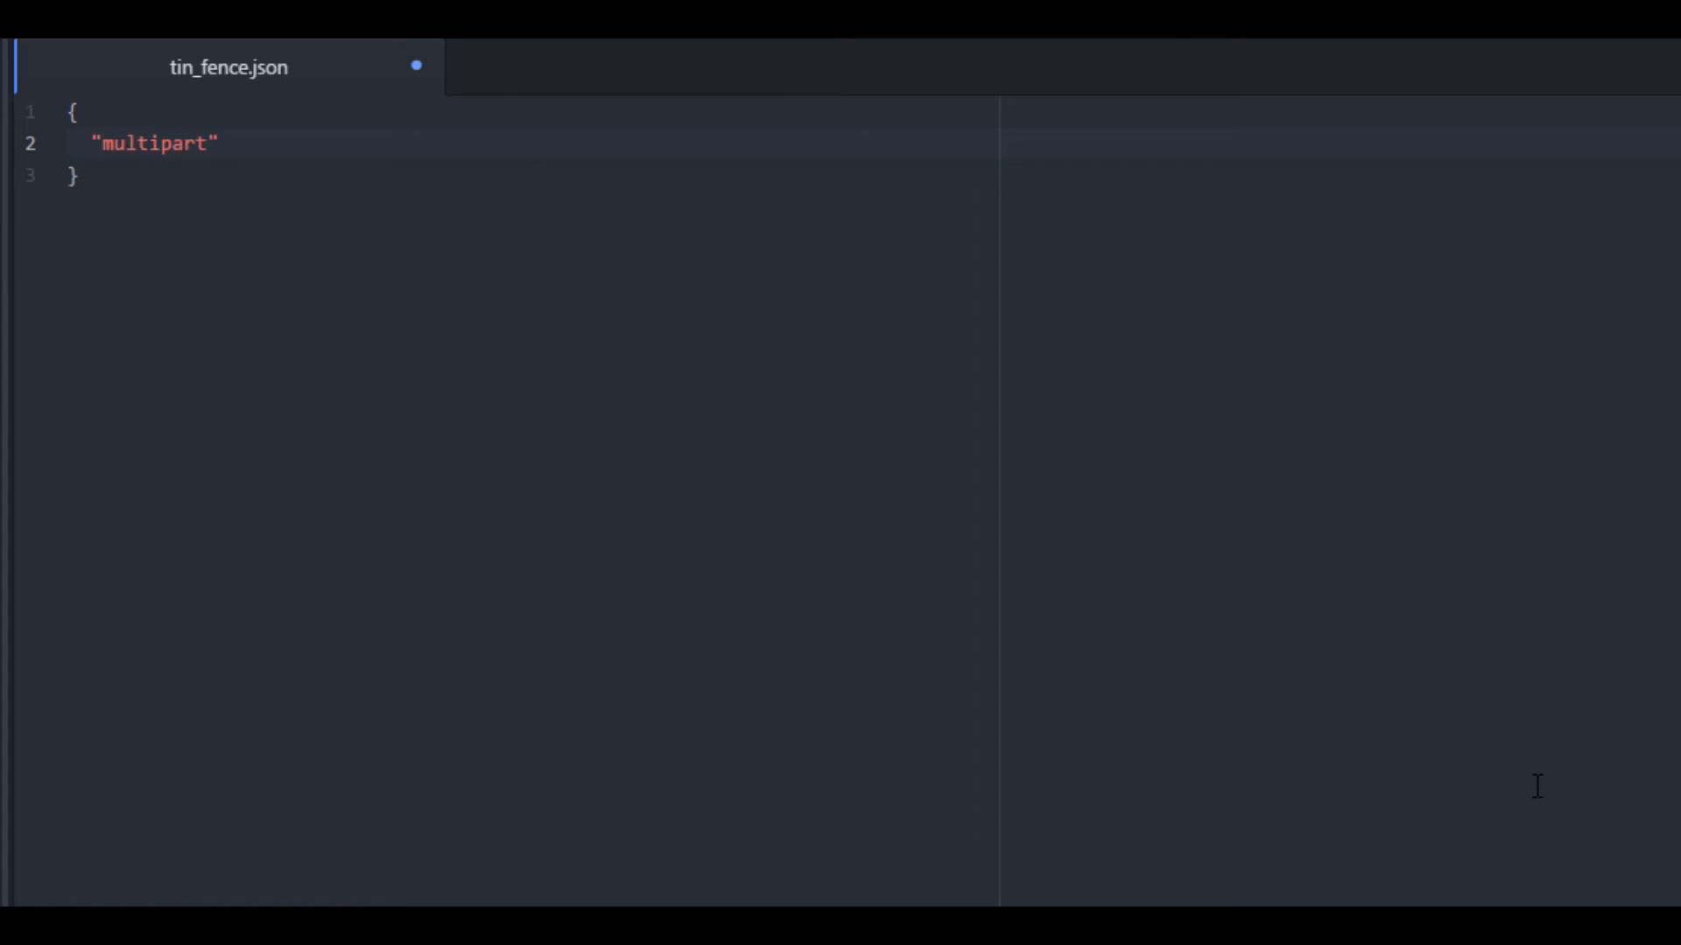
{"action": "type", "text": ": []"}
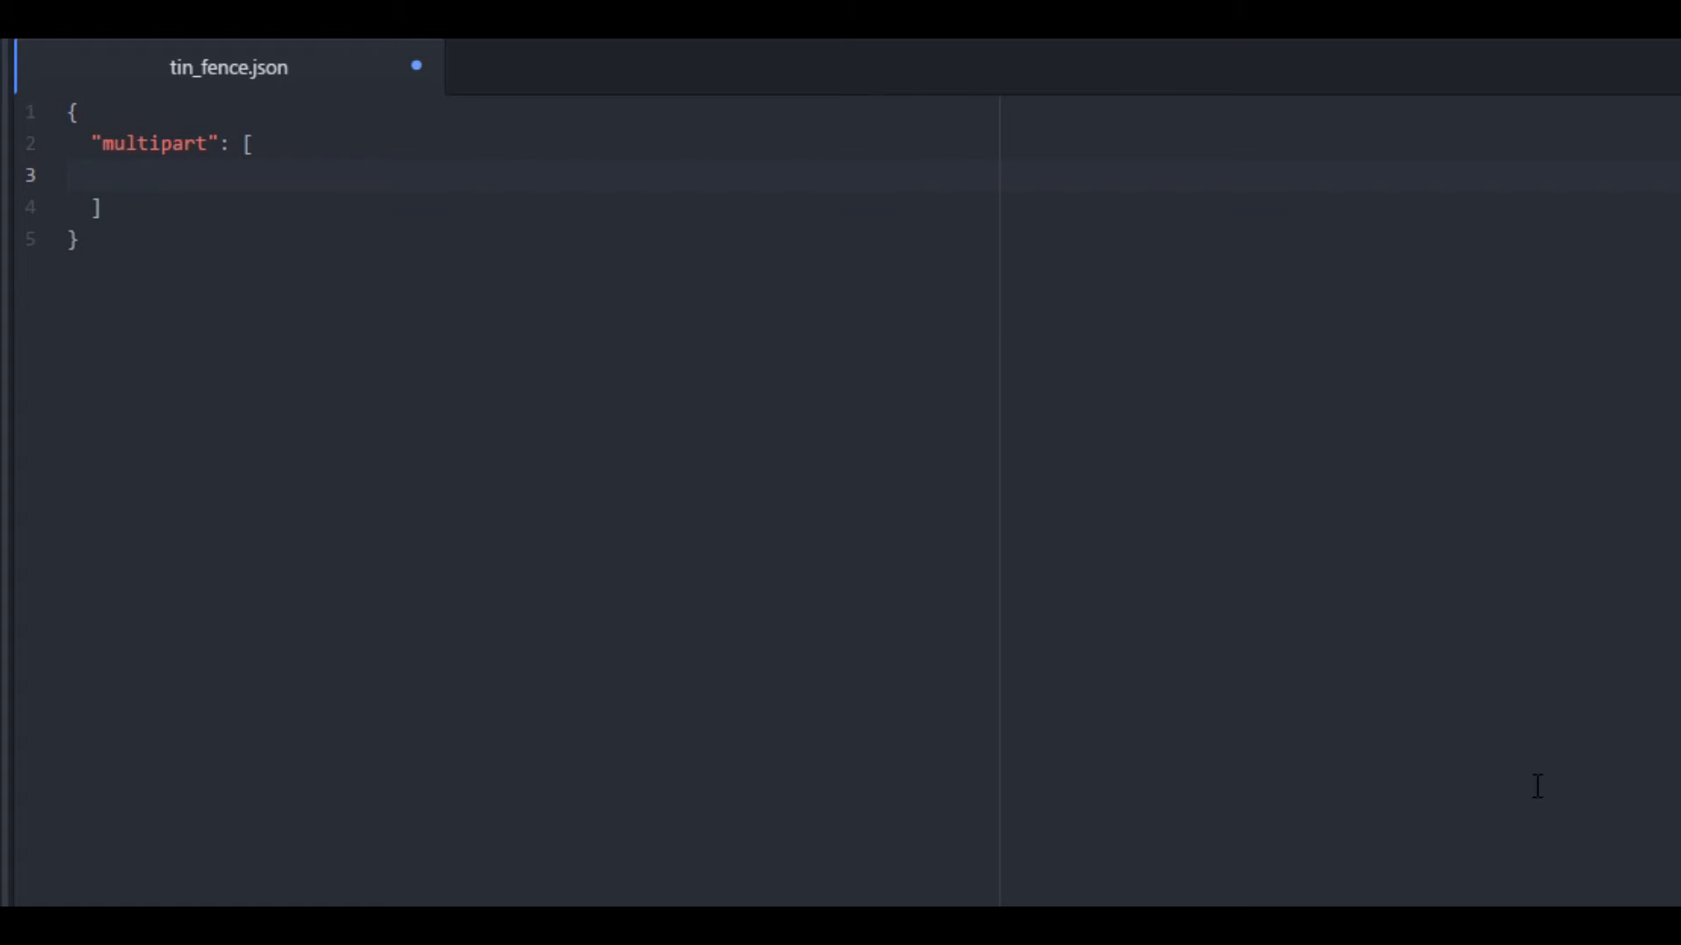
{"action": "left_click", "coordinate": [115, 175]}
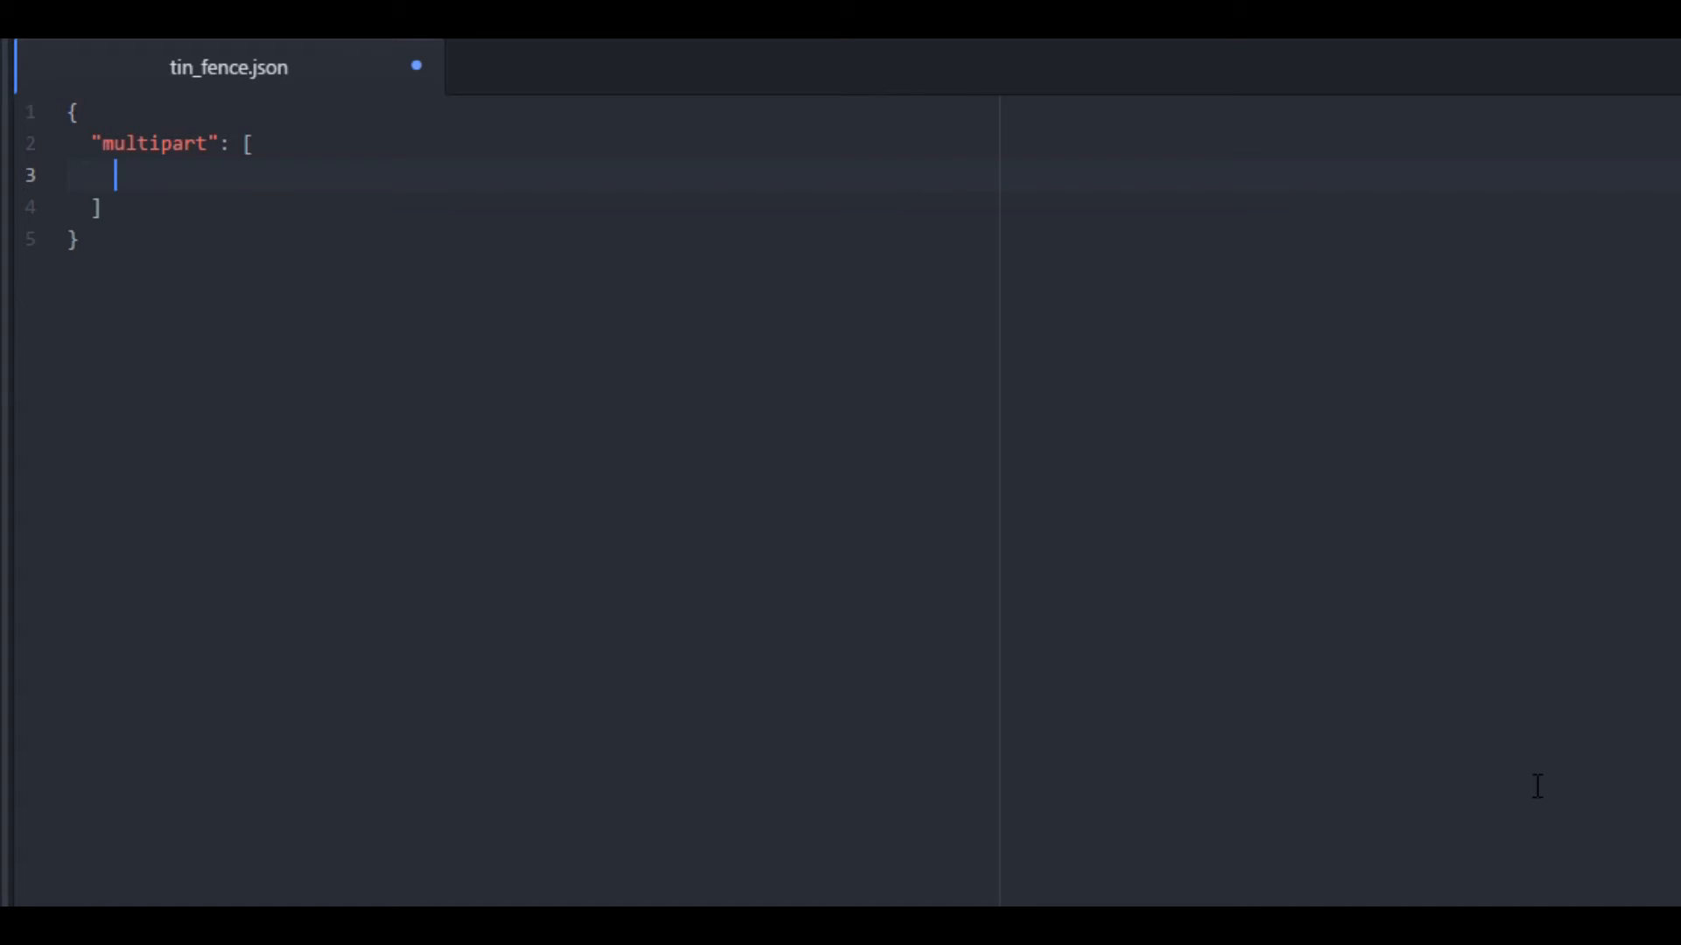
{"action": "type", "text": "{}"}
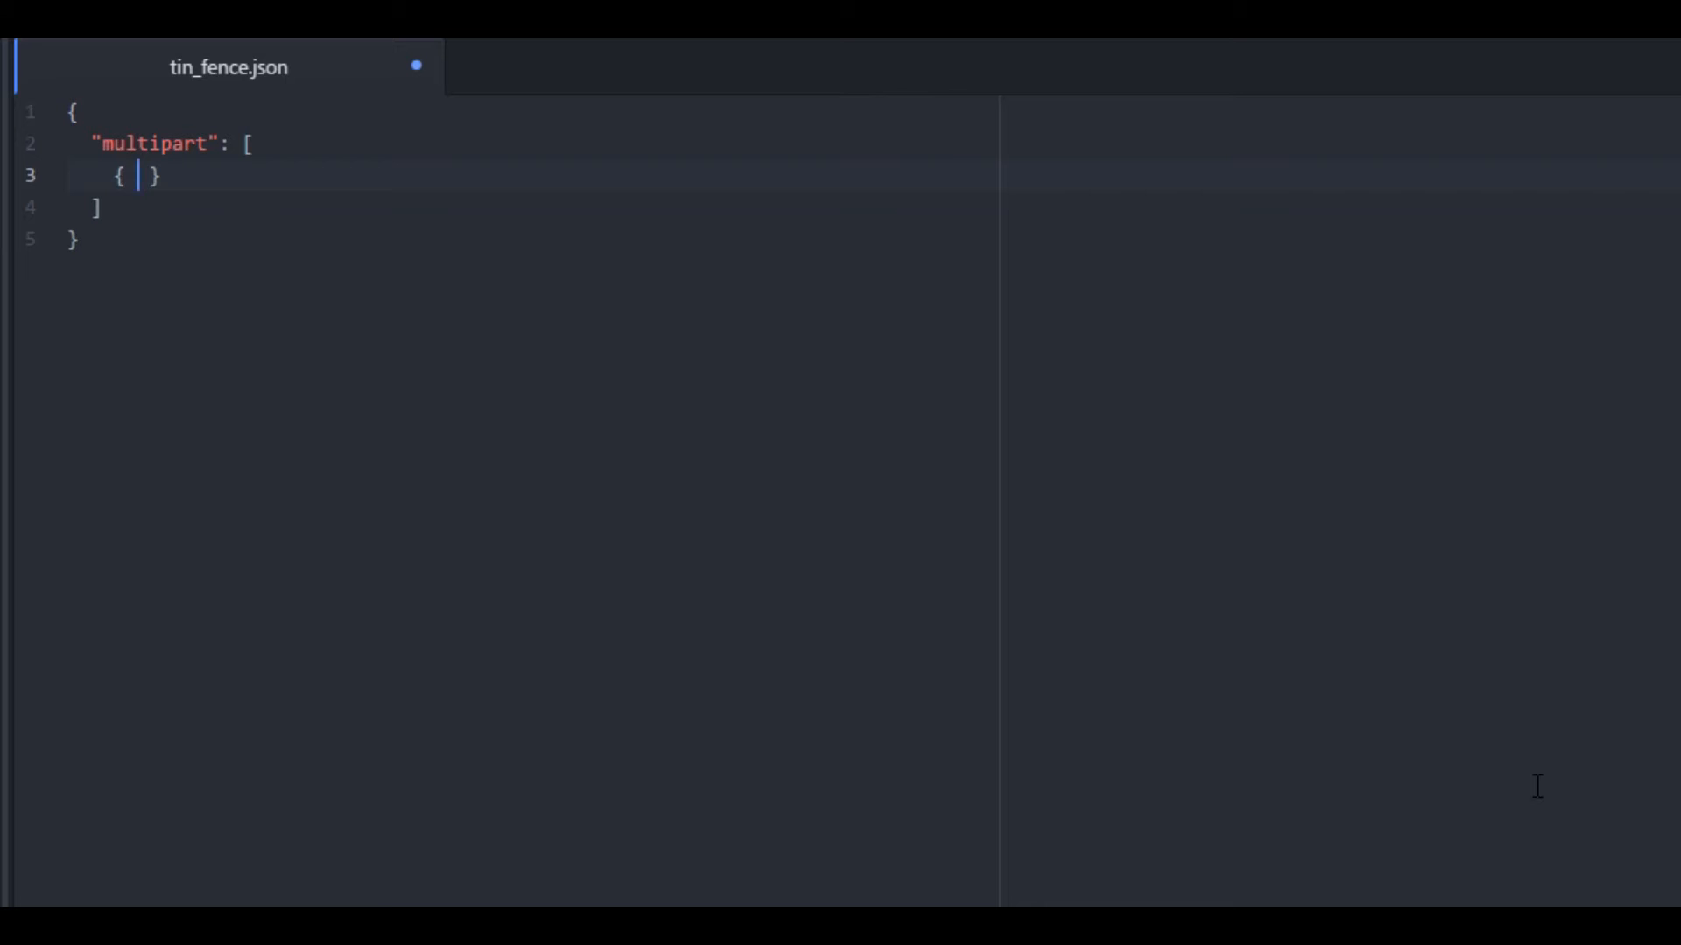
{"action": "type", "text": "\"app\""}
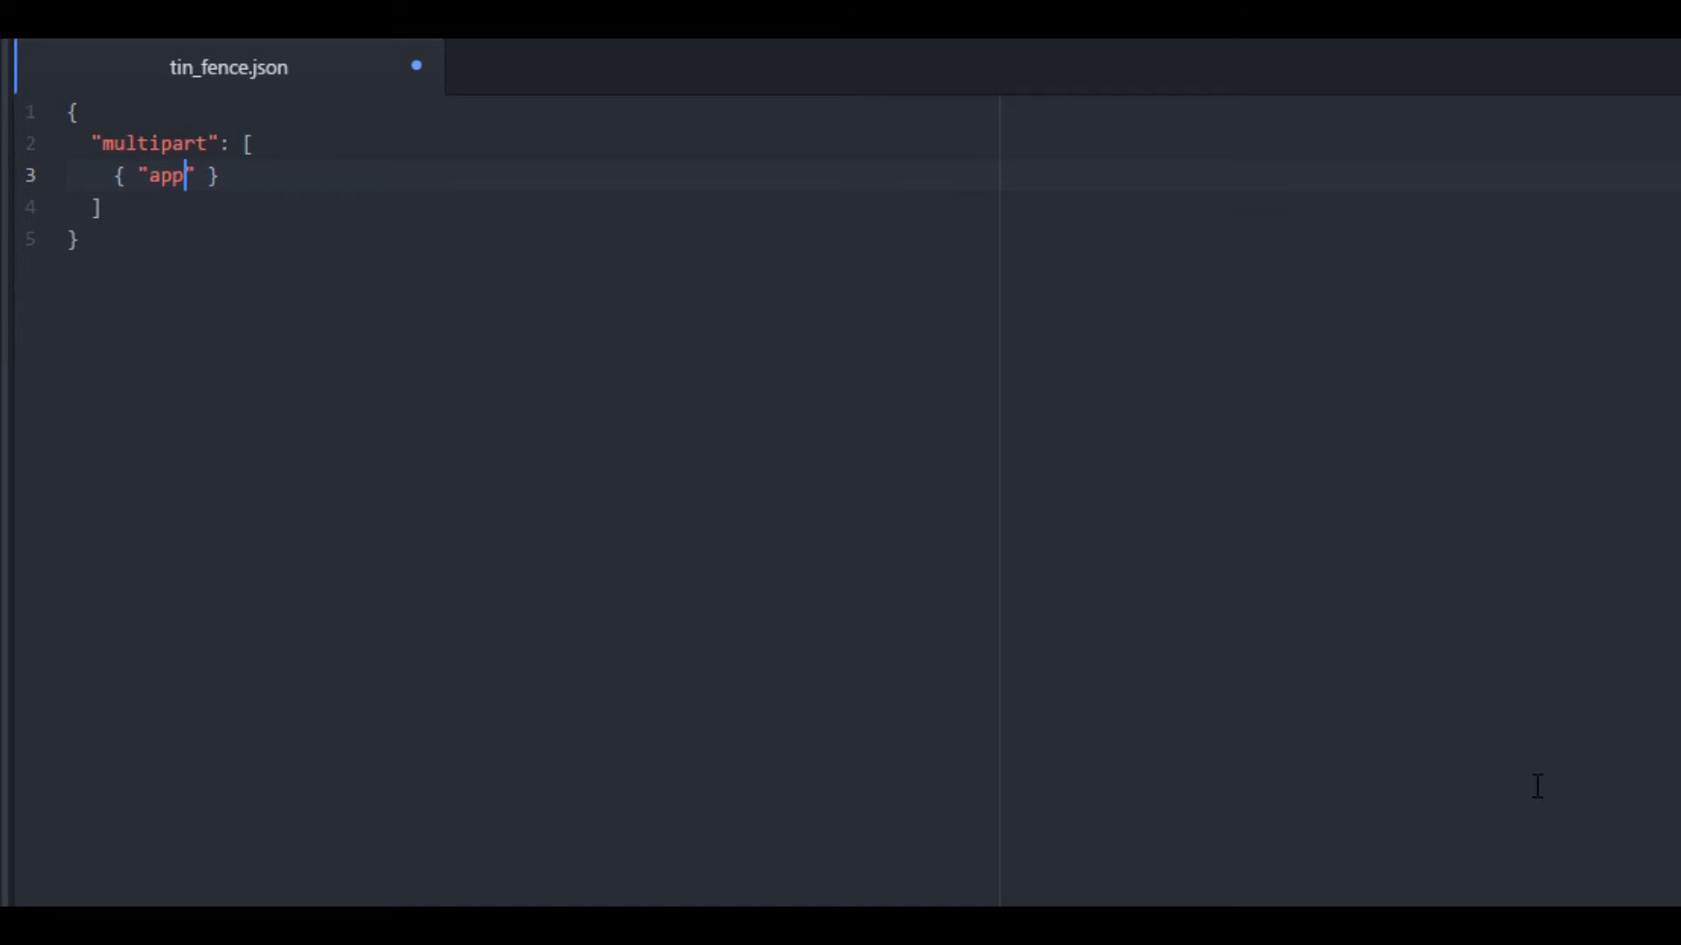
{"action": "type", "text": "ly"}
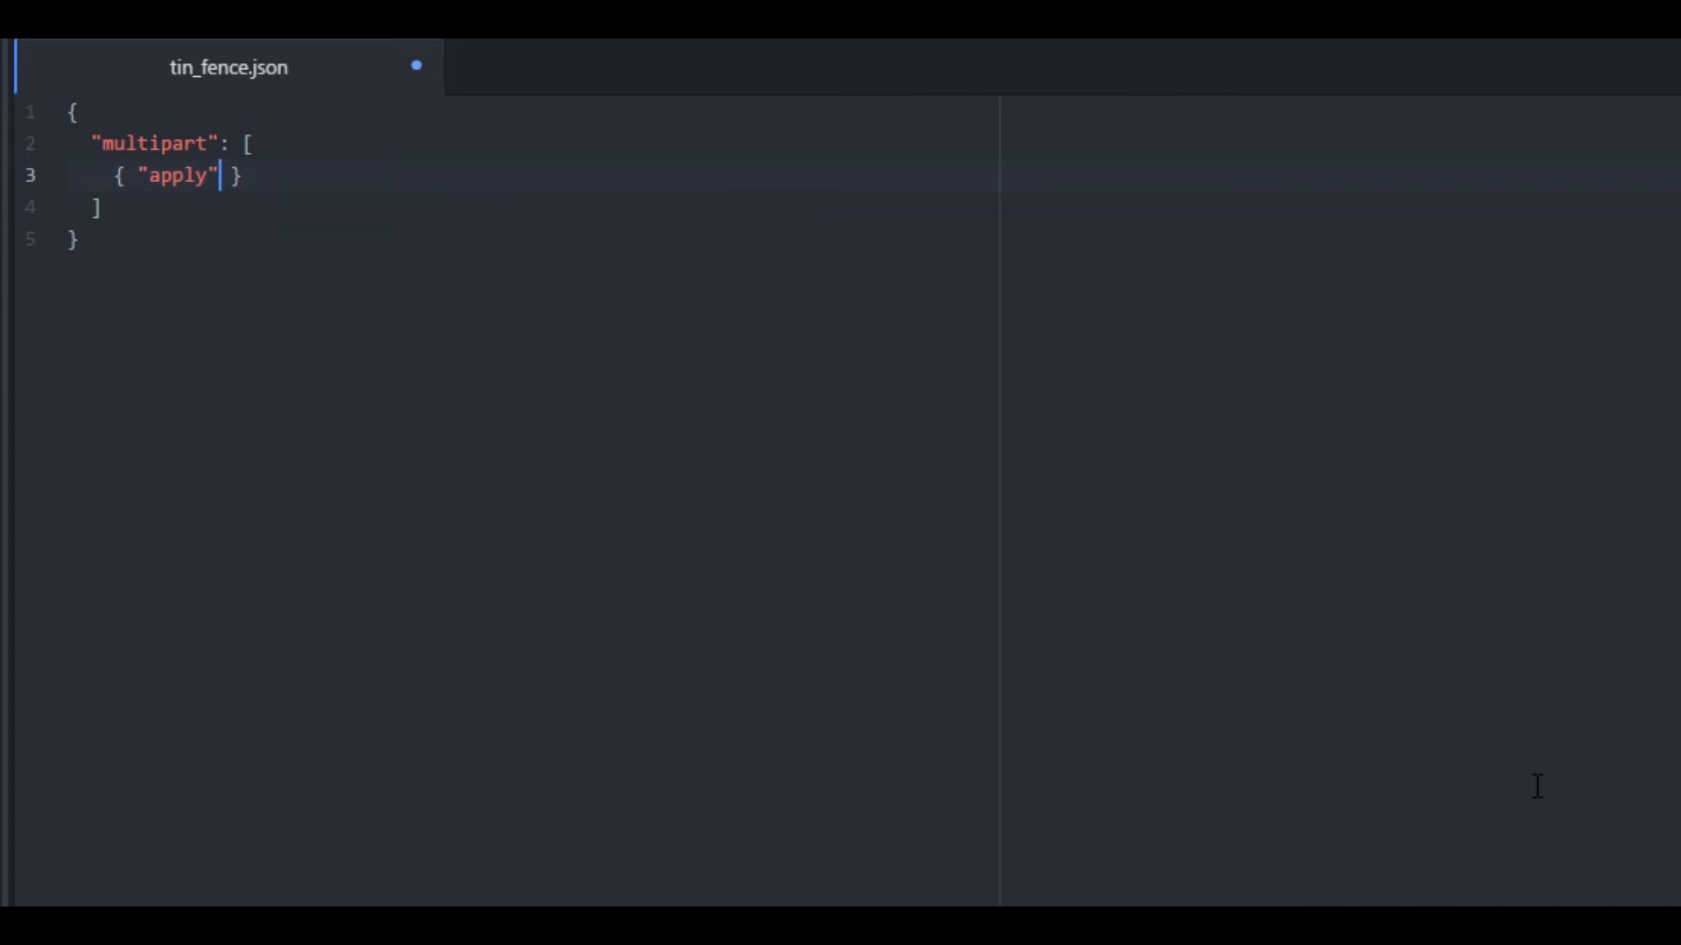
{"action": "type", "text": "\":"}
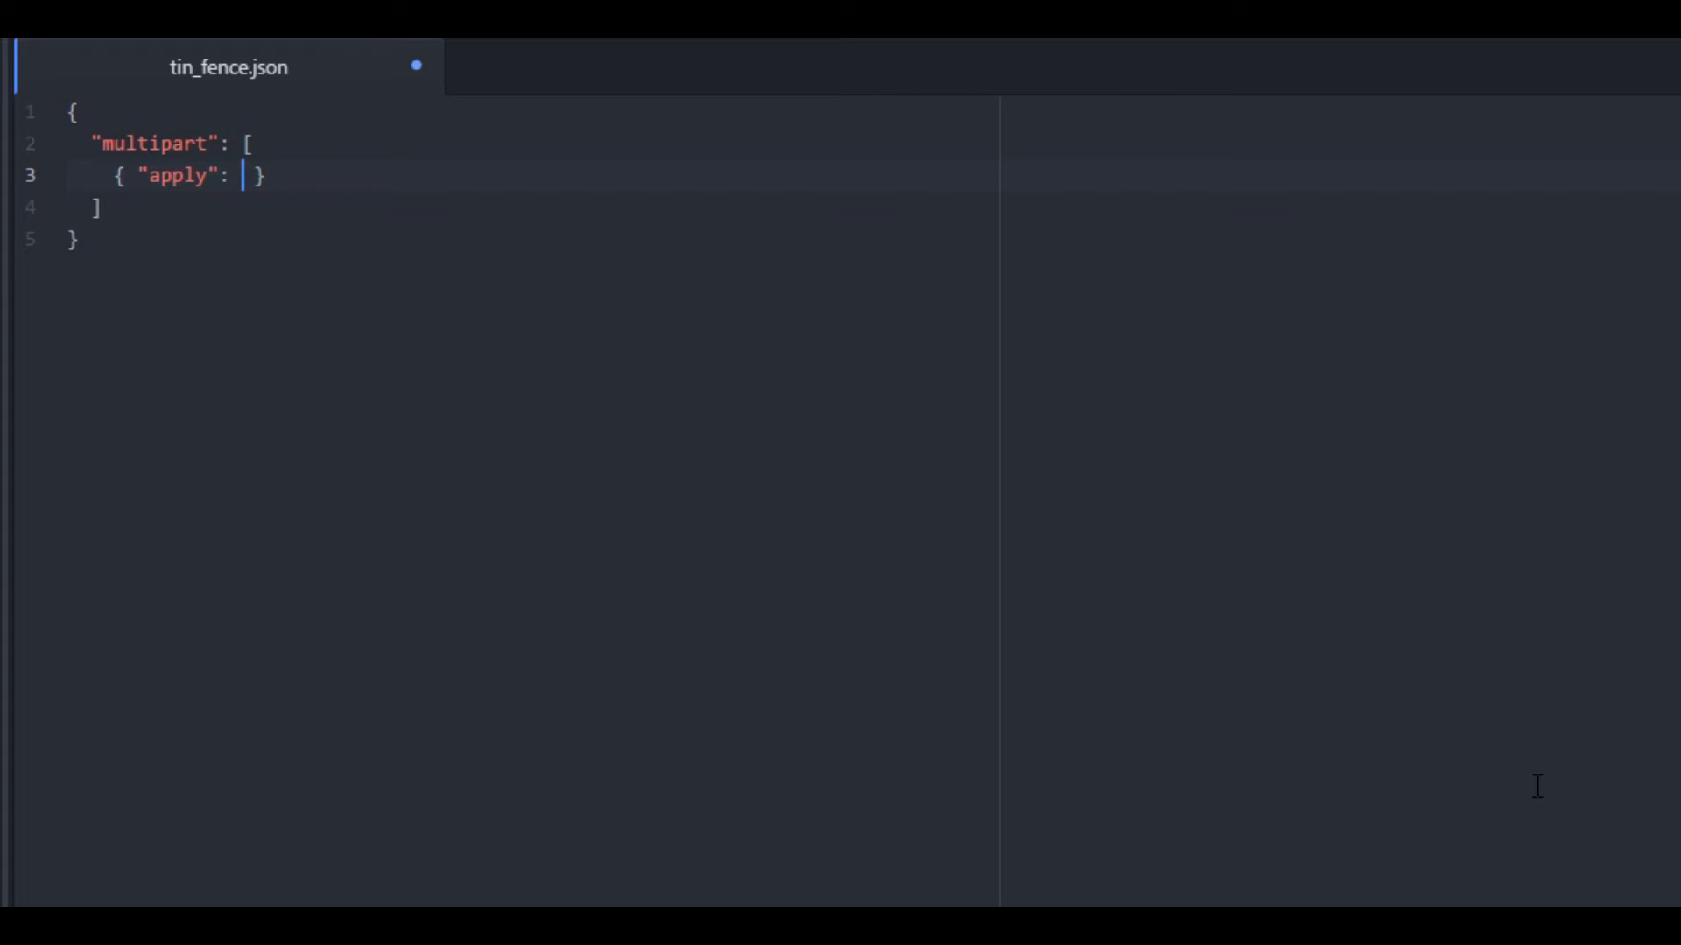
{"action": "type", "text": "{}"}
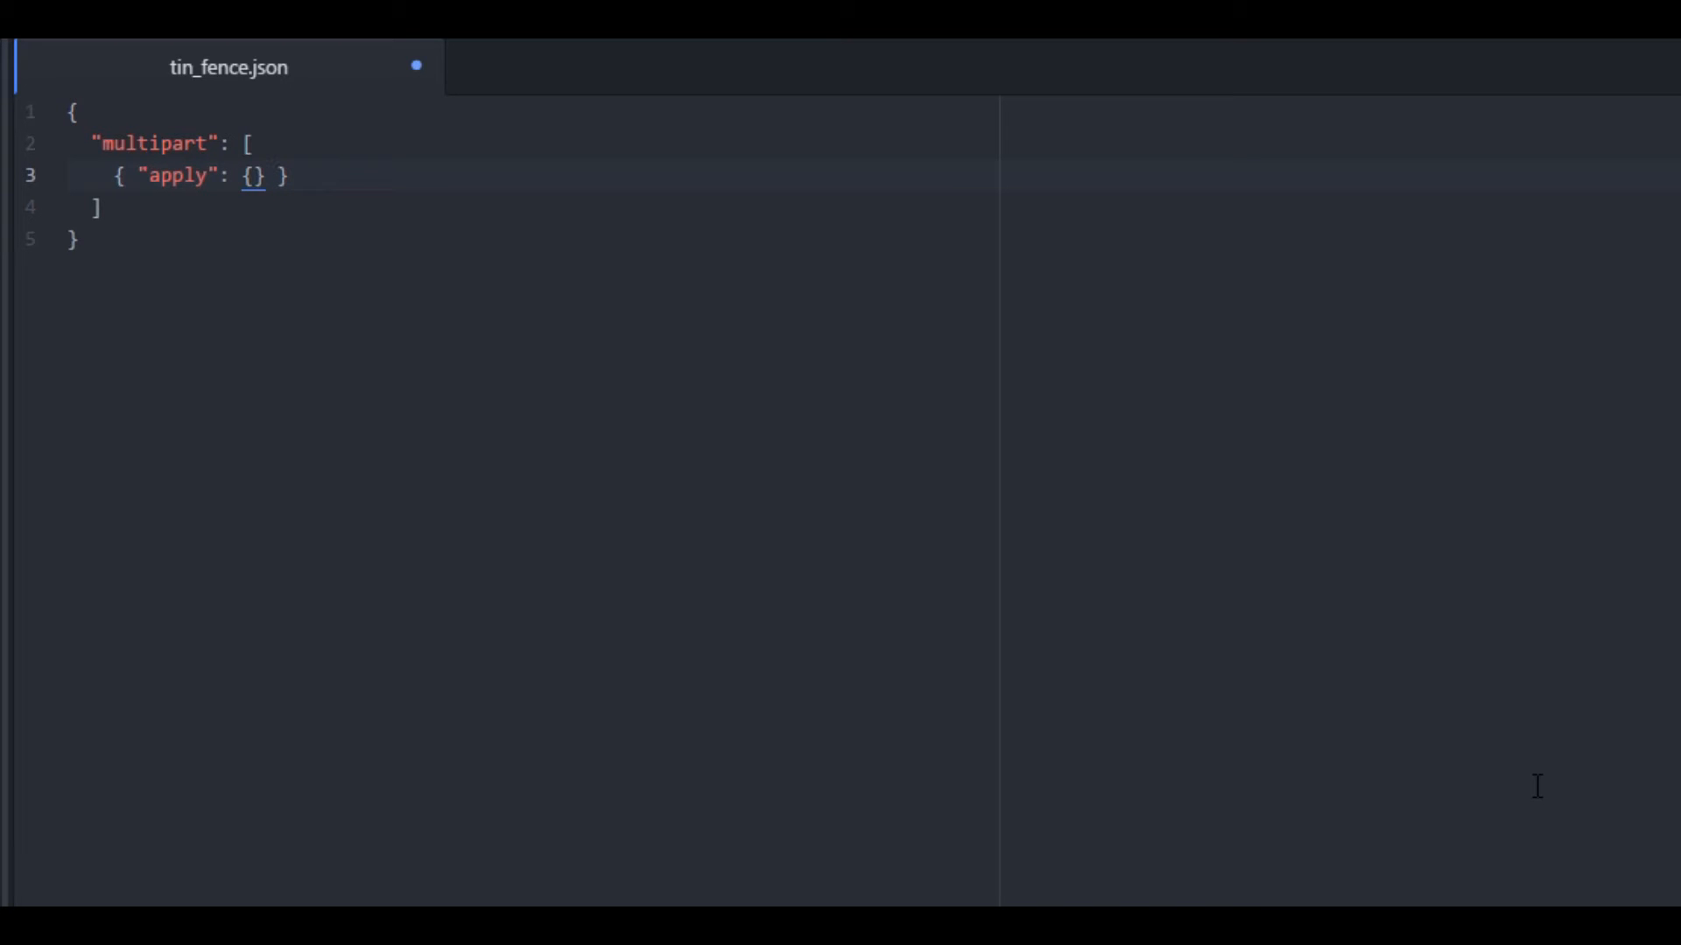
{"action": "type", "text": "\"mo\""}
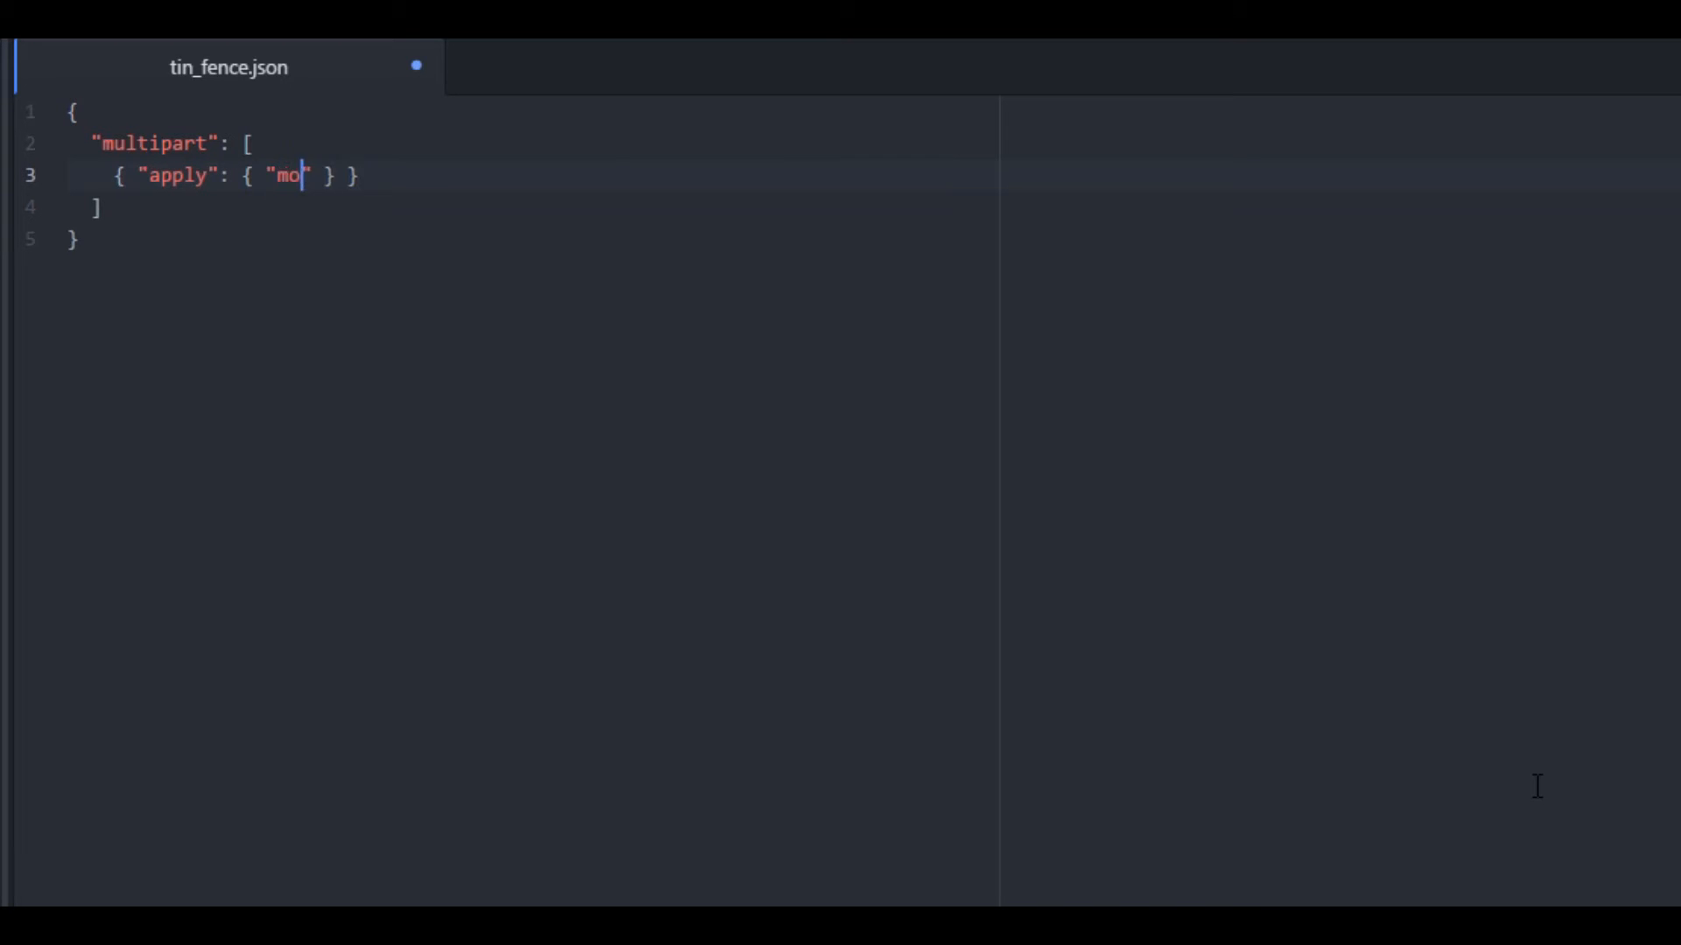
{"action": "type", "text": "del\":"}
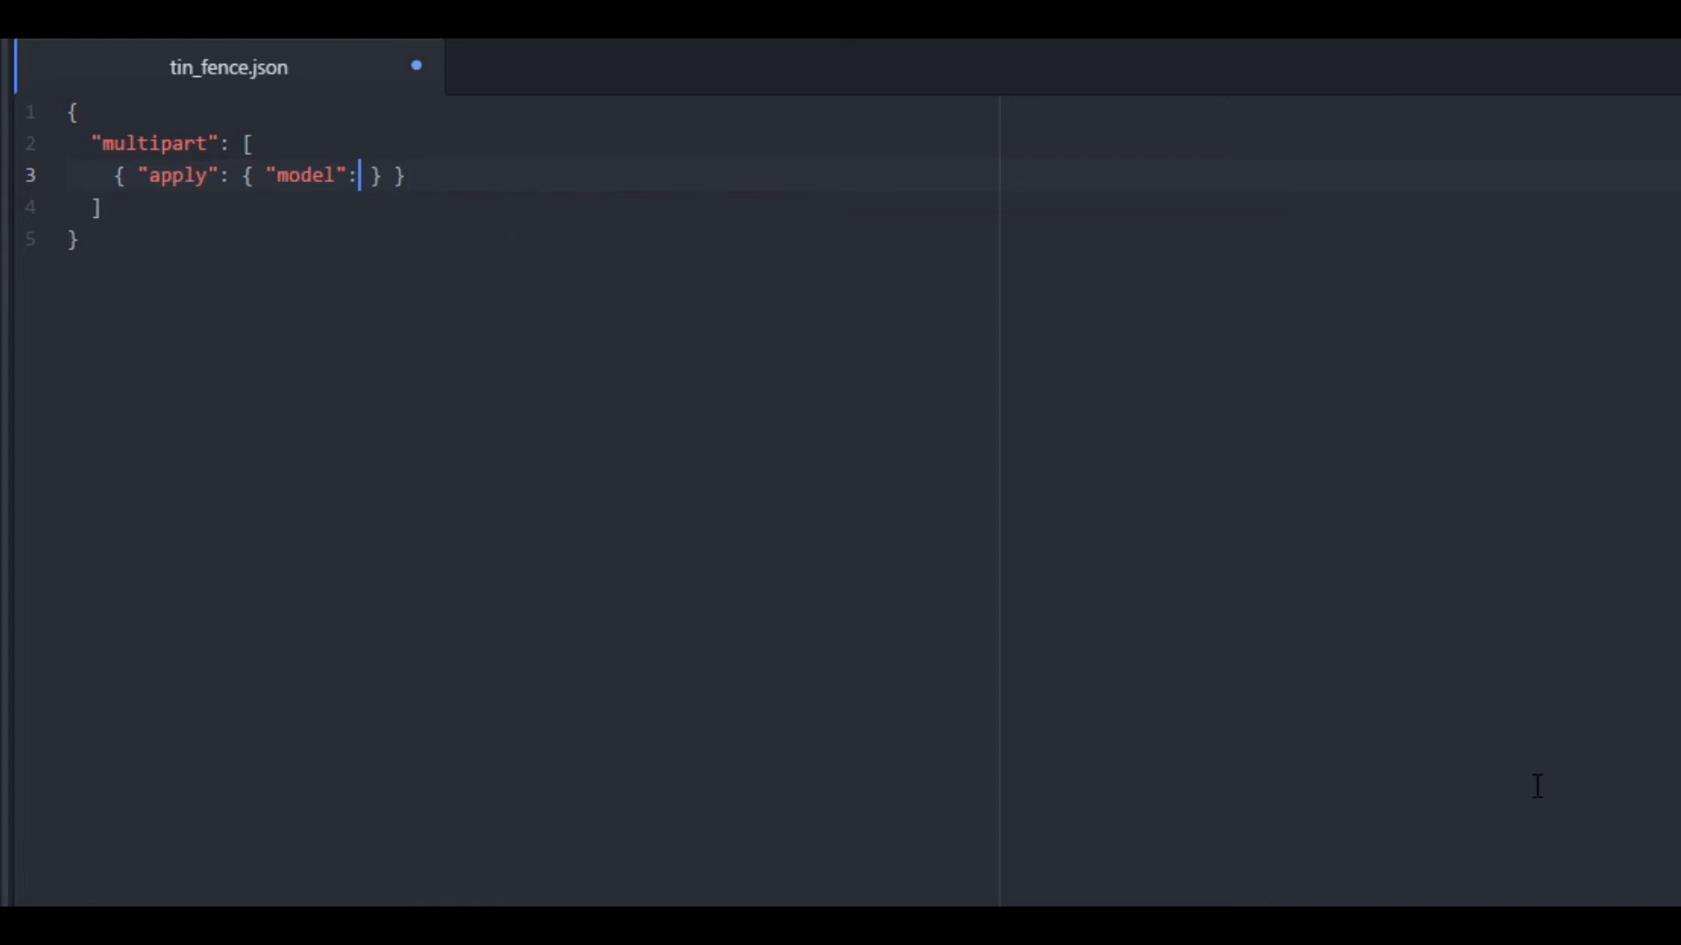
{"action": "type", "text": "\"\""}
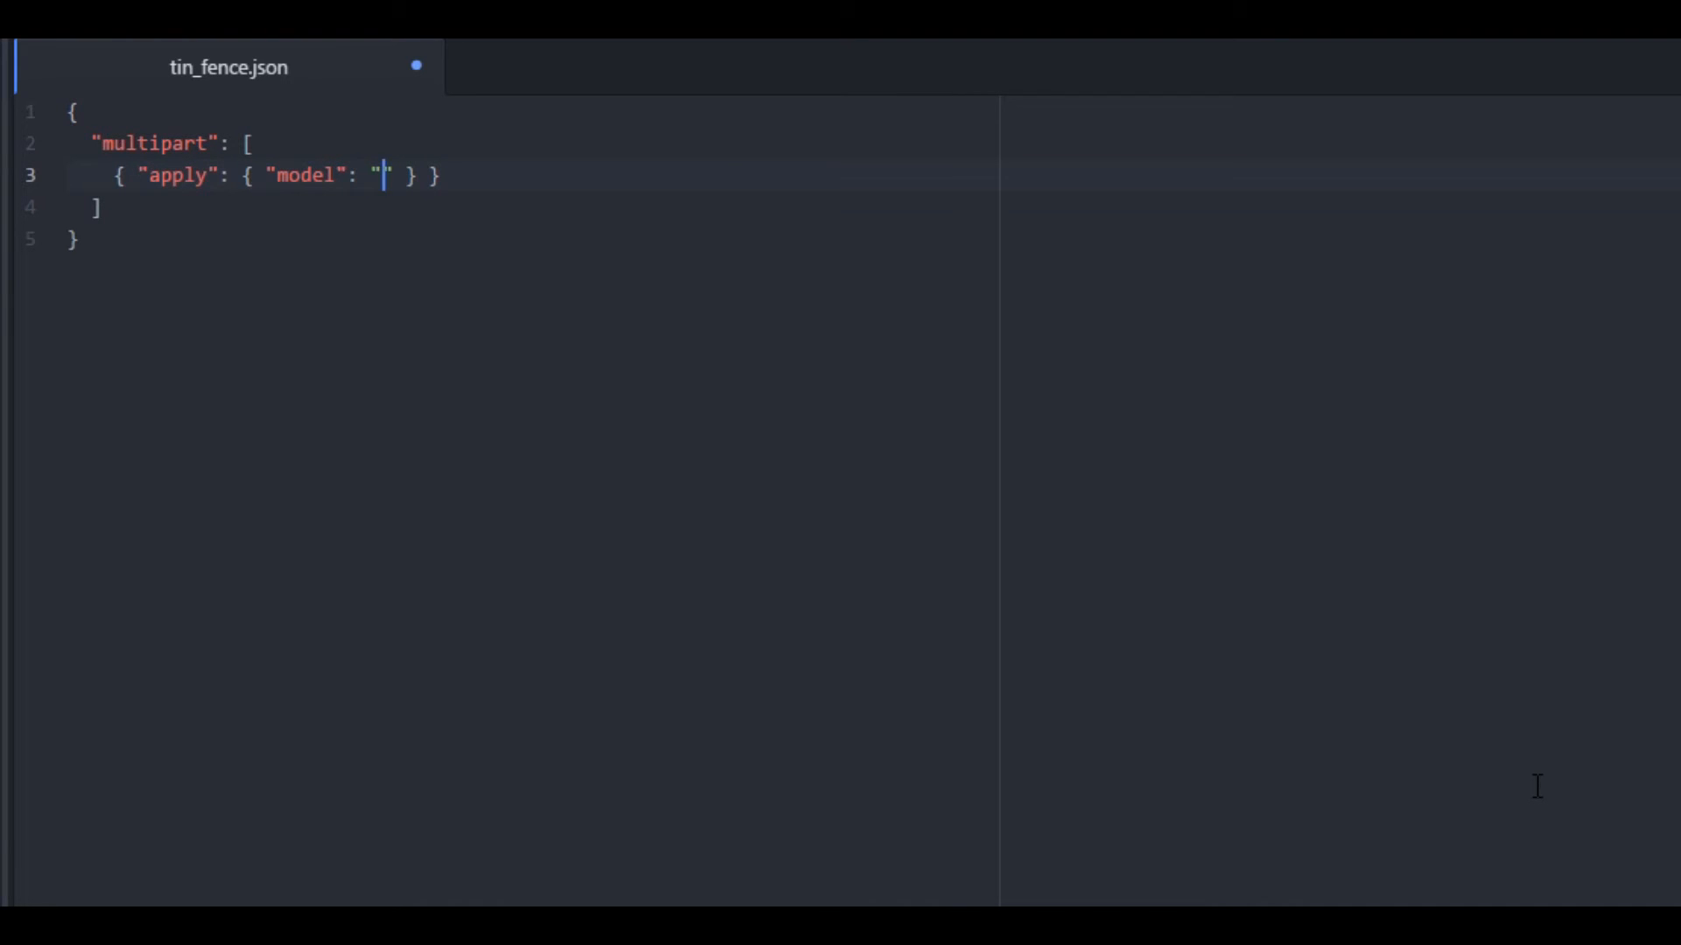
{"action": "type", "text": "boe:"}
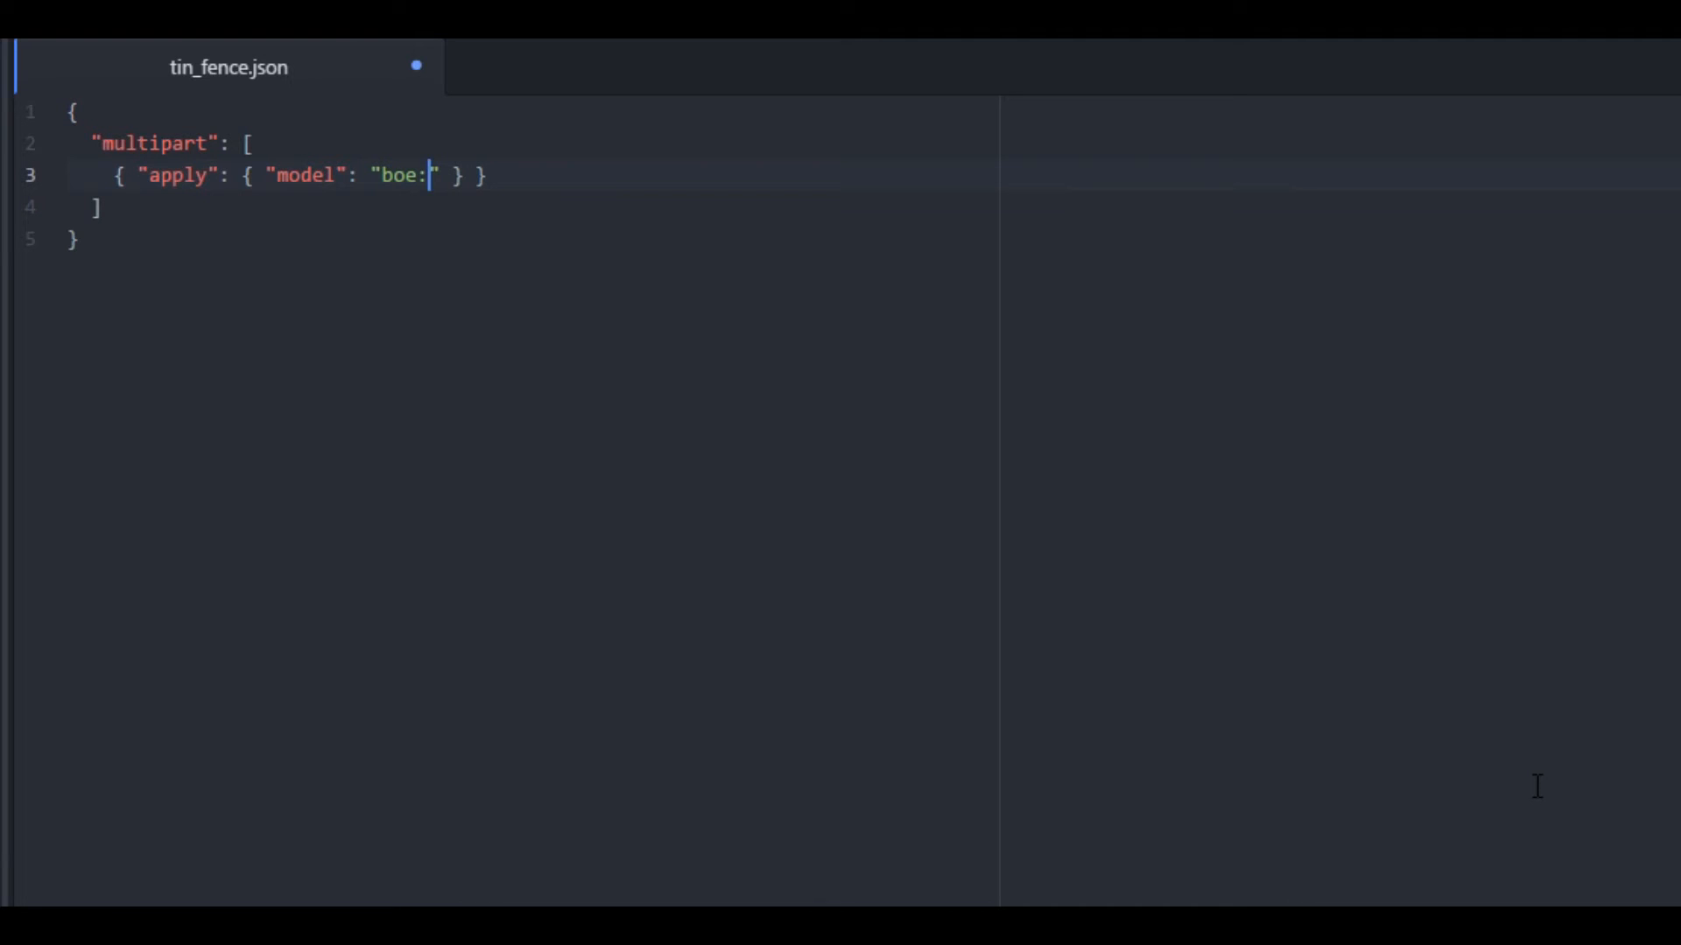
{"action": "type", "text": "tin"}
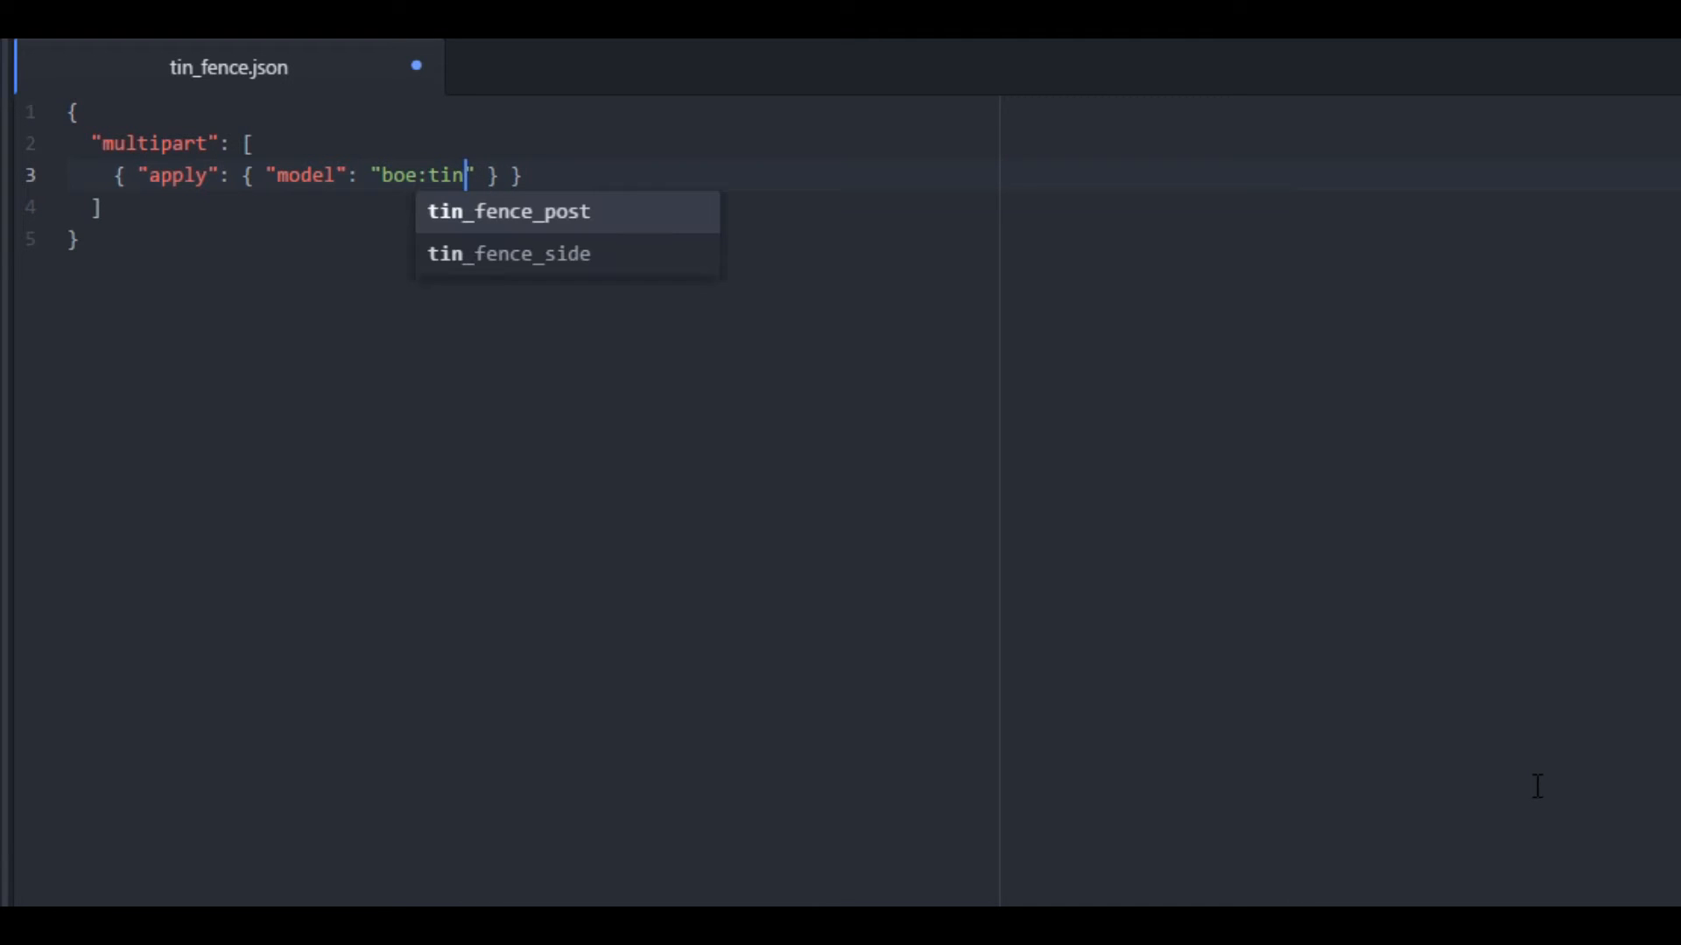
{"action": "type", "text": "_fence_post"}
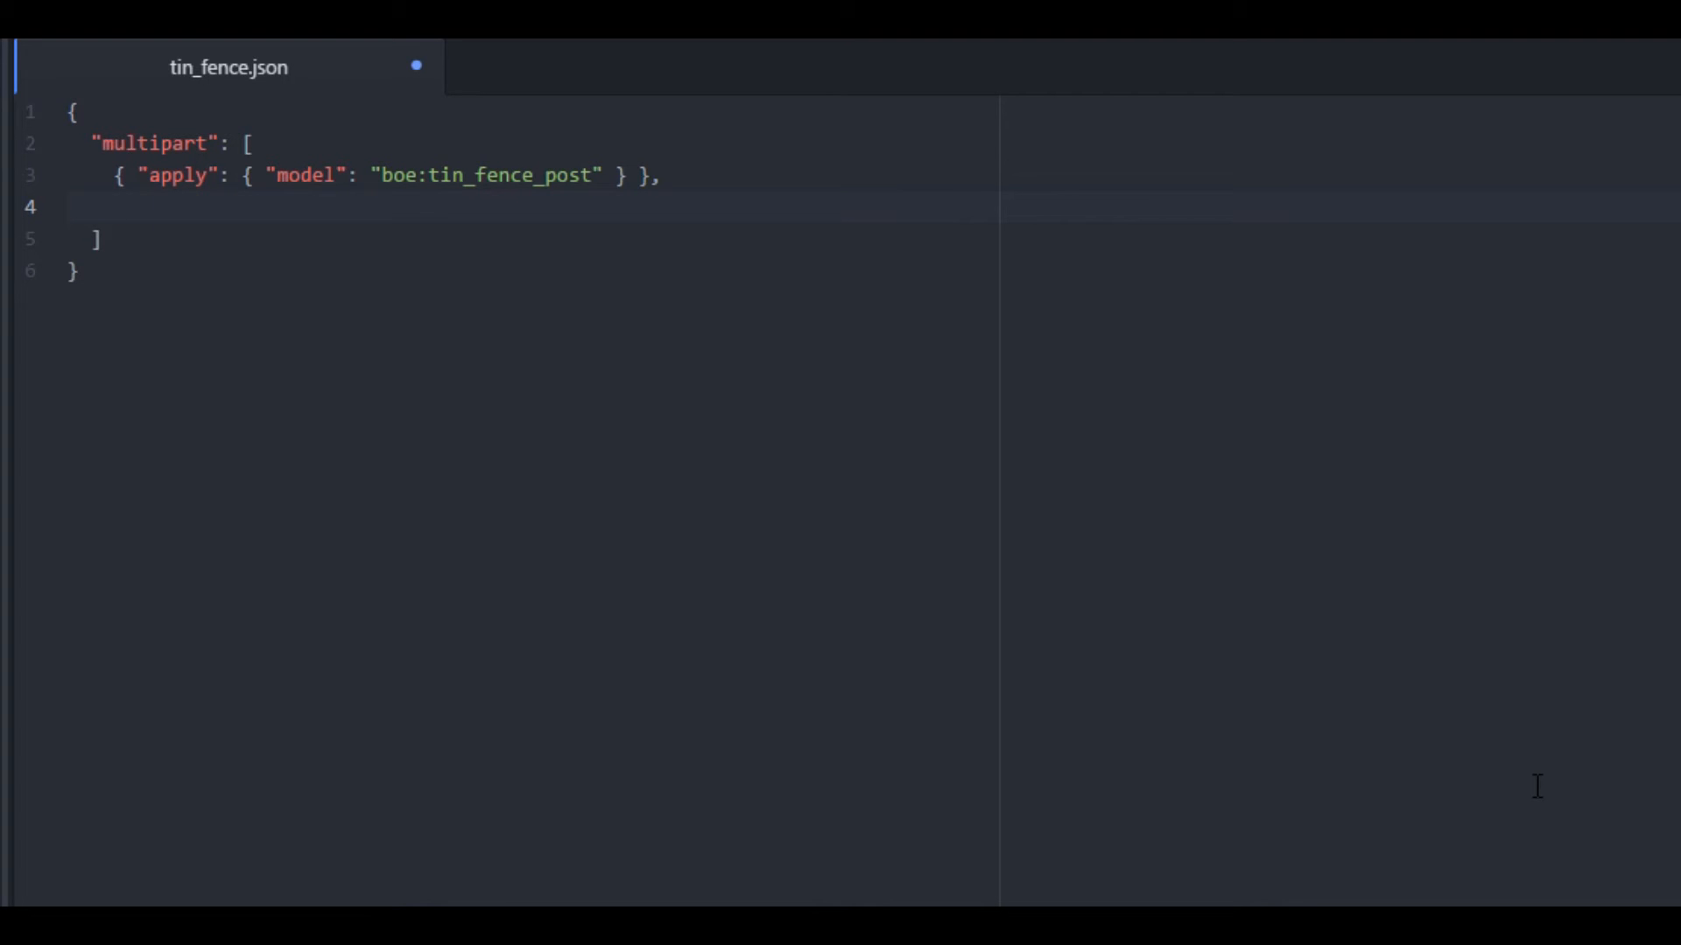
Add a when entry with north: true and open a new line for its apply block.
{"action": "type", "text": "{}"}
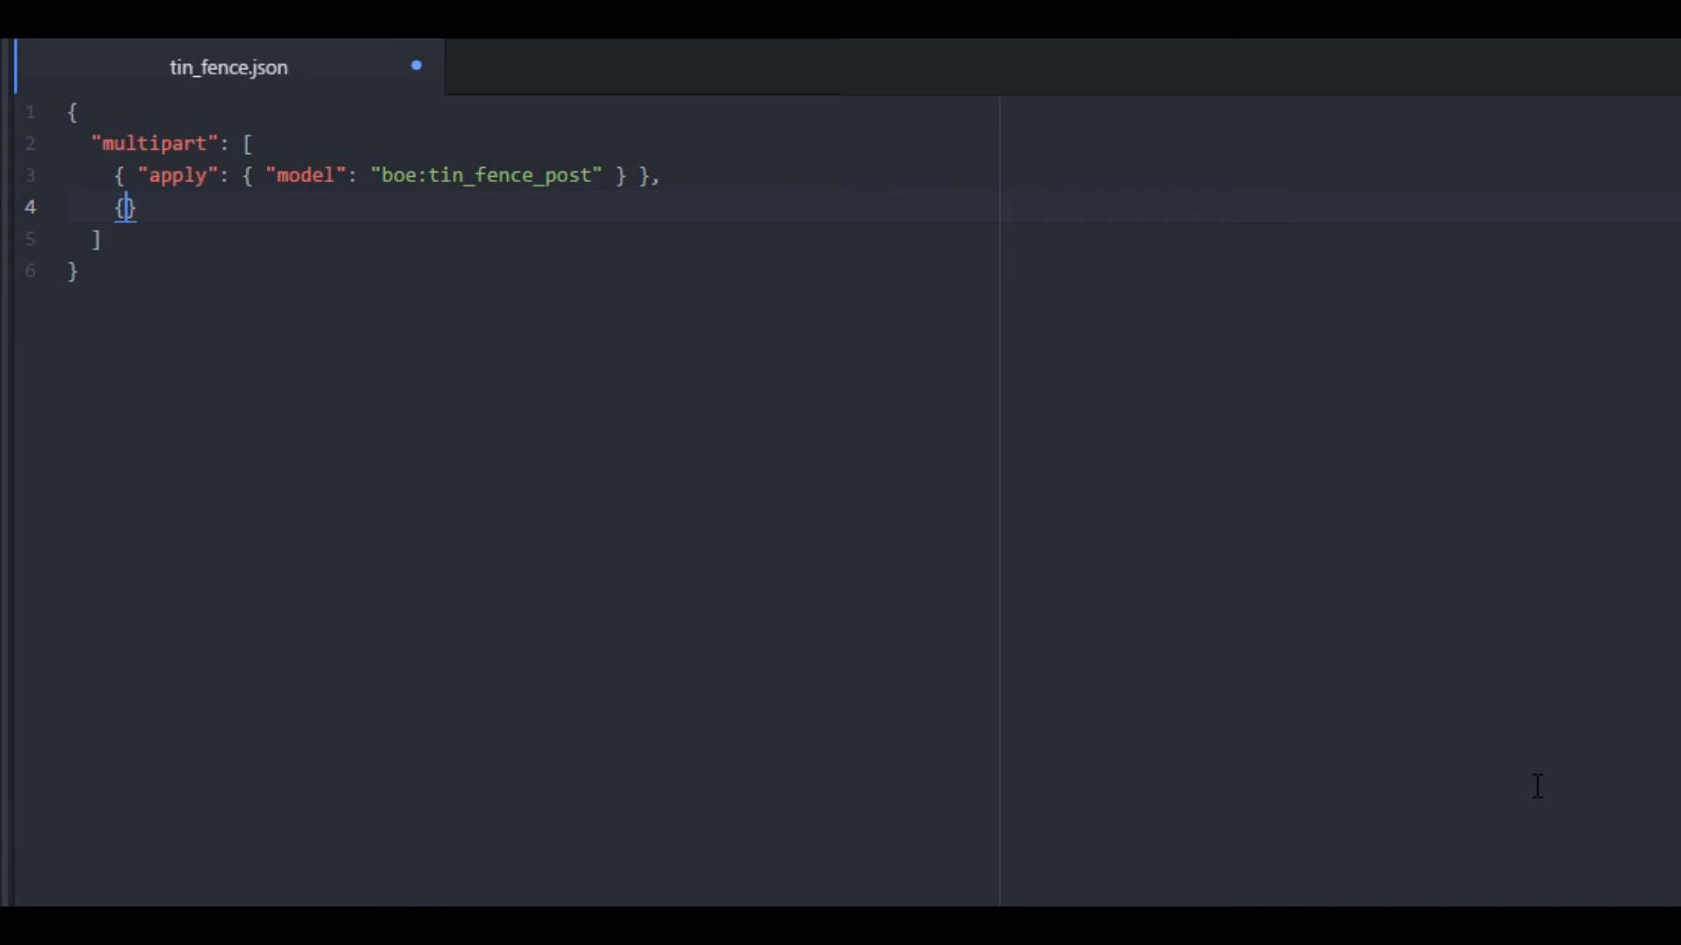
{"action": "type", "text": "\""}
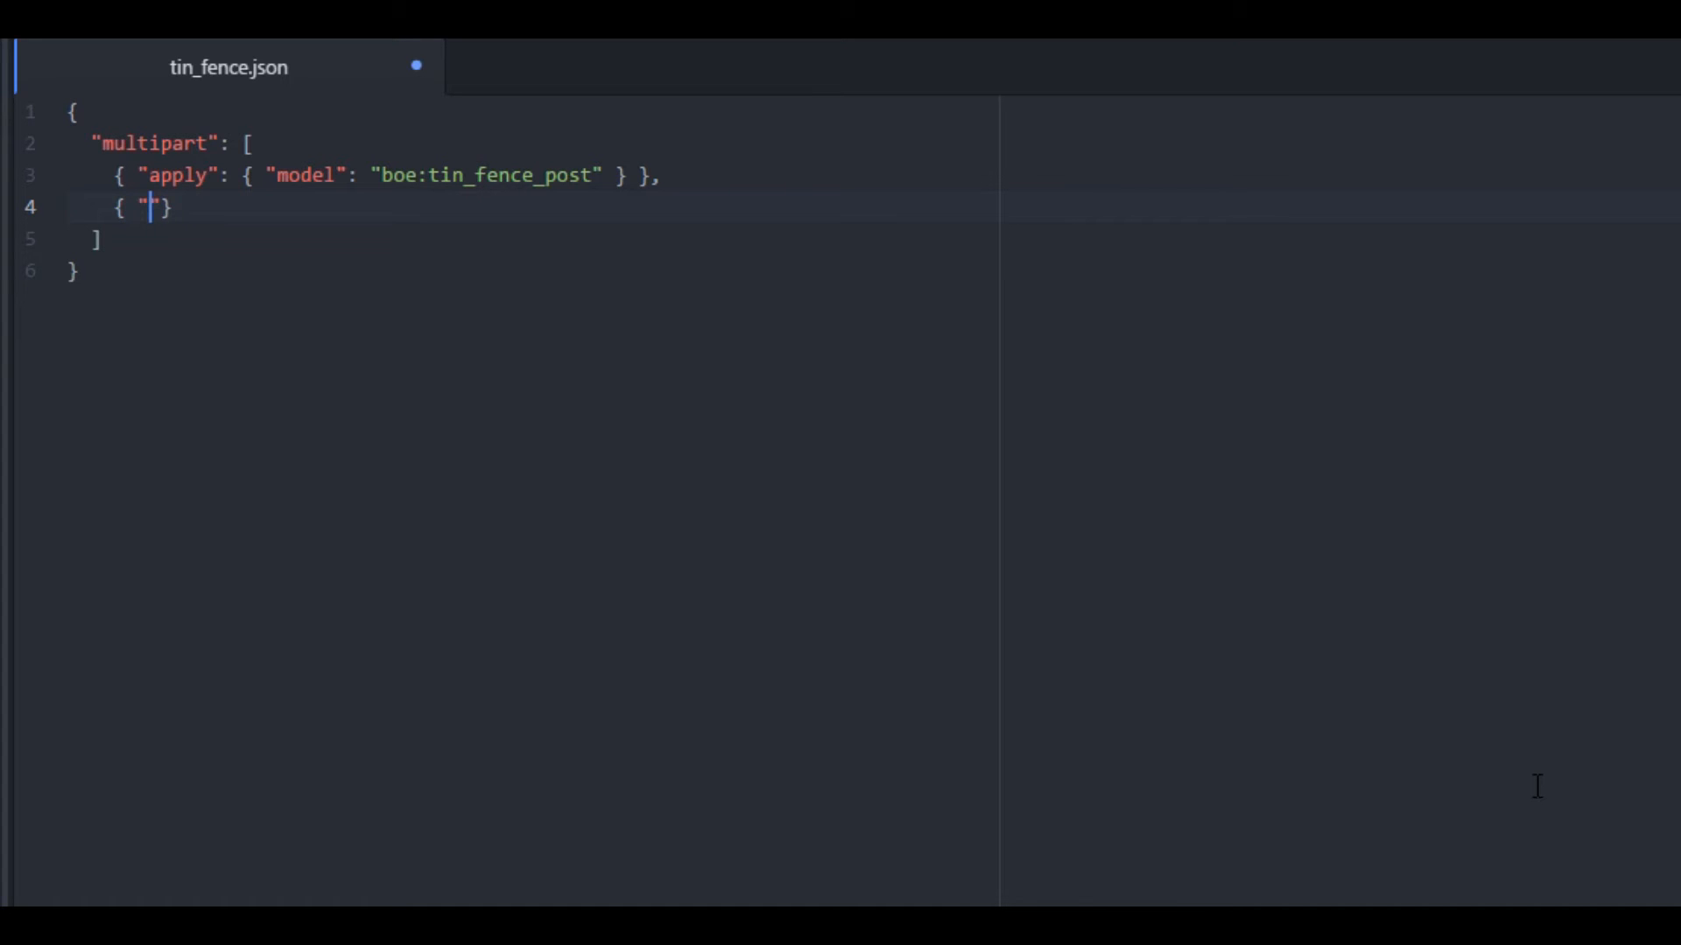
{"action": "type", "text": "when\":"}
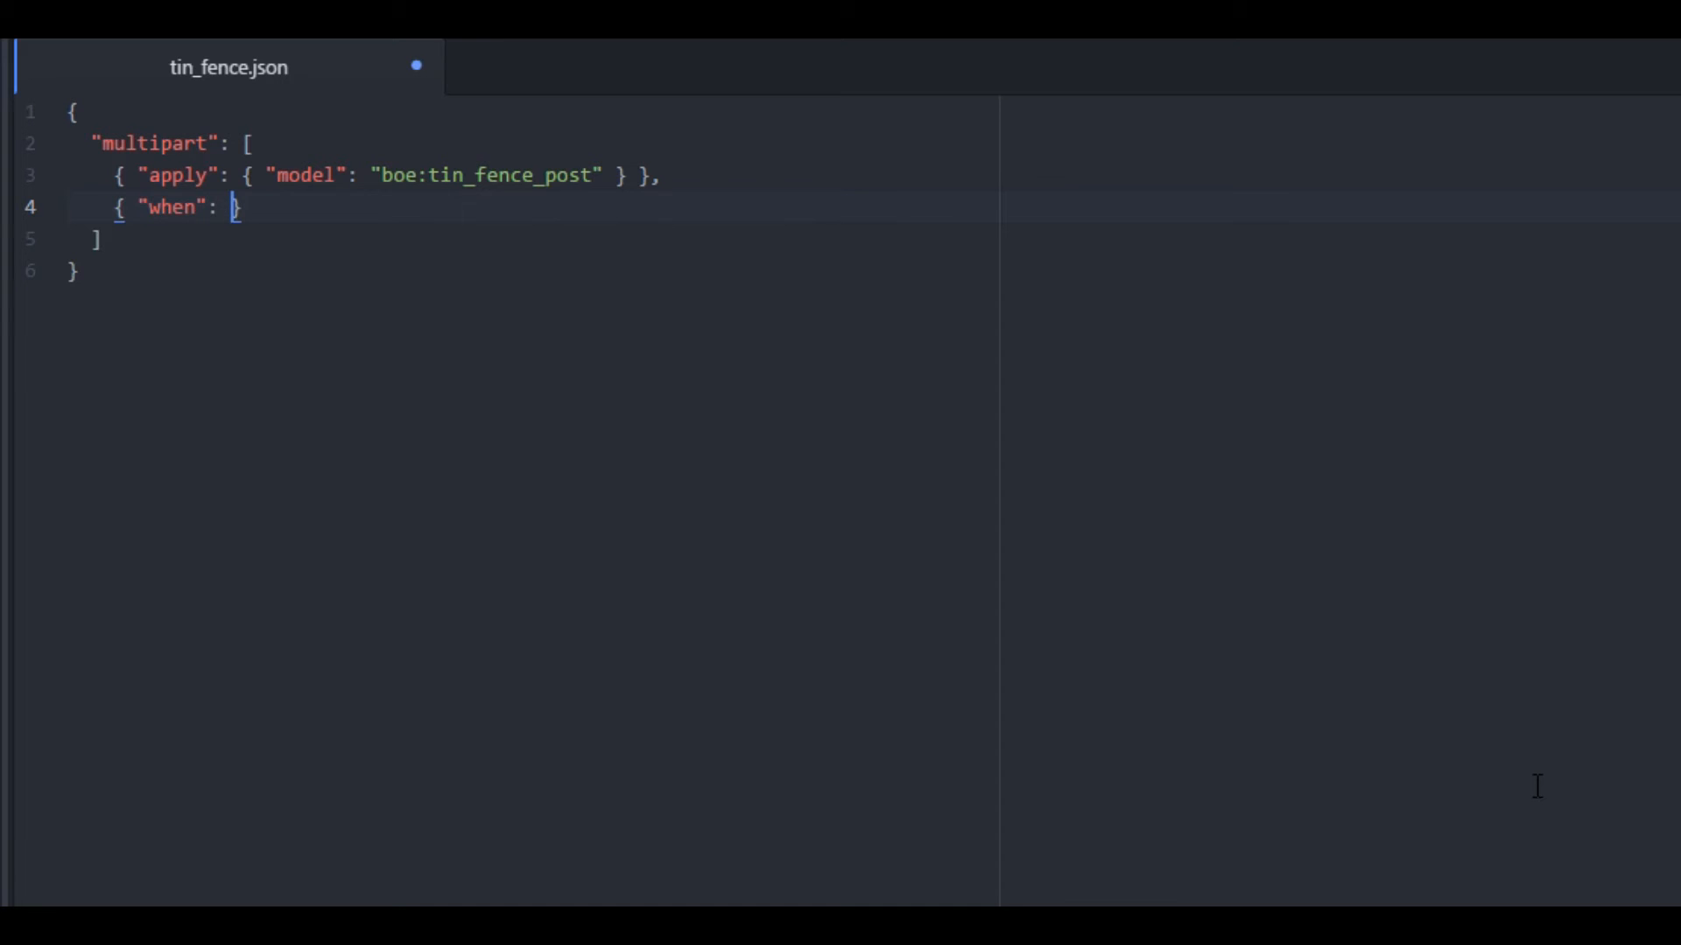
{"action": "type", "text": "{ \"\""}
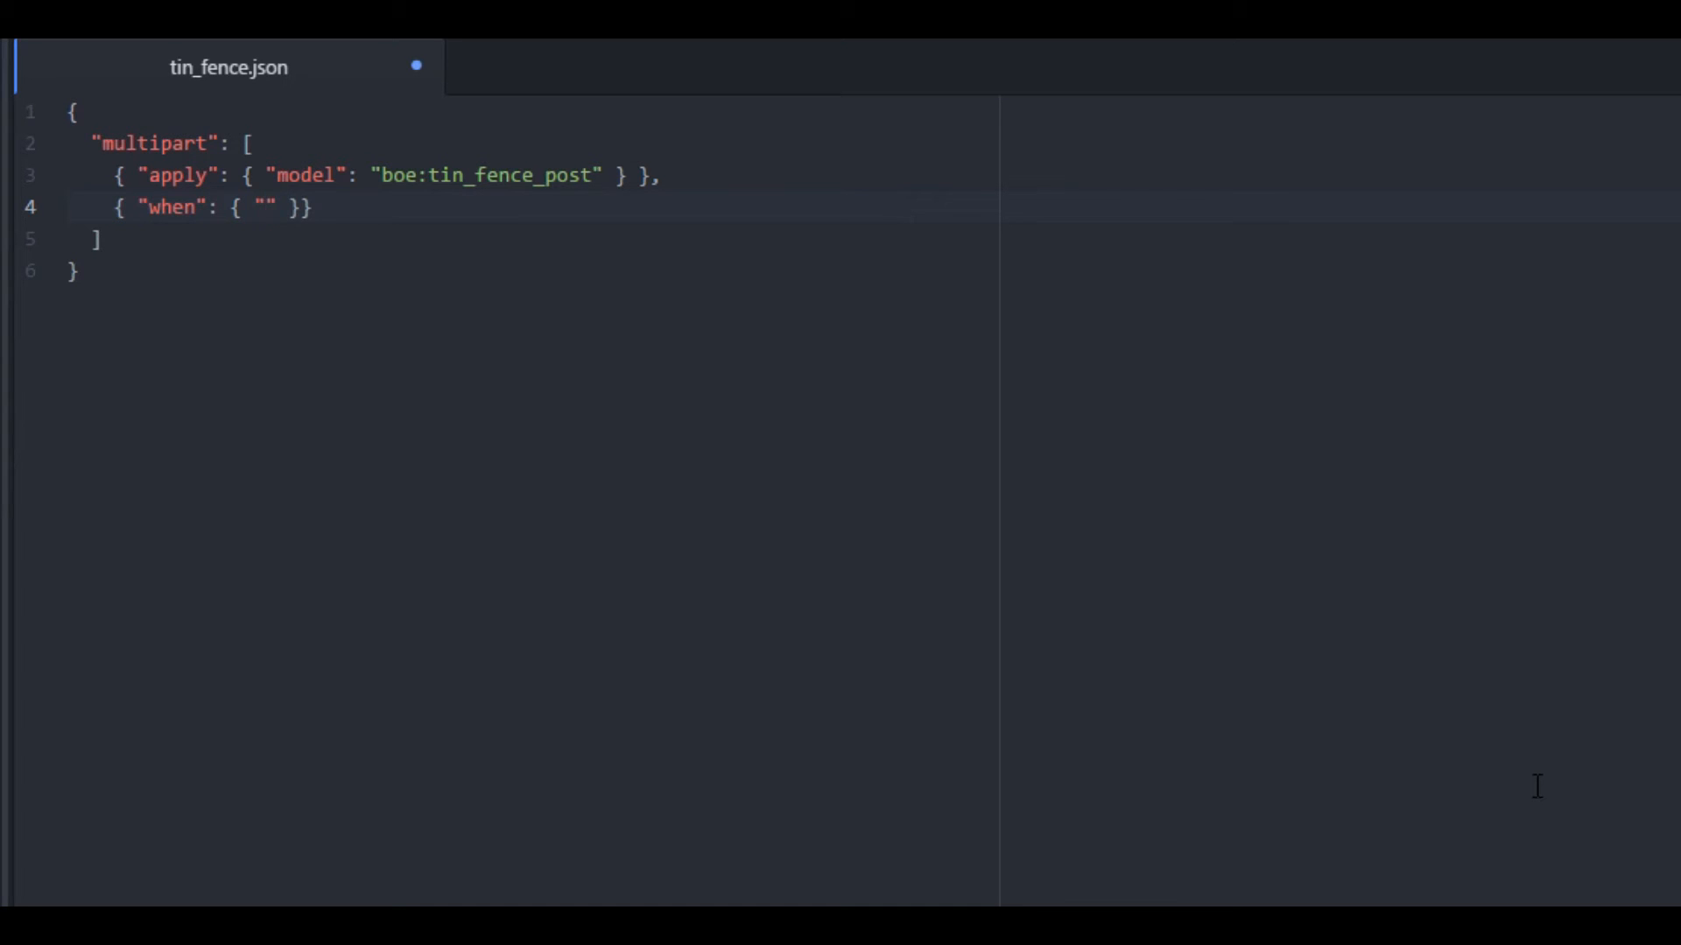
{"action": "type", "text": "north\": \"t"}
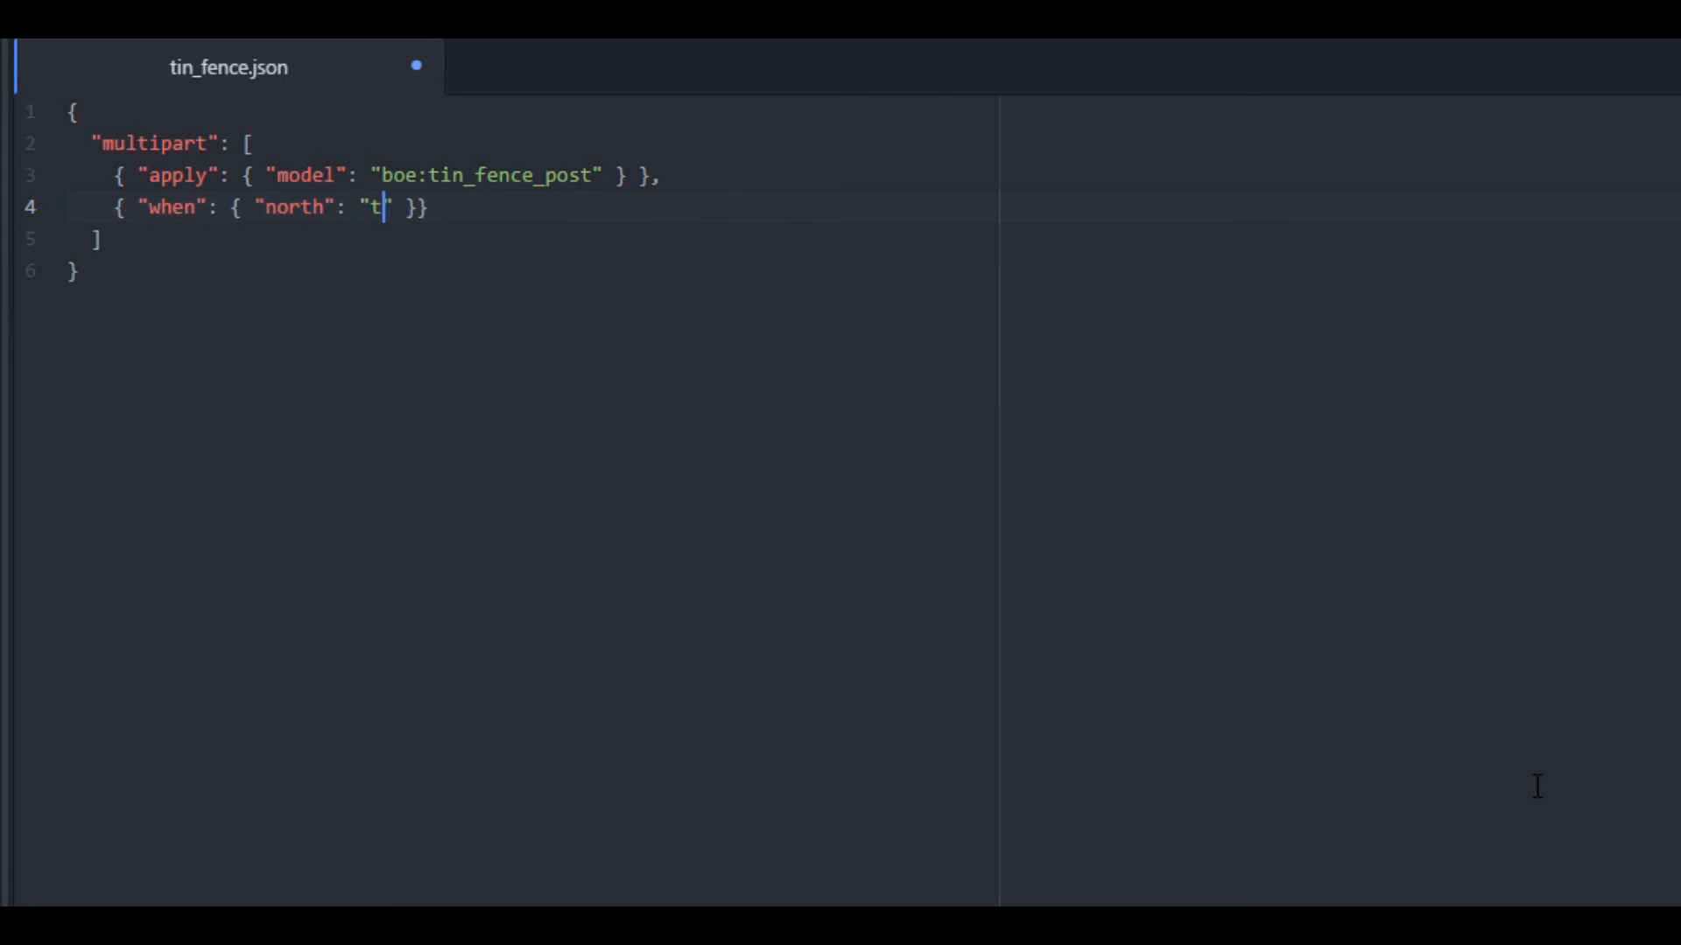
{"action": "type", "text": "rue"}
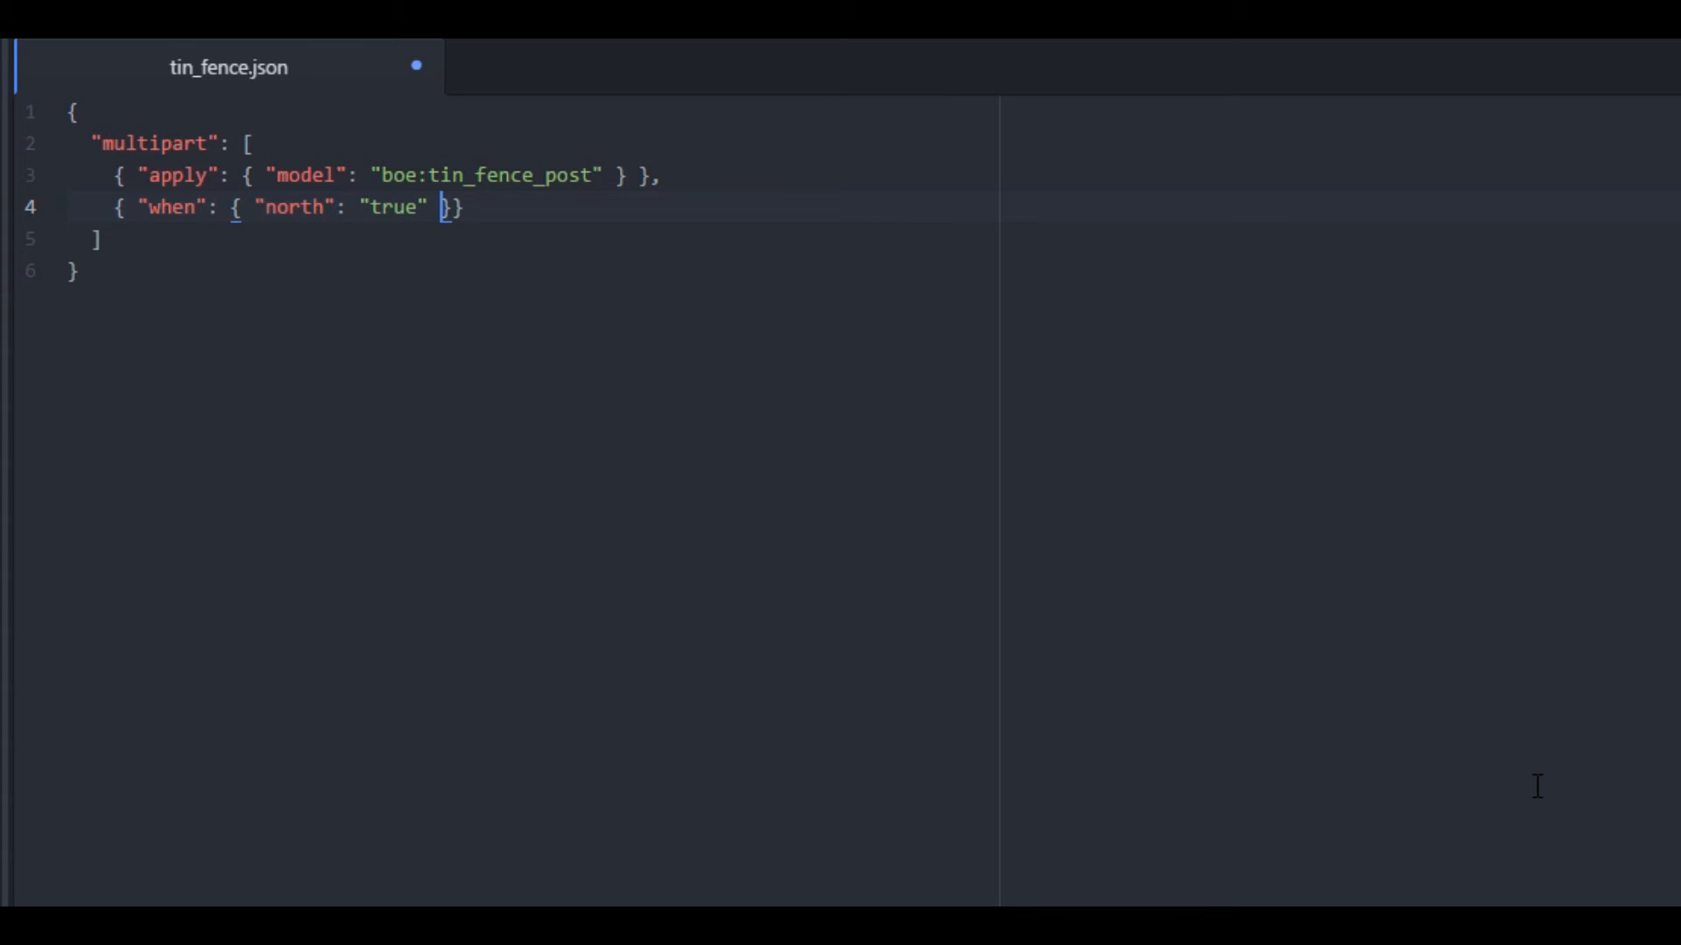
{"action": "type", "text": ","}
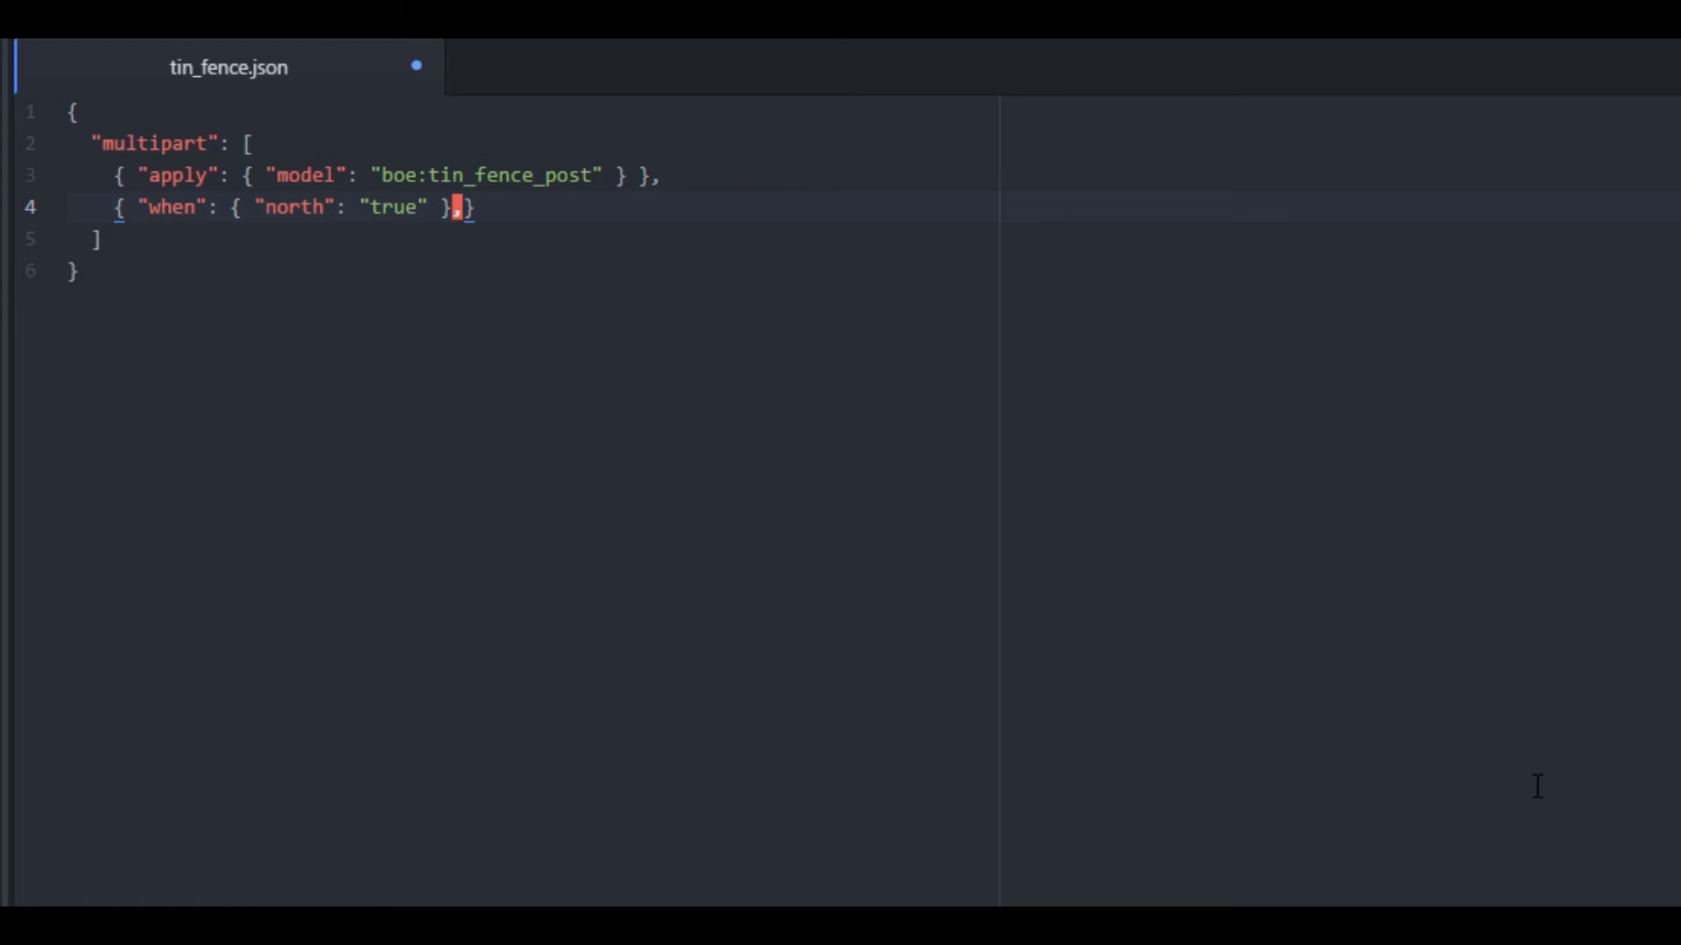
{"action": "key", "text": "enter"}
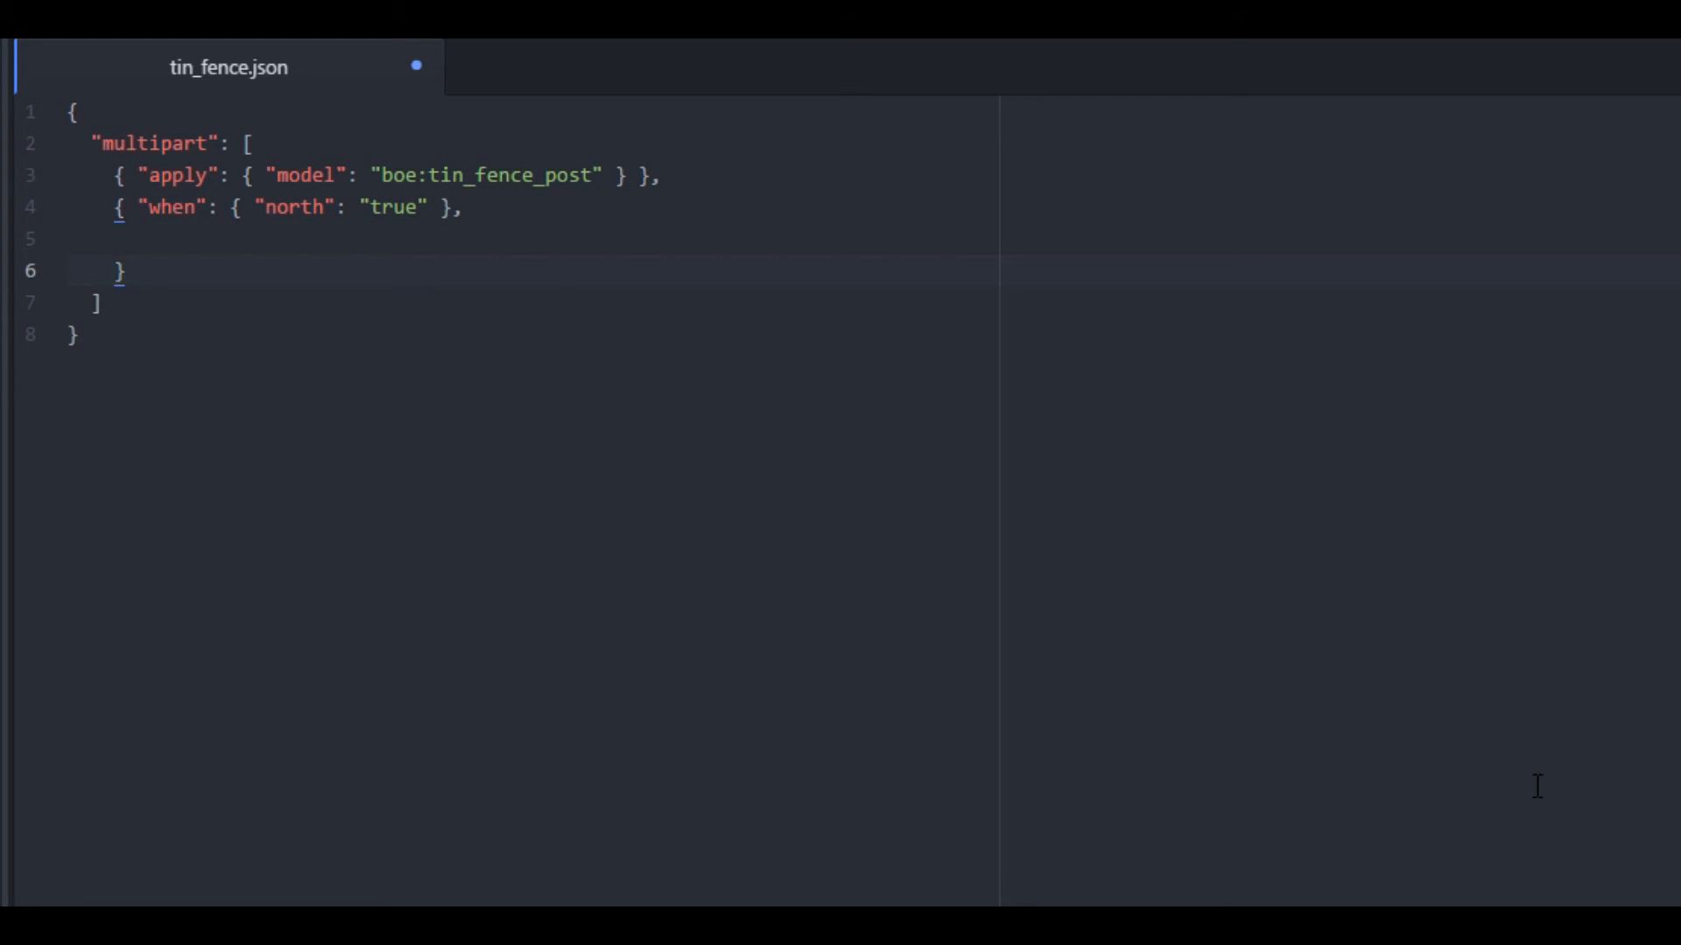
Write the north apply block with model boe:tin_fence_side, y: 90 and uvlock: true.
{"action": "left_click", "coordinate": [117, 238]}
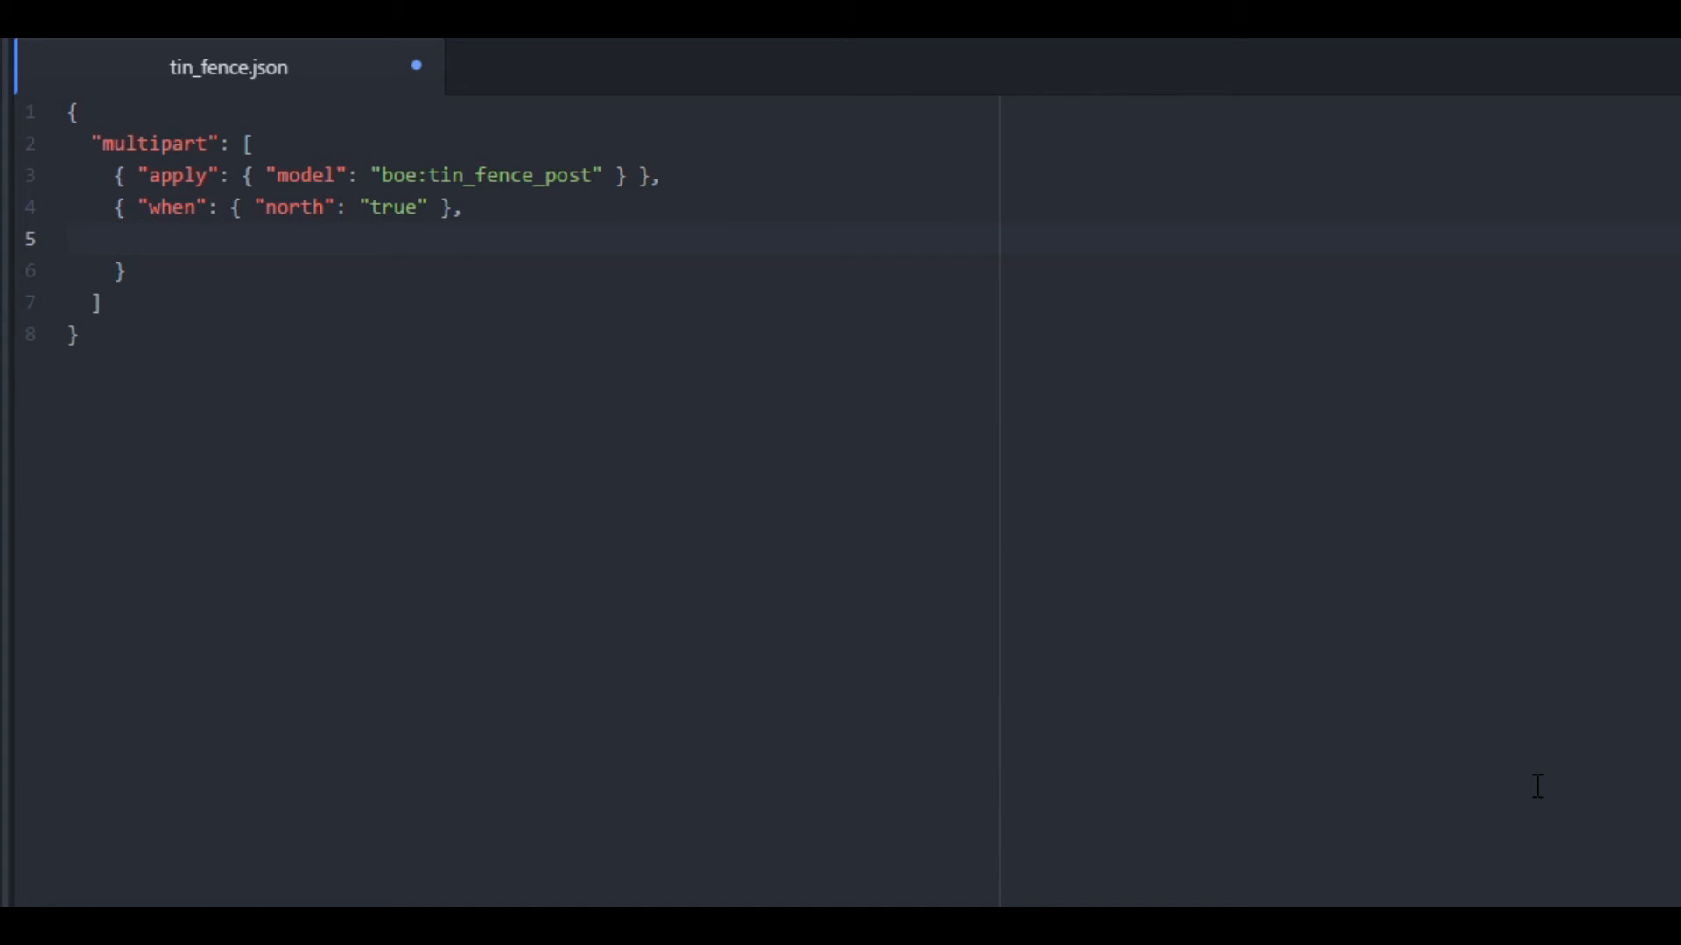
{"action": "type", "text": "\"apply\":"}
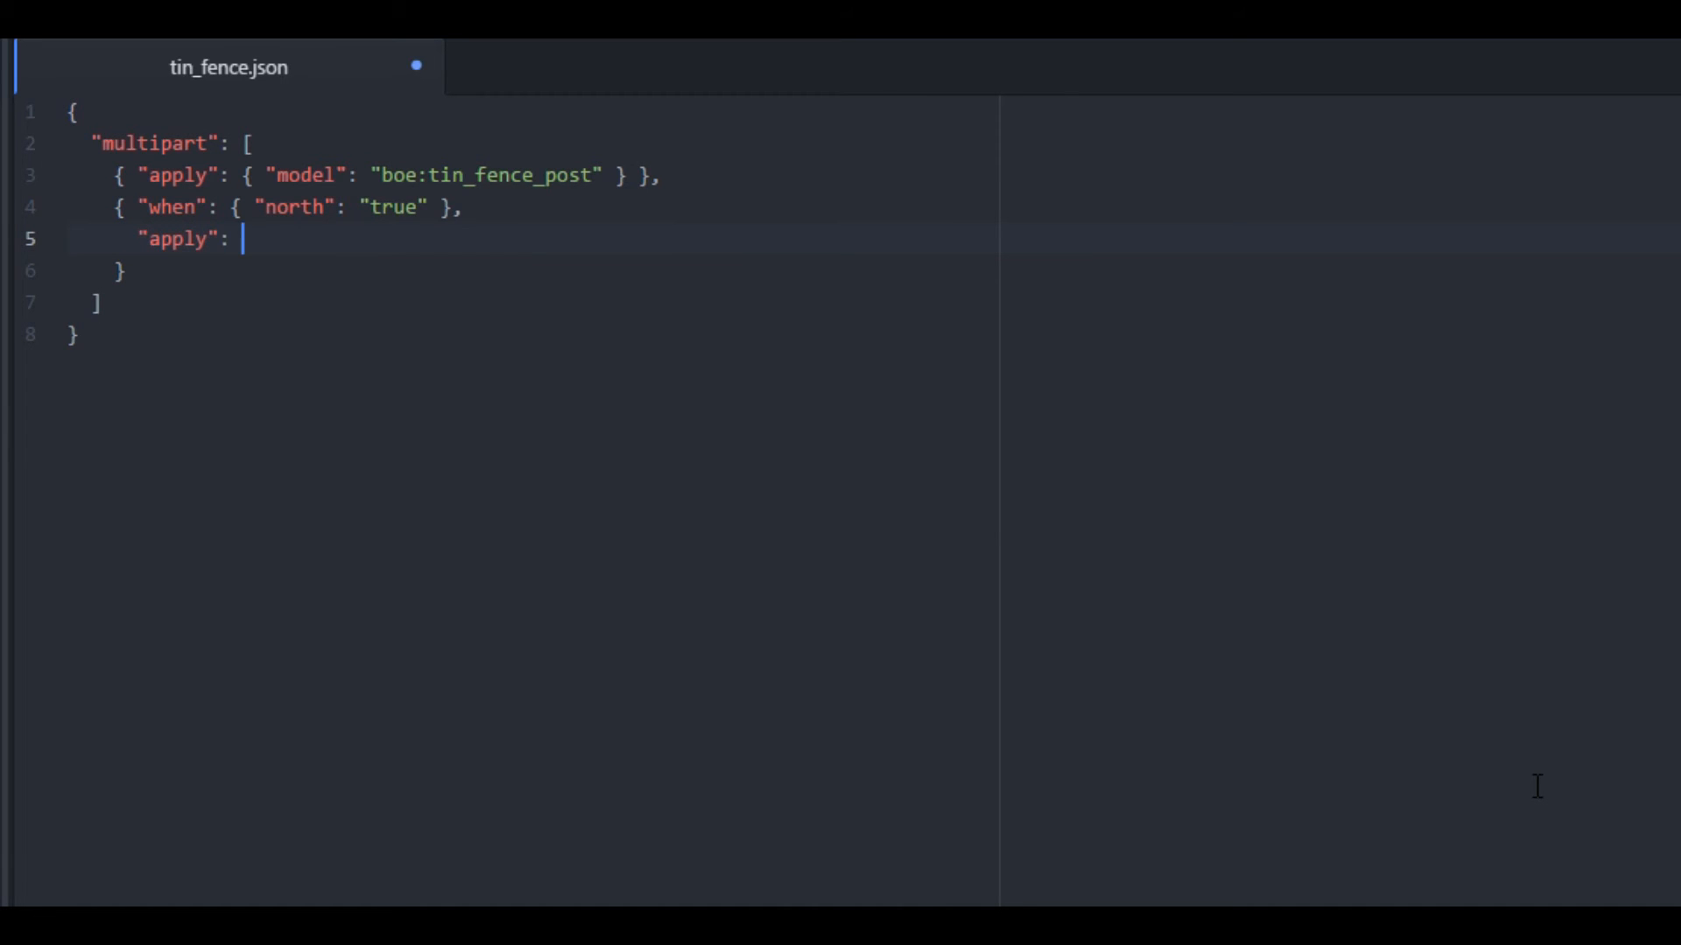
{"action": "type", "text": "{"}
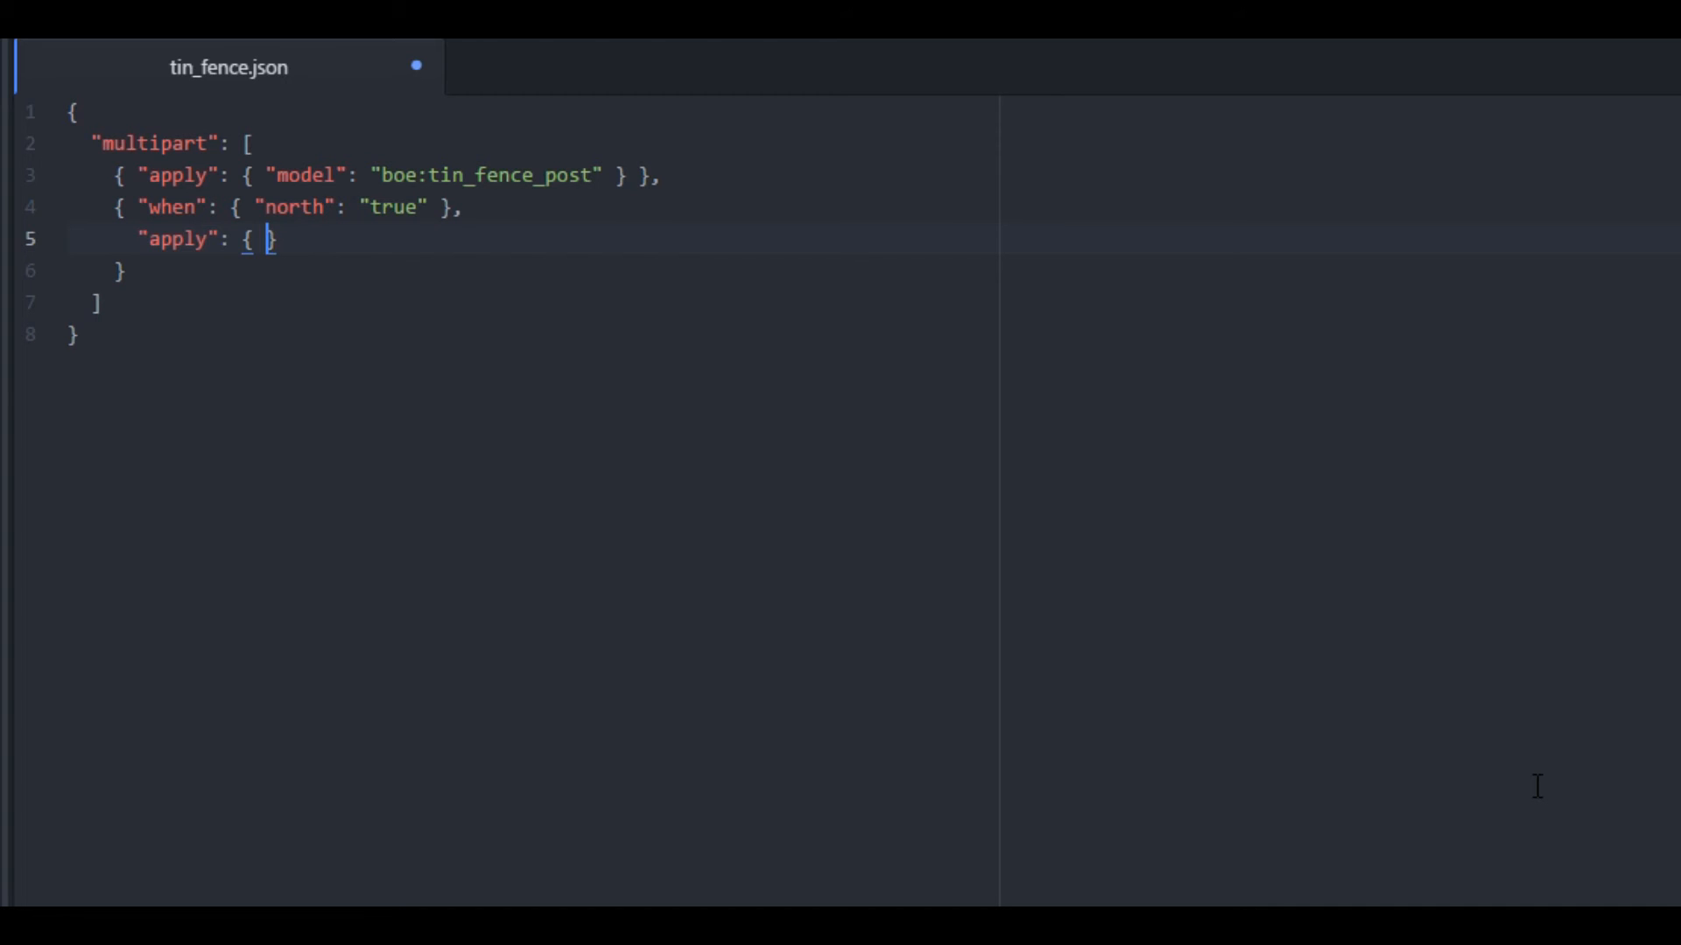
{"action": "type", "text": "\"model\":"}
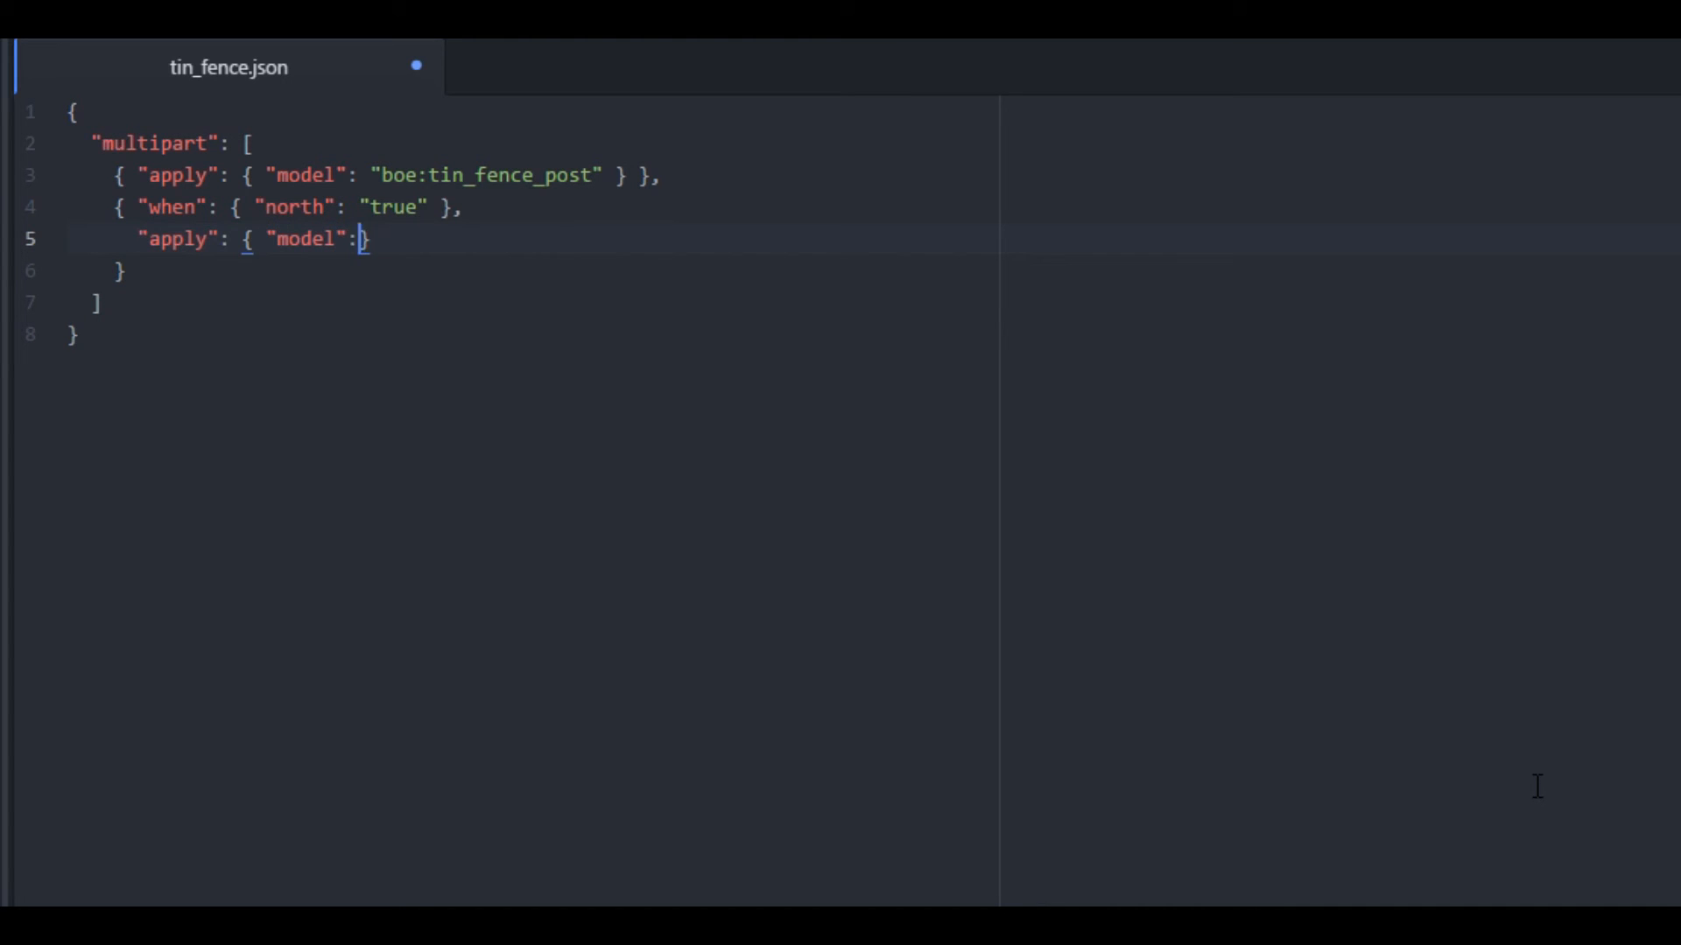
{"action": "type", "text": "\"boe:\""}
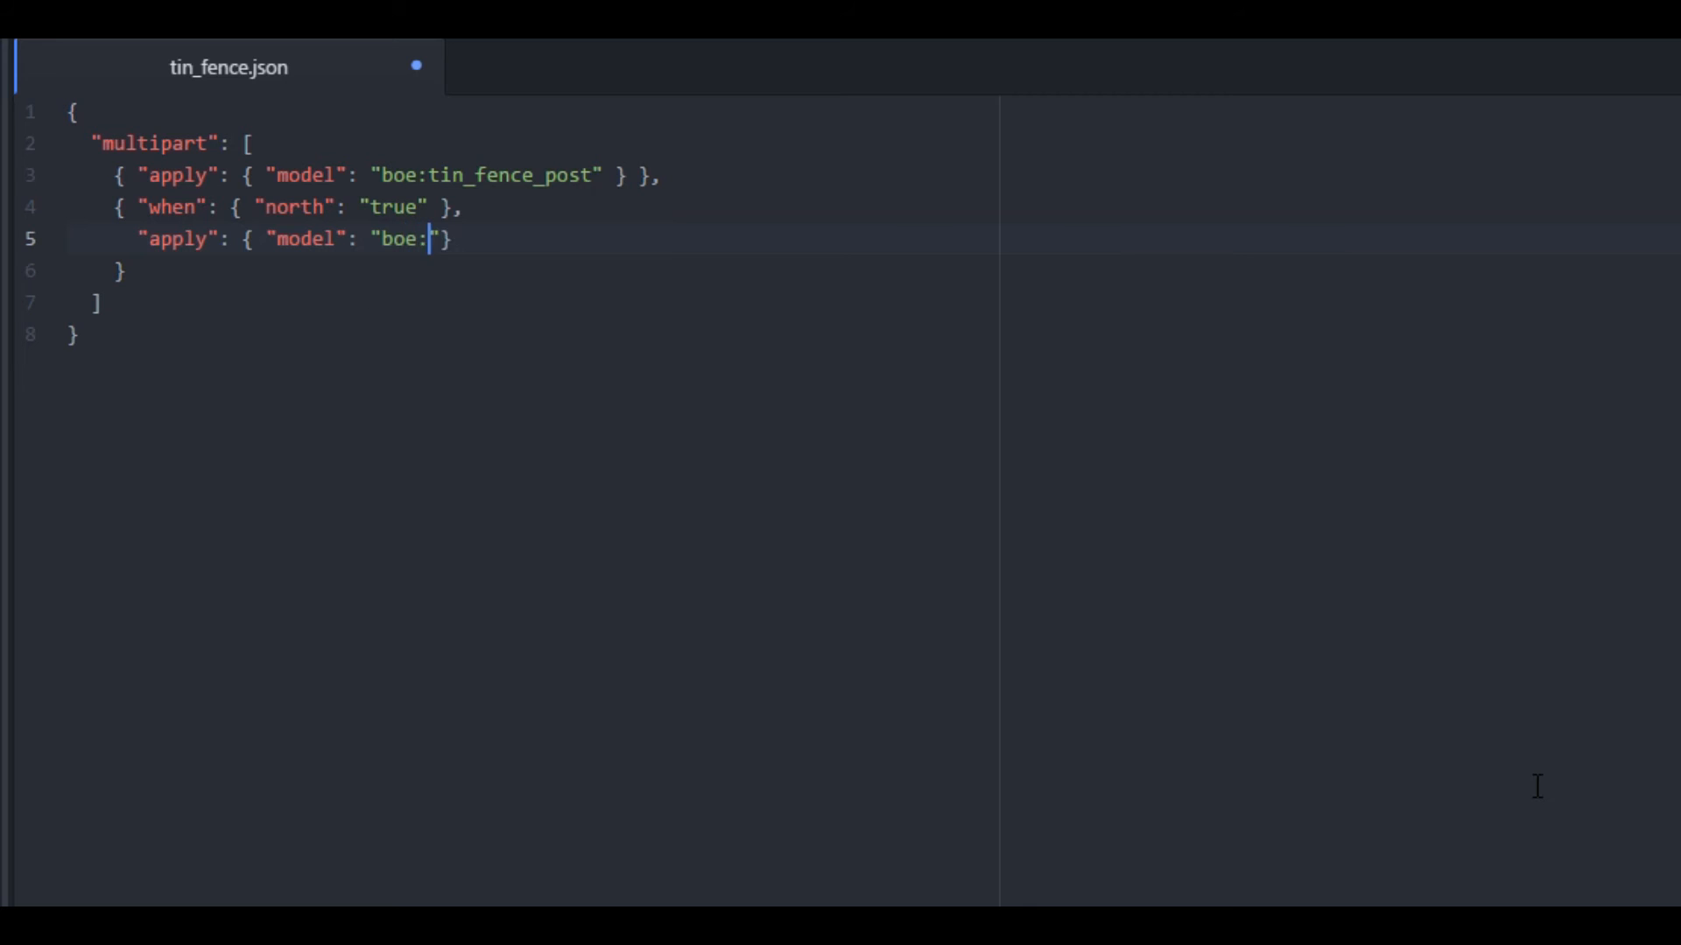
{"action": "type", "text": "tin_fence_side"}
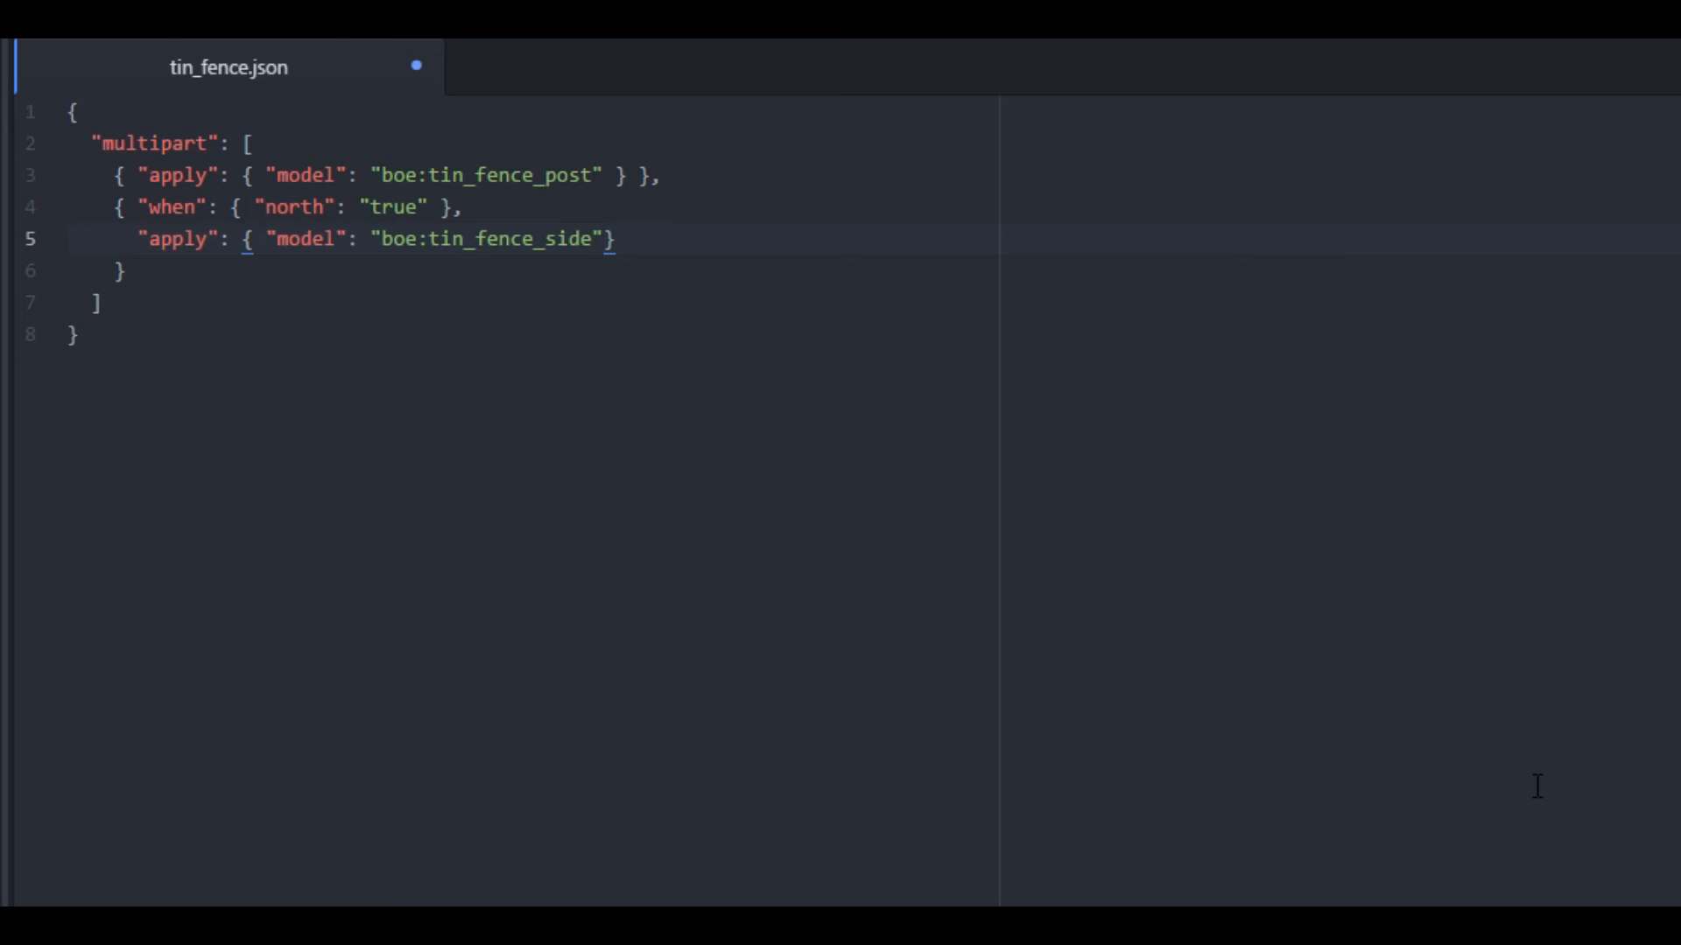
{"action": "type", "text": ", \""}
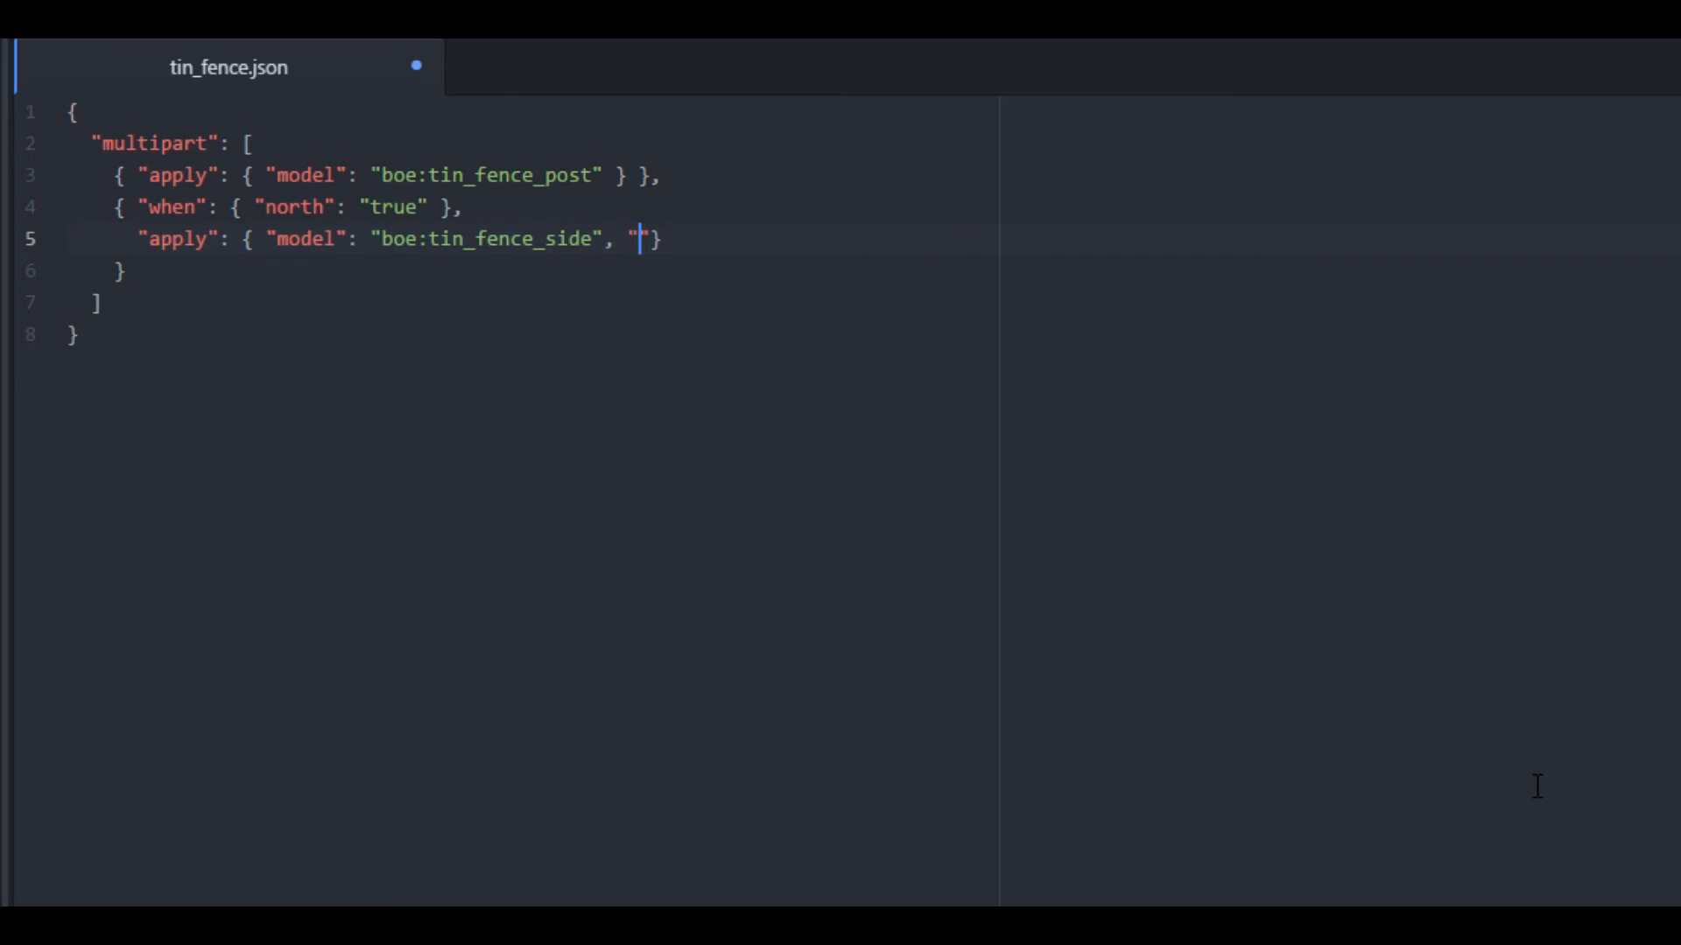
{"action": "type", "text": "y"}
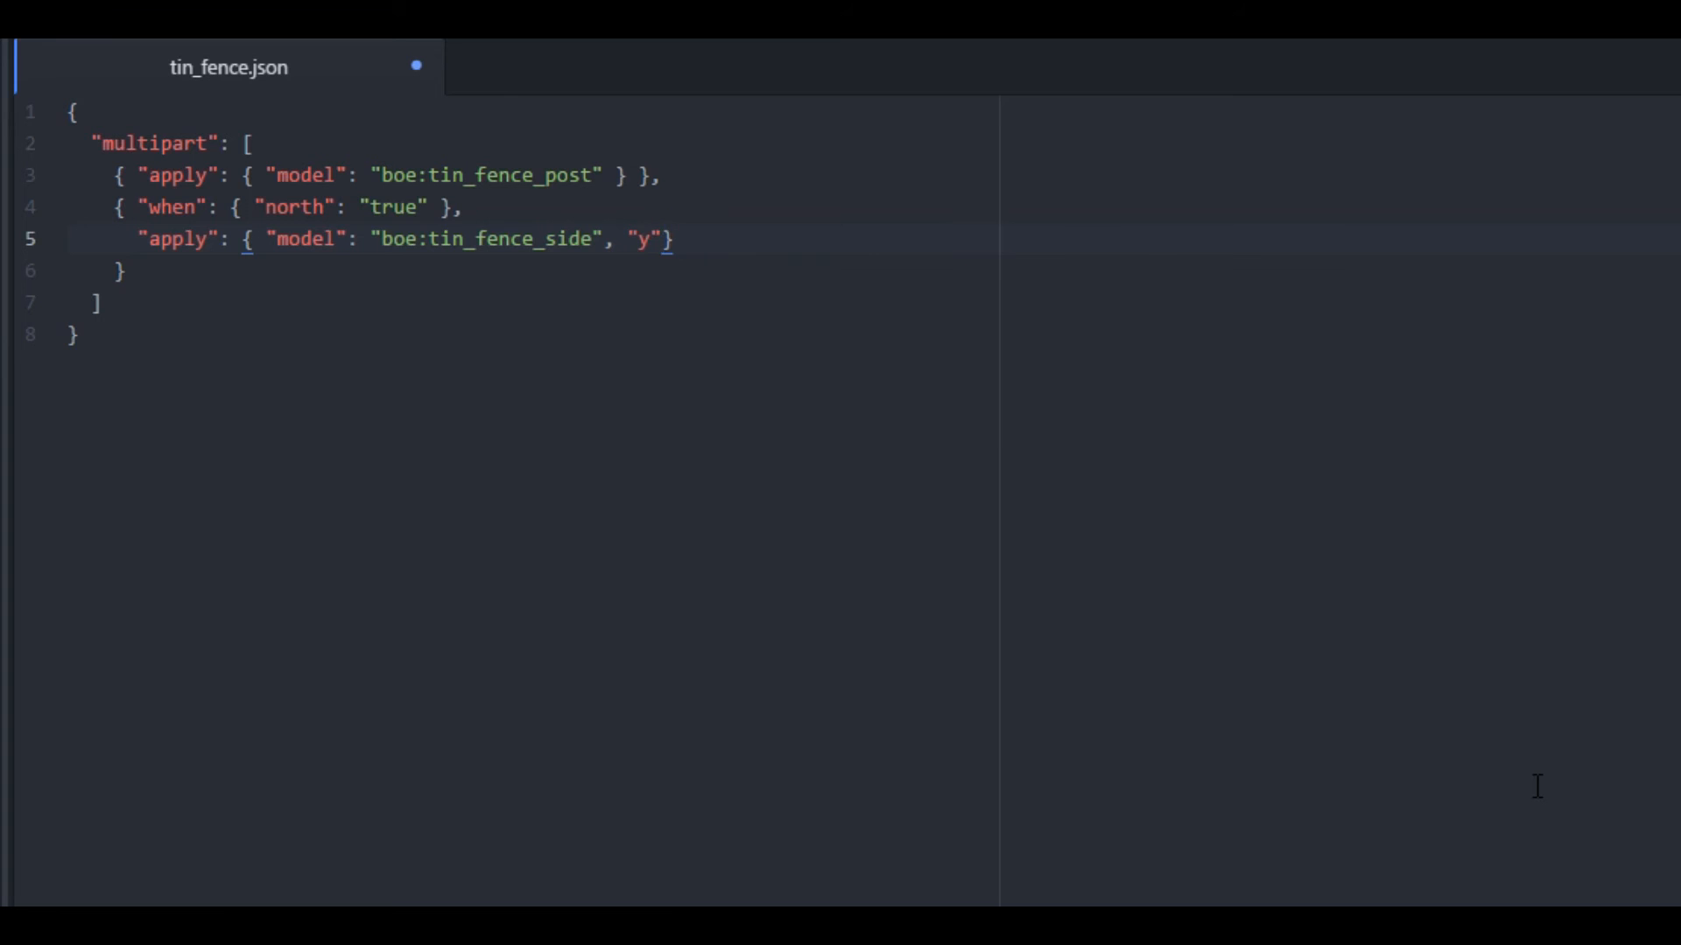
{"action": "type", "text": ": 90, \"\""}
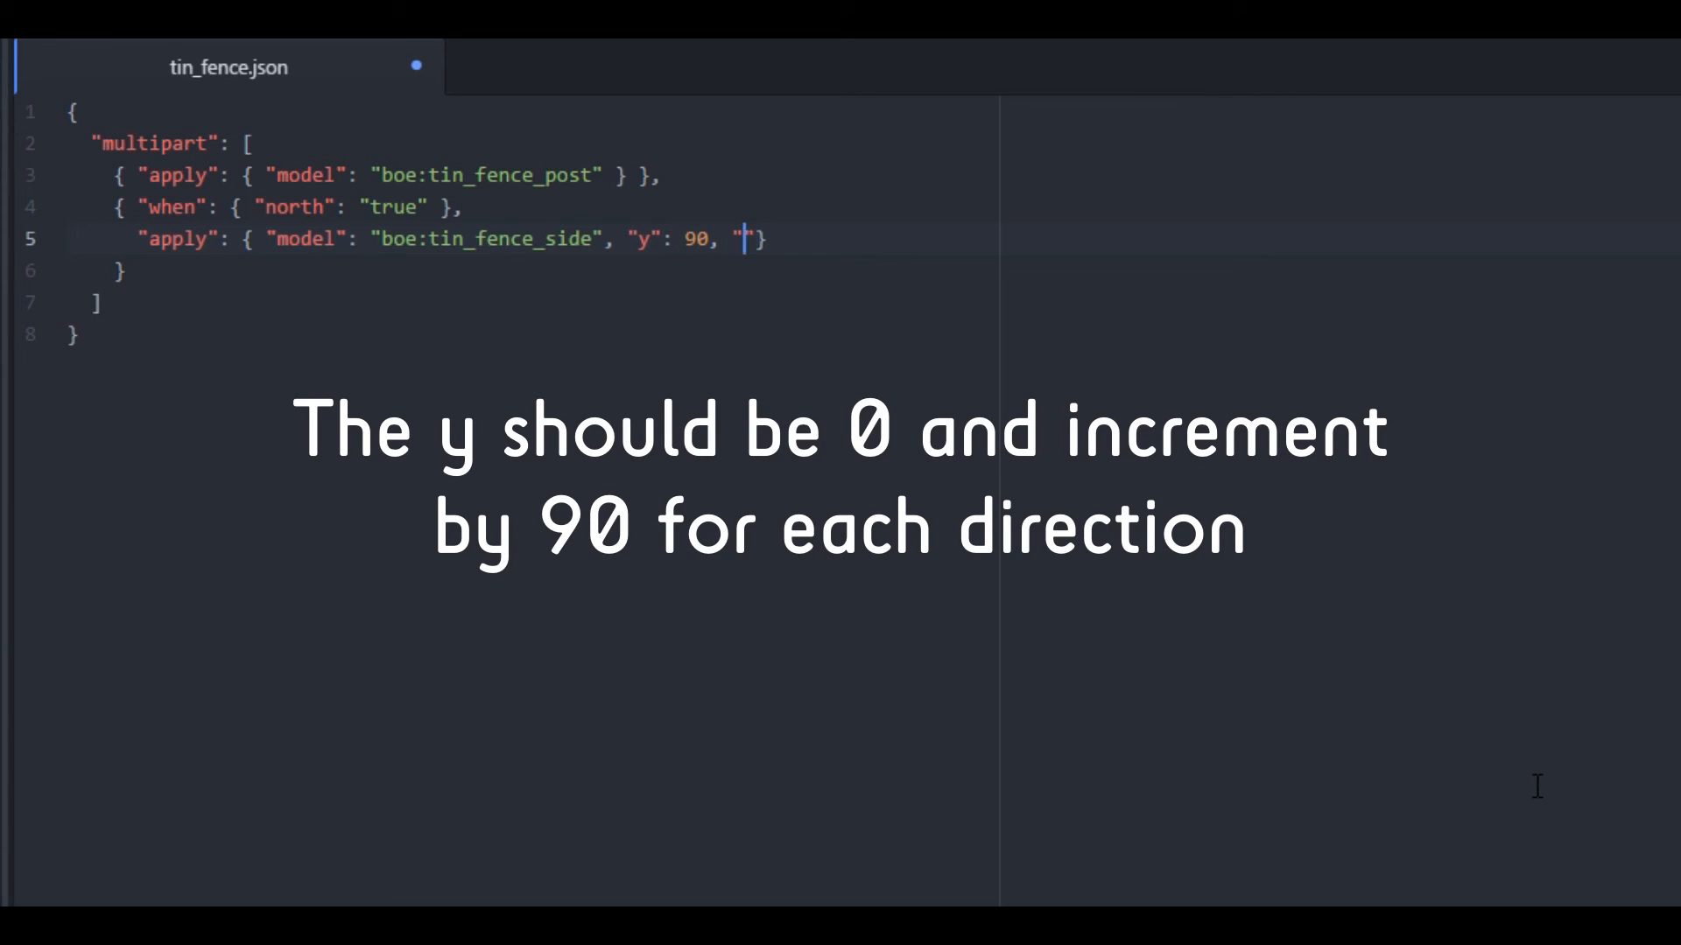
{"action": "type", "text": "uvloc"}
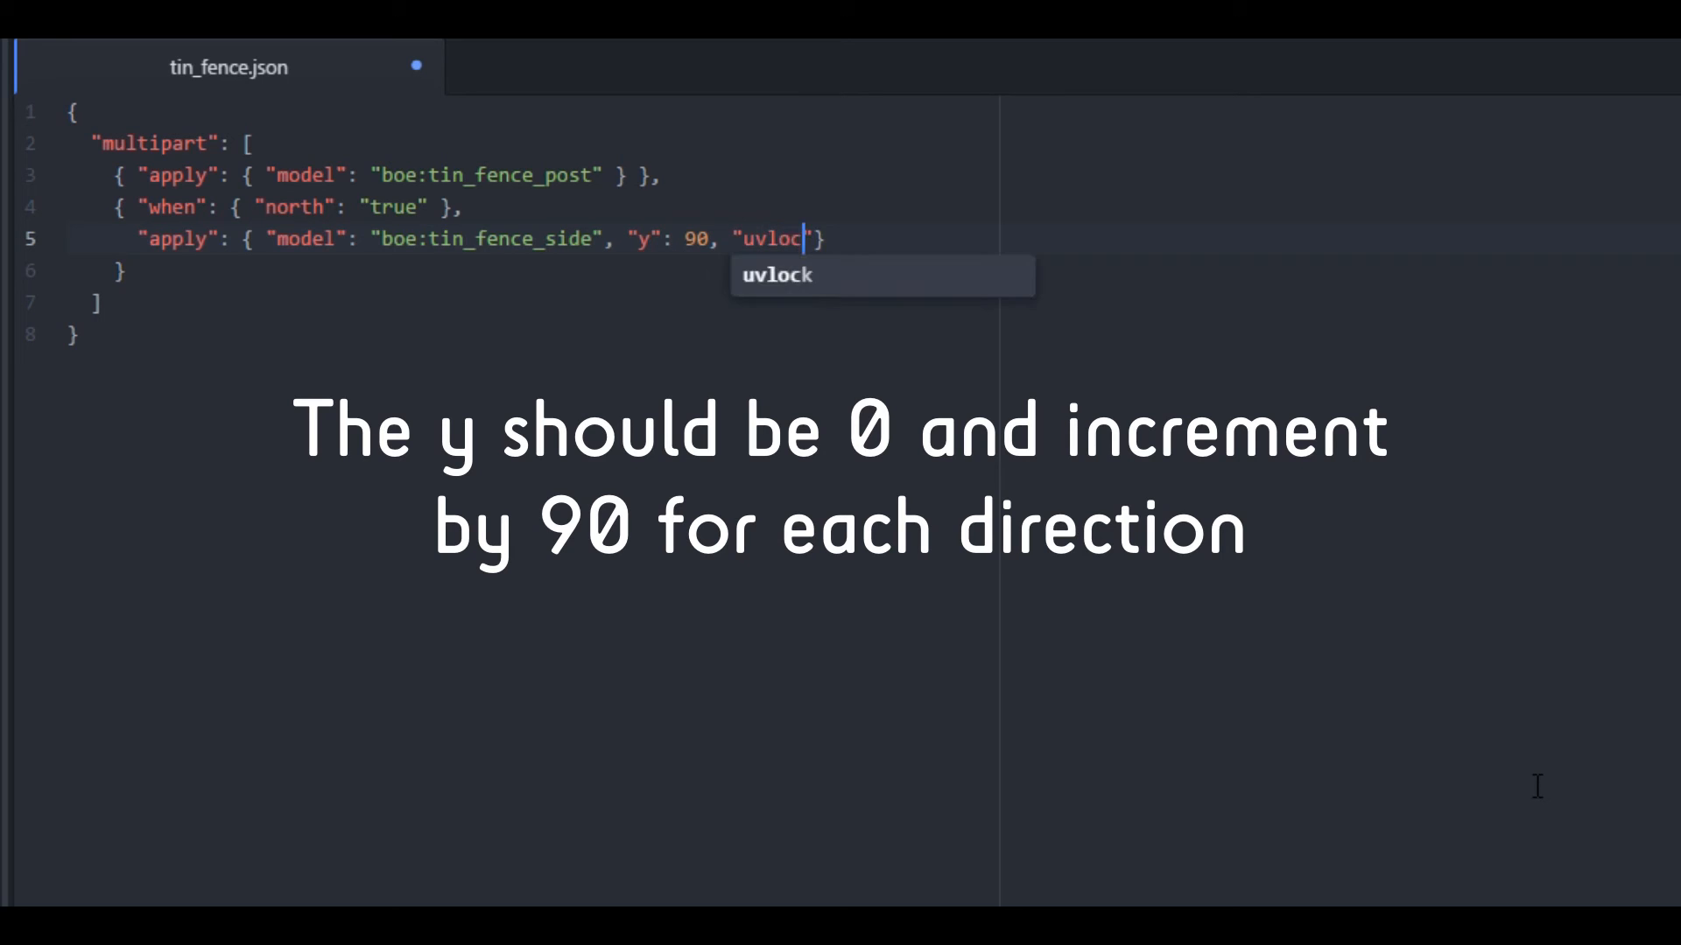
{"action": "type", "text": "\": tr"}
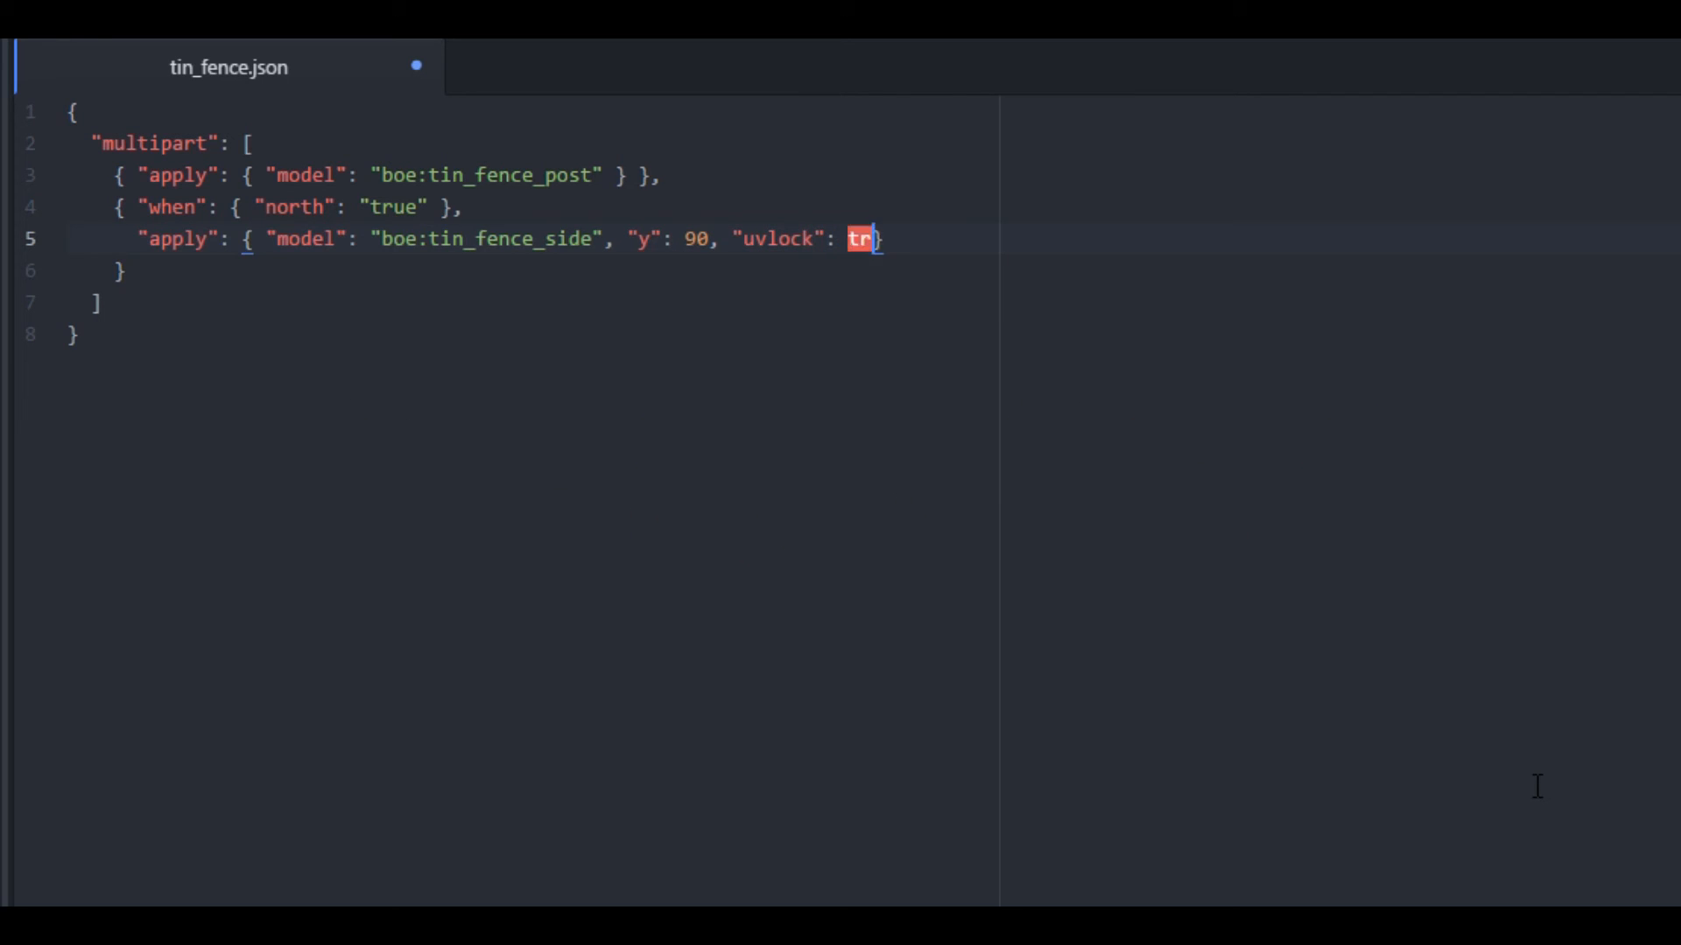
{"action": "type", "text": "ue"}
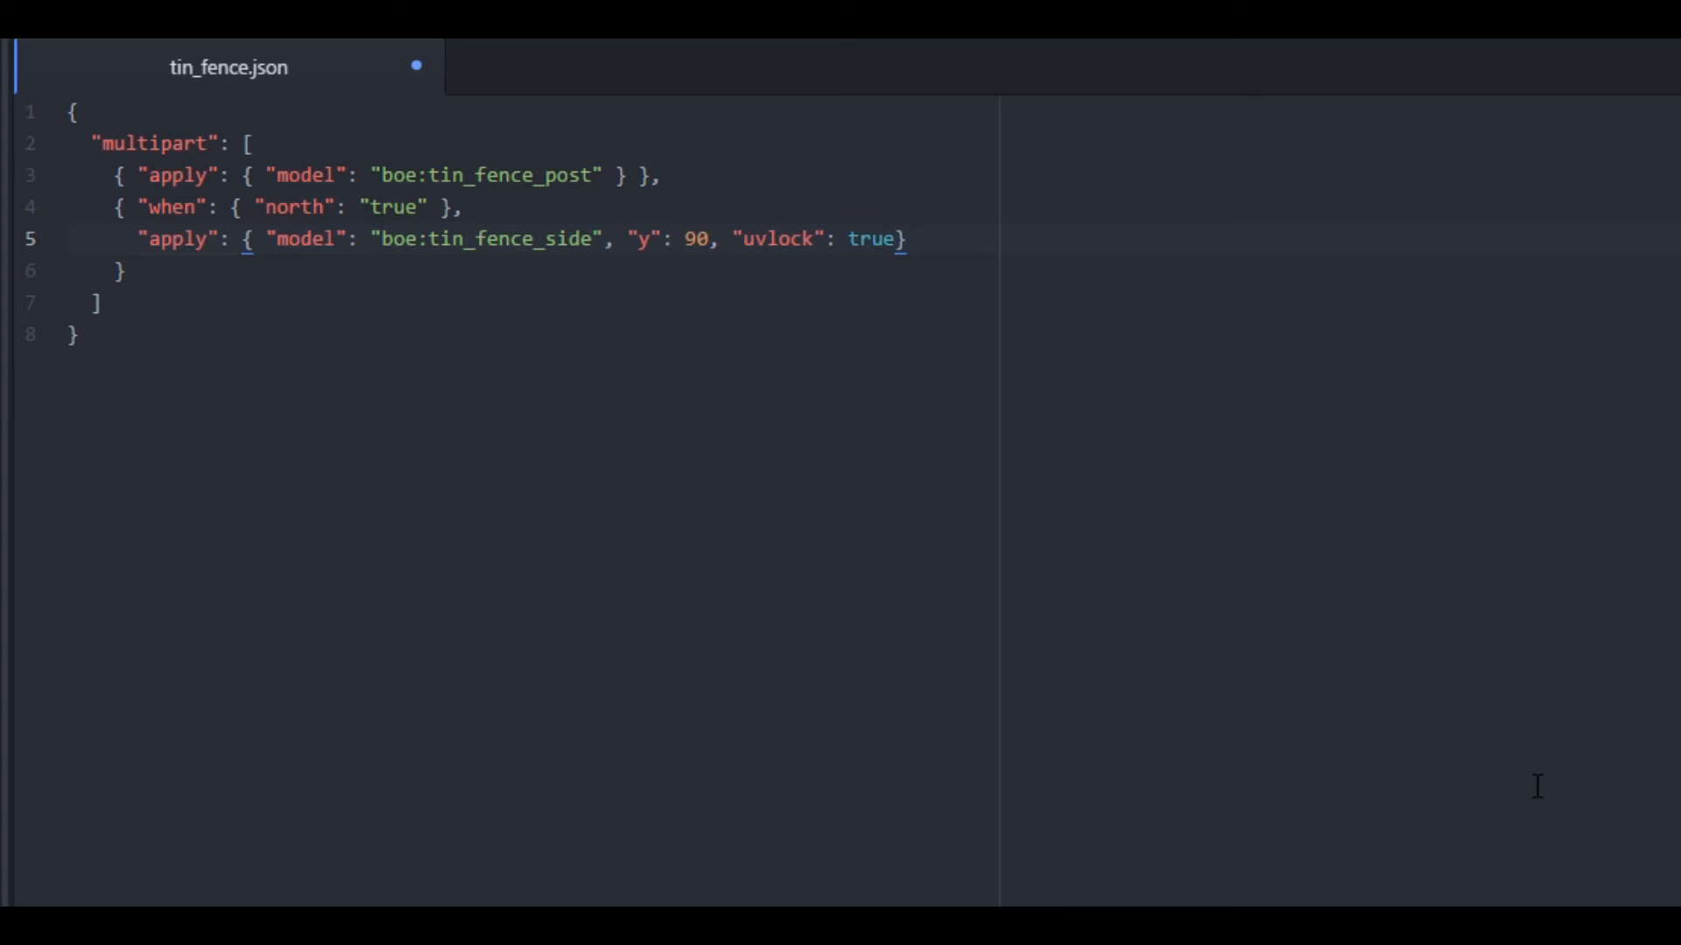
Duplicate the entry for the other directions and select the second entry's direction name to change it.
{"action": "left_click", "coordinate": [903, 238]}
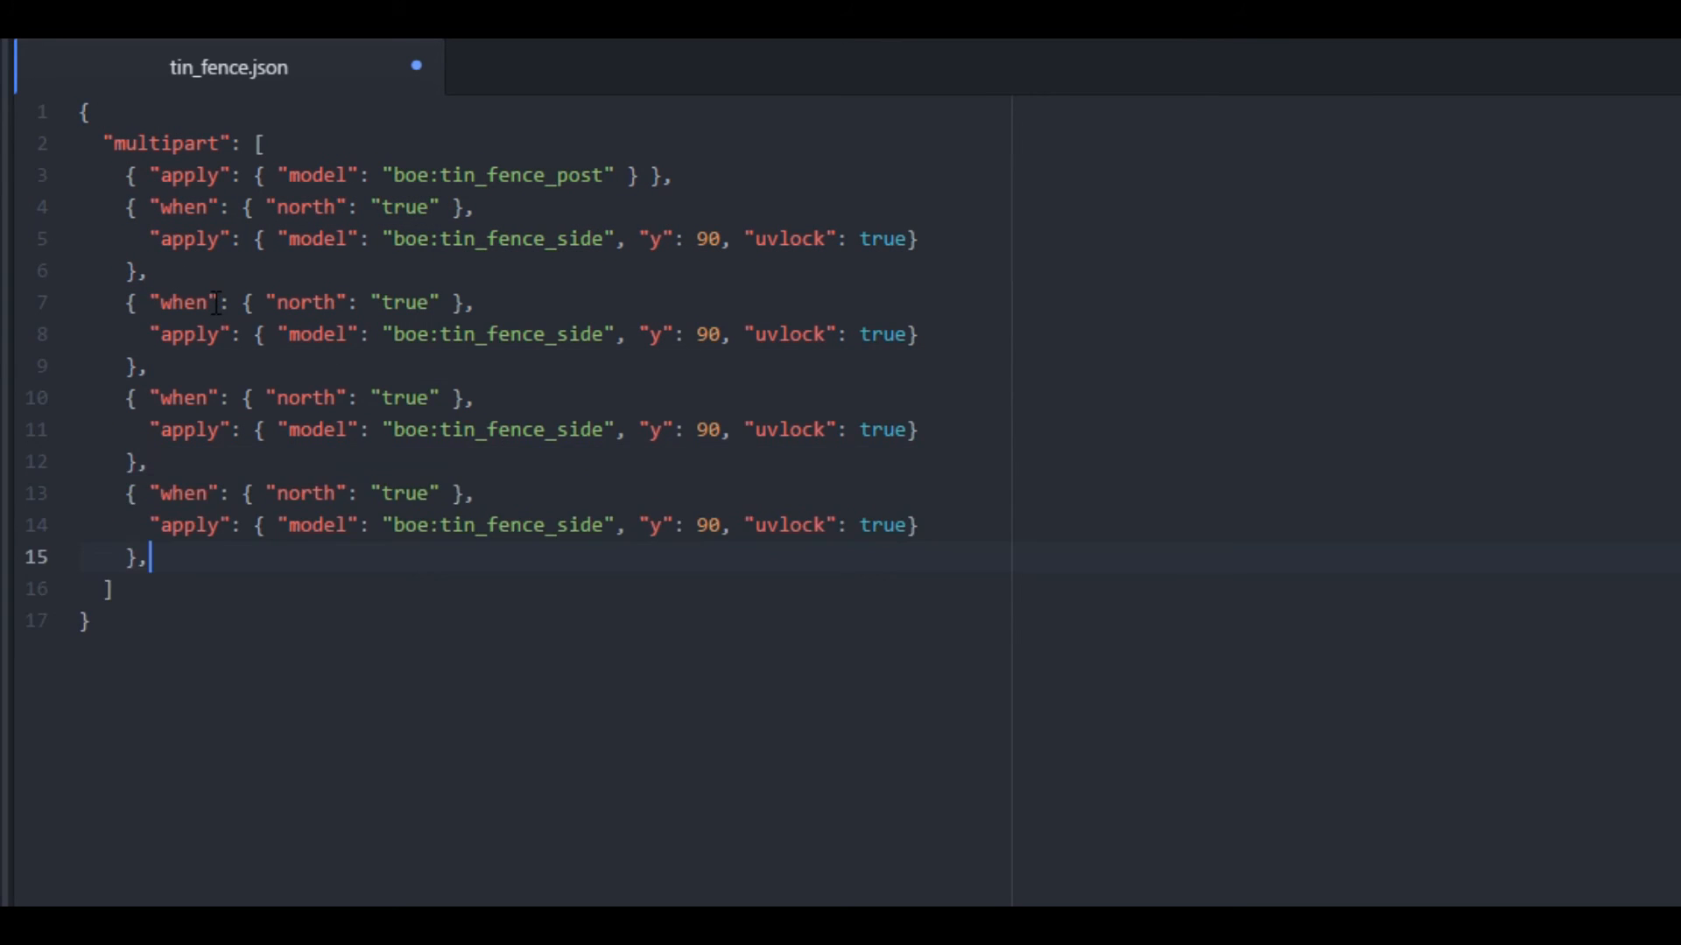
{"action": "double_click", "coordinate": [305, 301]}
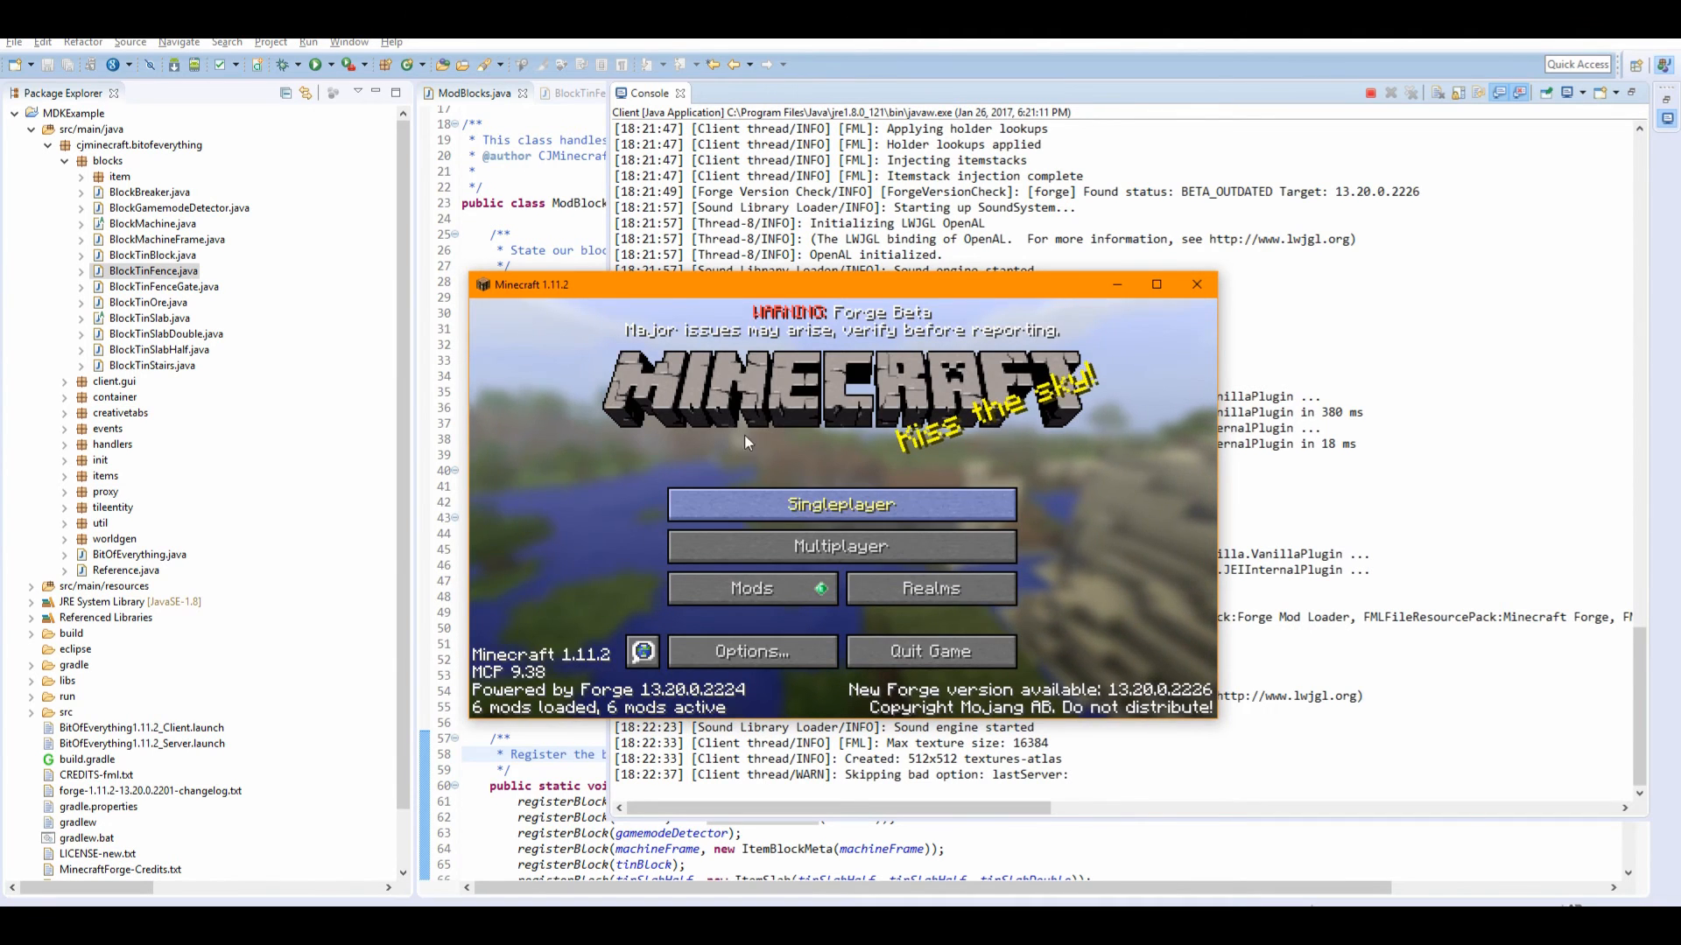
Load the single-player test world and continue past the missing tin_fence_gate blocks warning.
{"action": "left_click", "coordinate": [841, 504]}
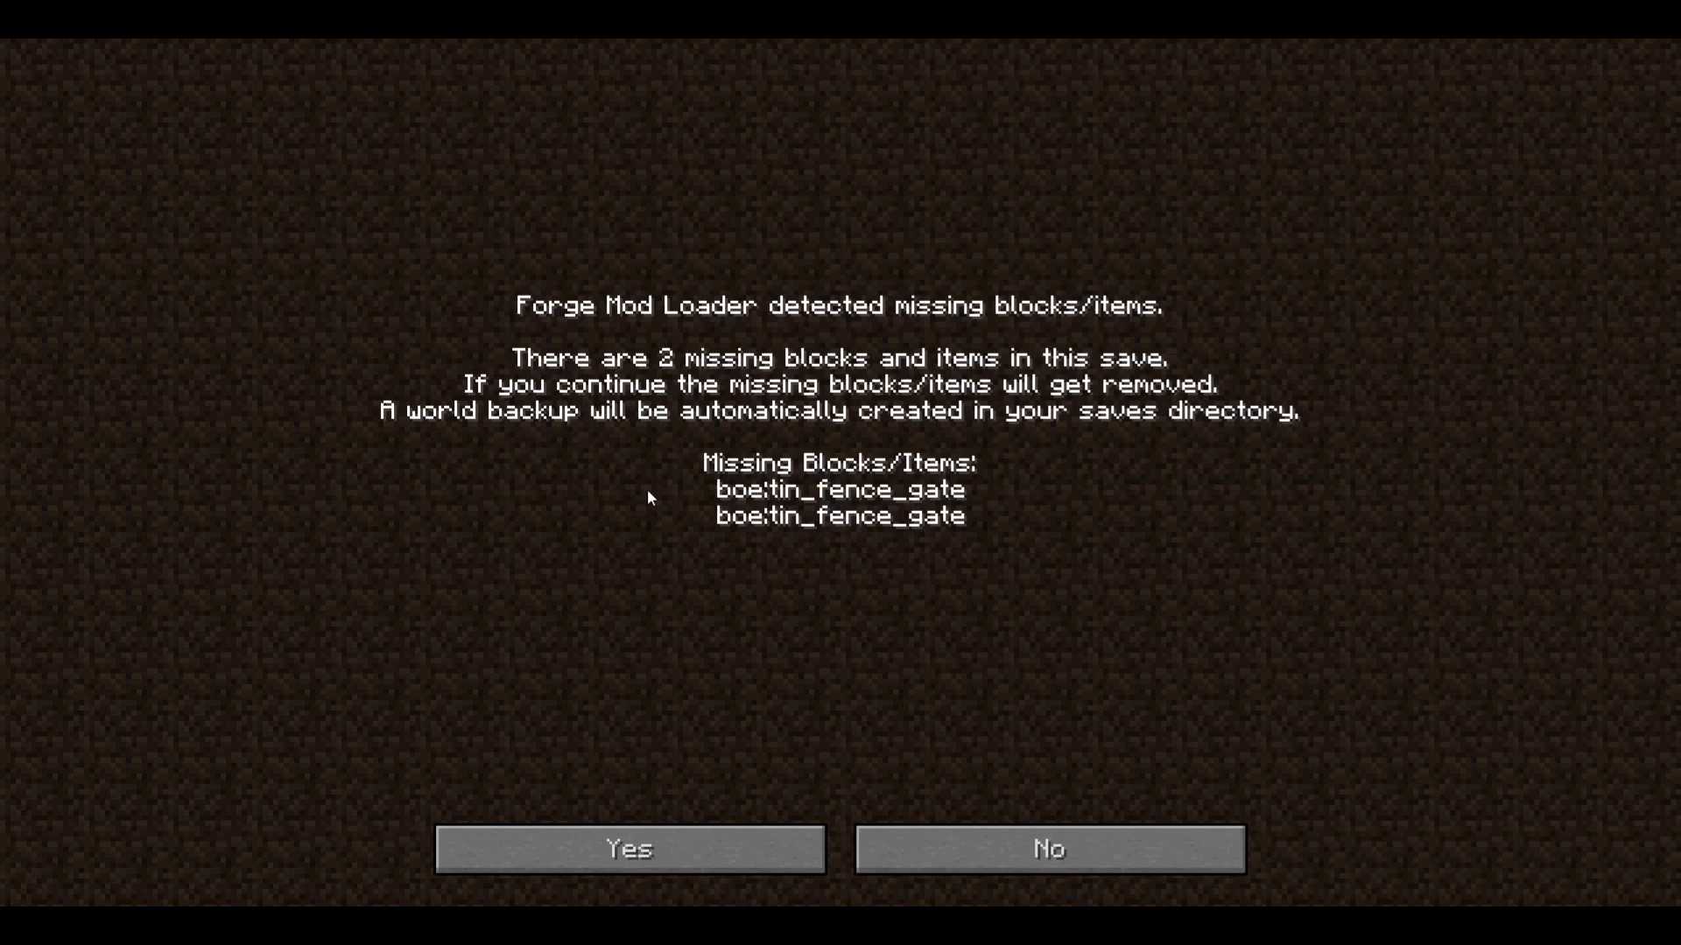
{"action": "left_click", "coordinate": [628, 848]}
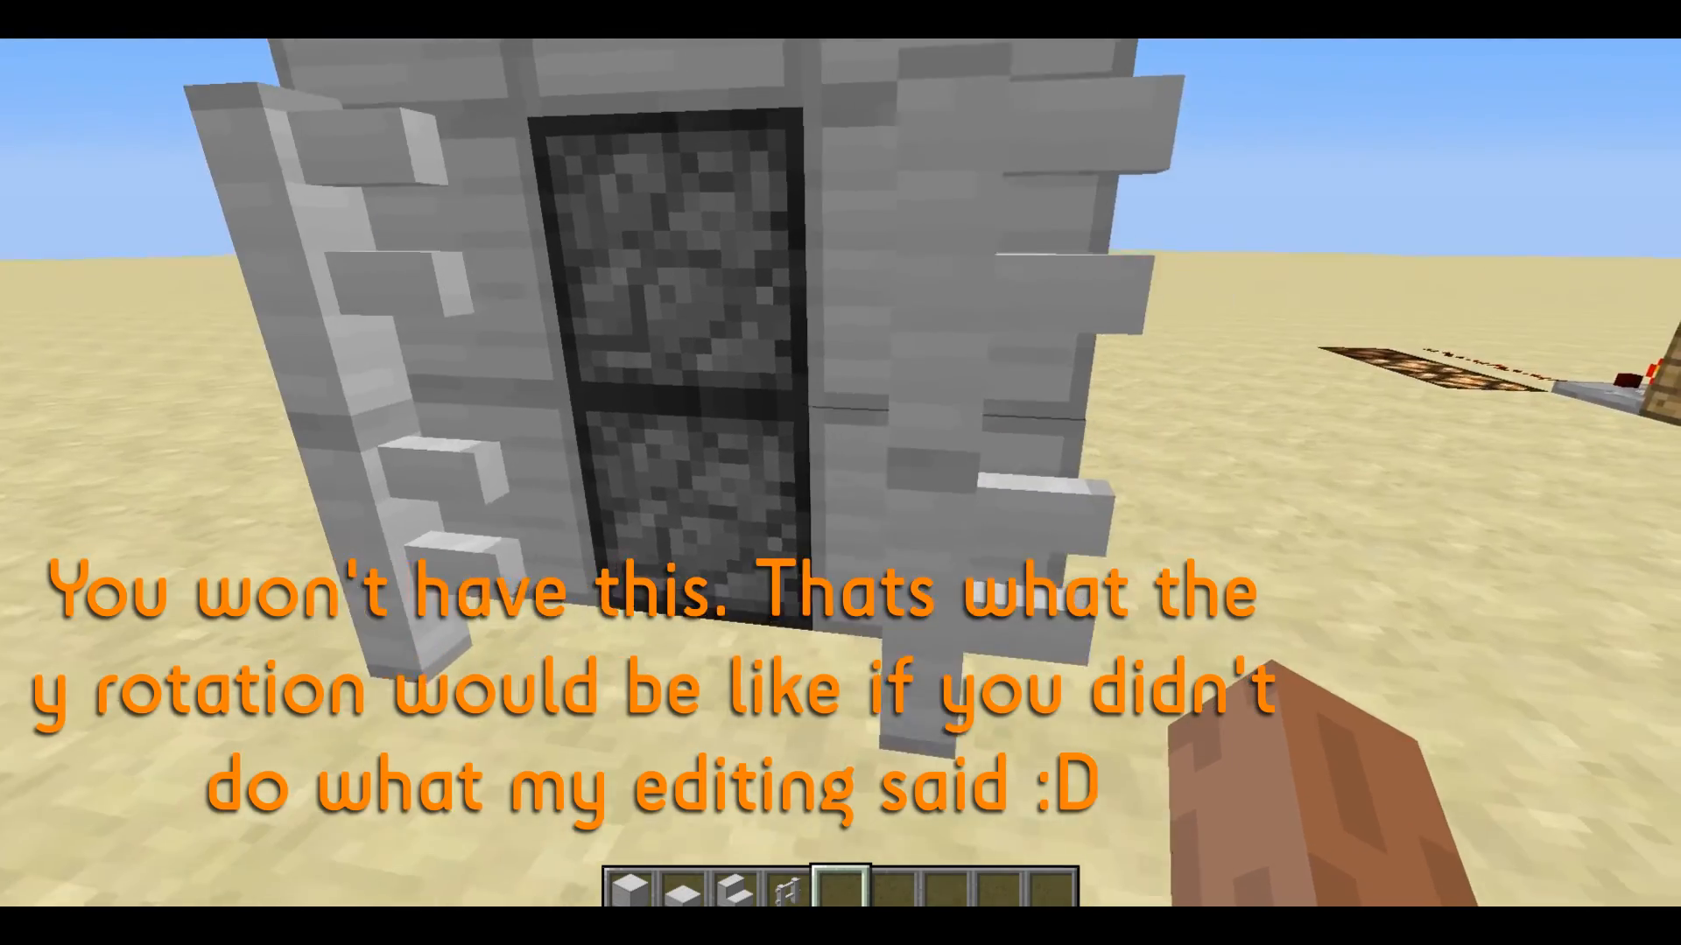
{"action": "mouse_move", "coordinate": [840, 473]}
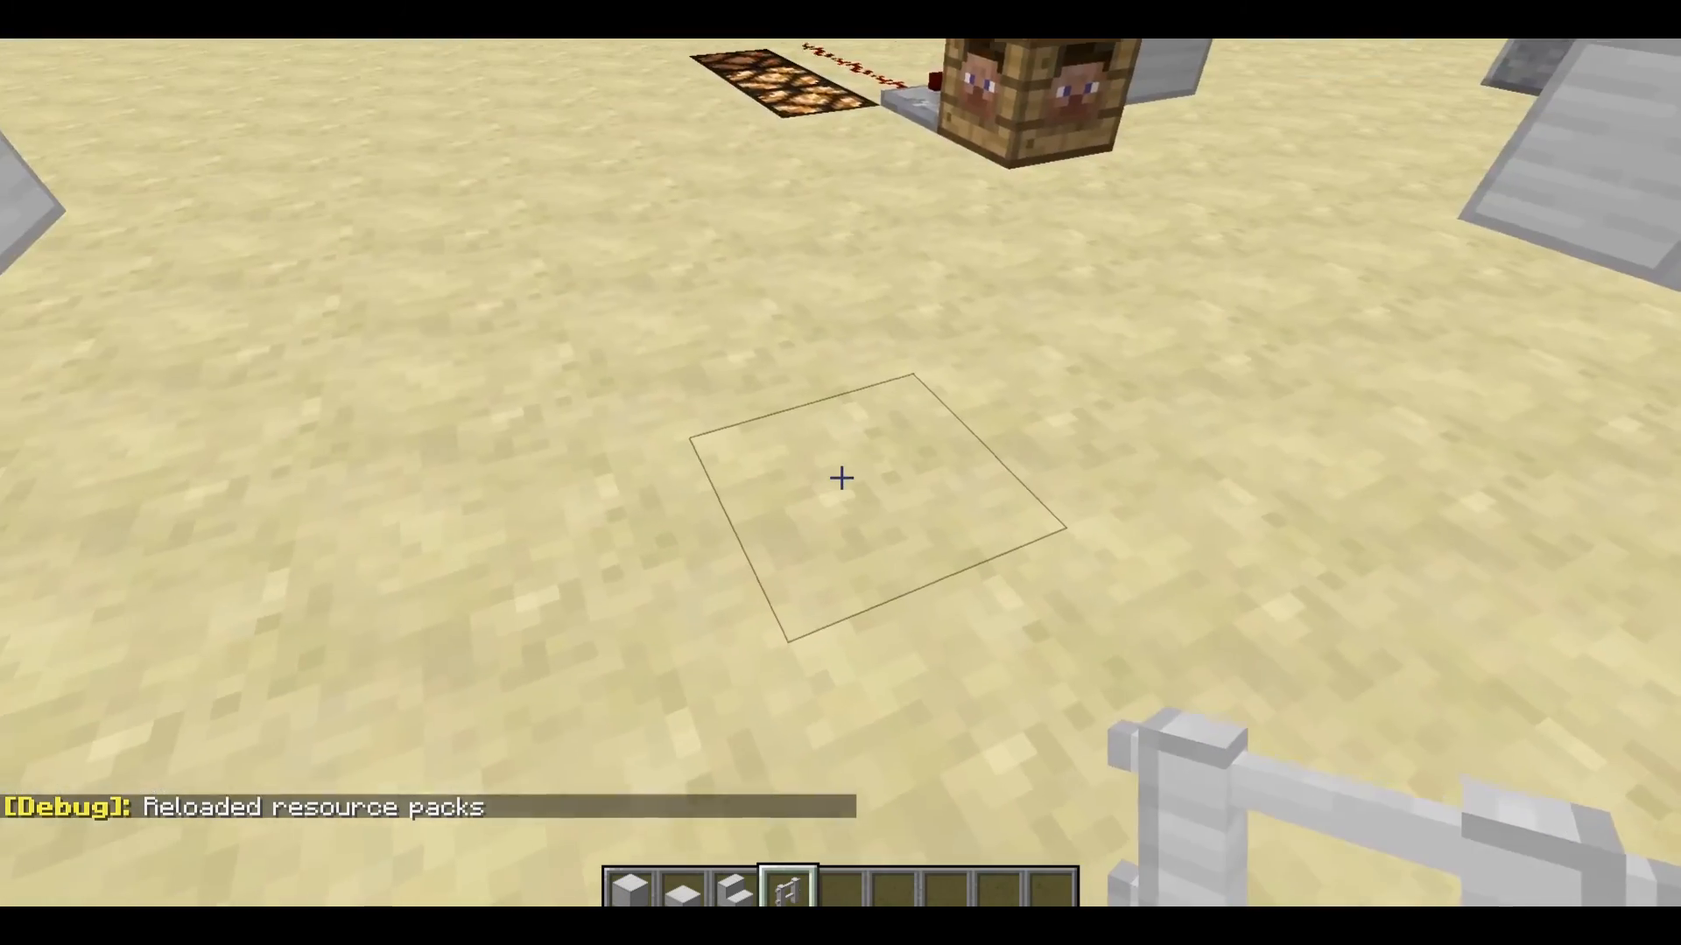
{"action": "mouse_move", "coordinate": [840, 478]}
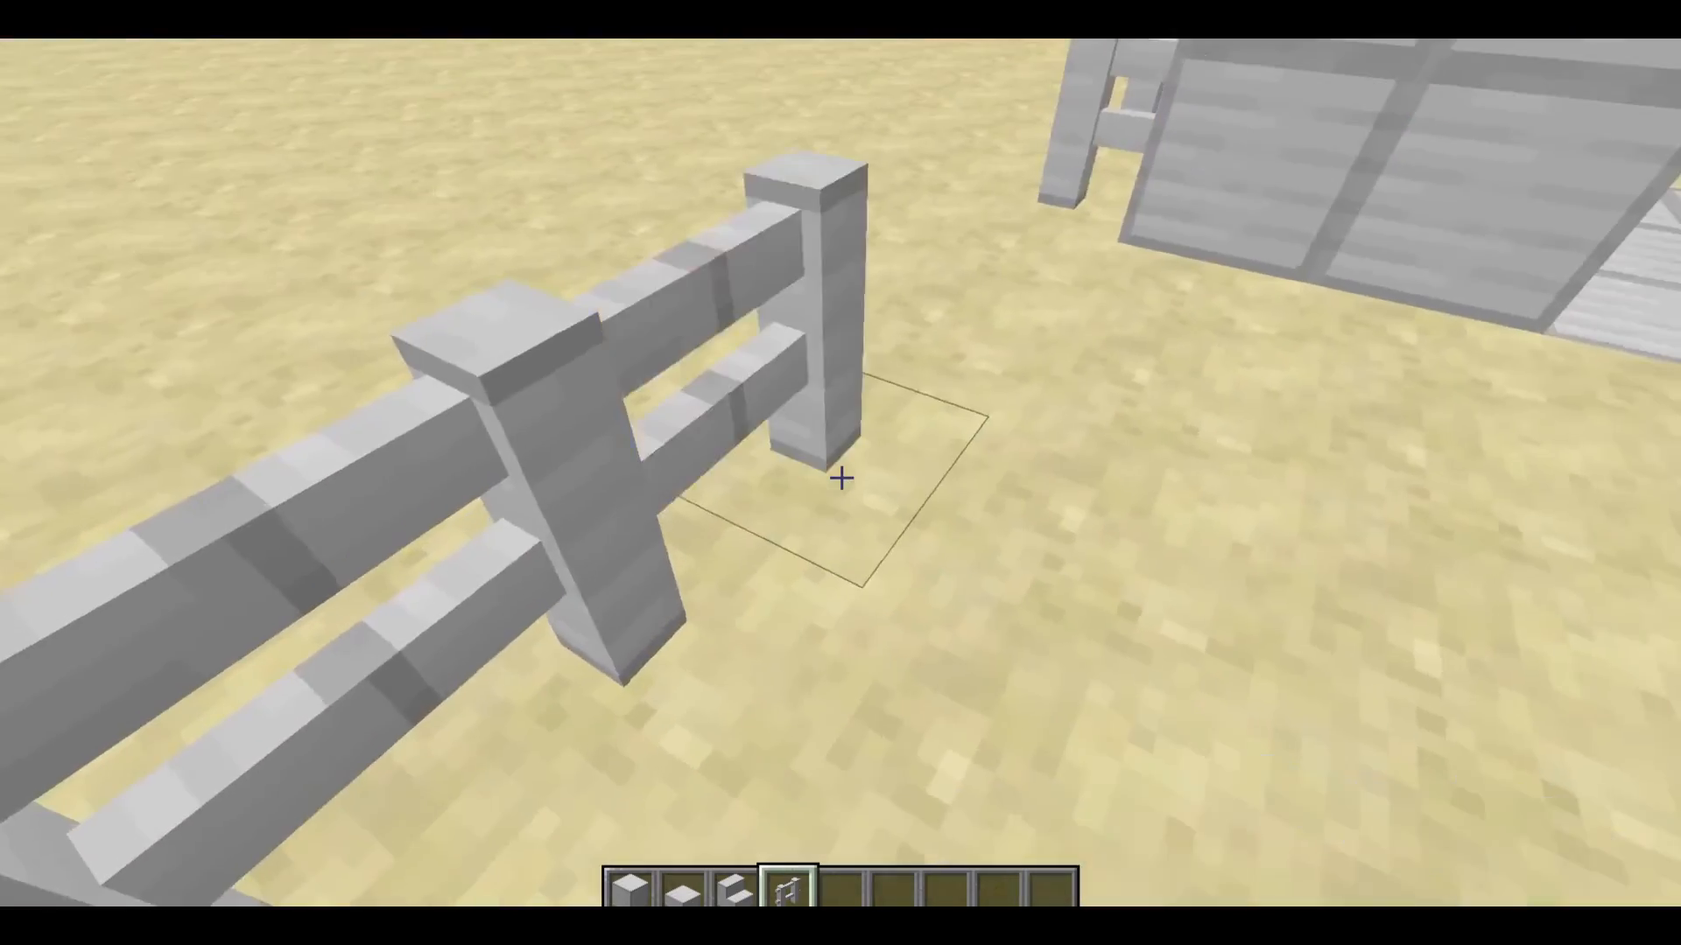
{"action": "mouse_move", "coordinate": [840, 471]}
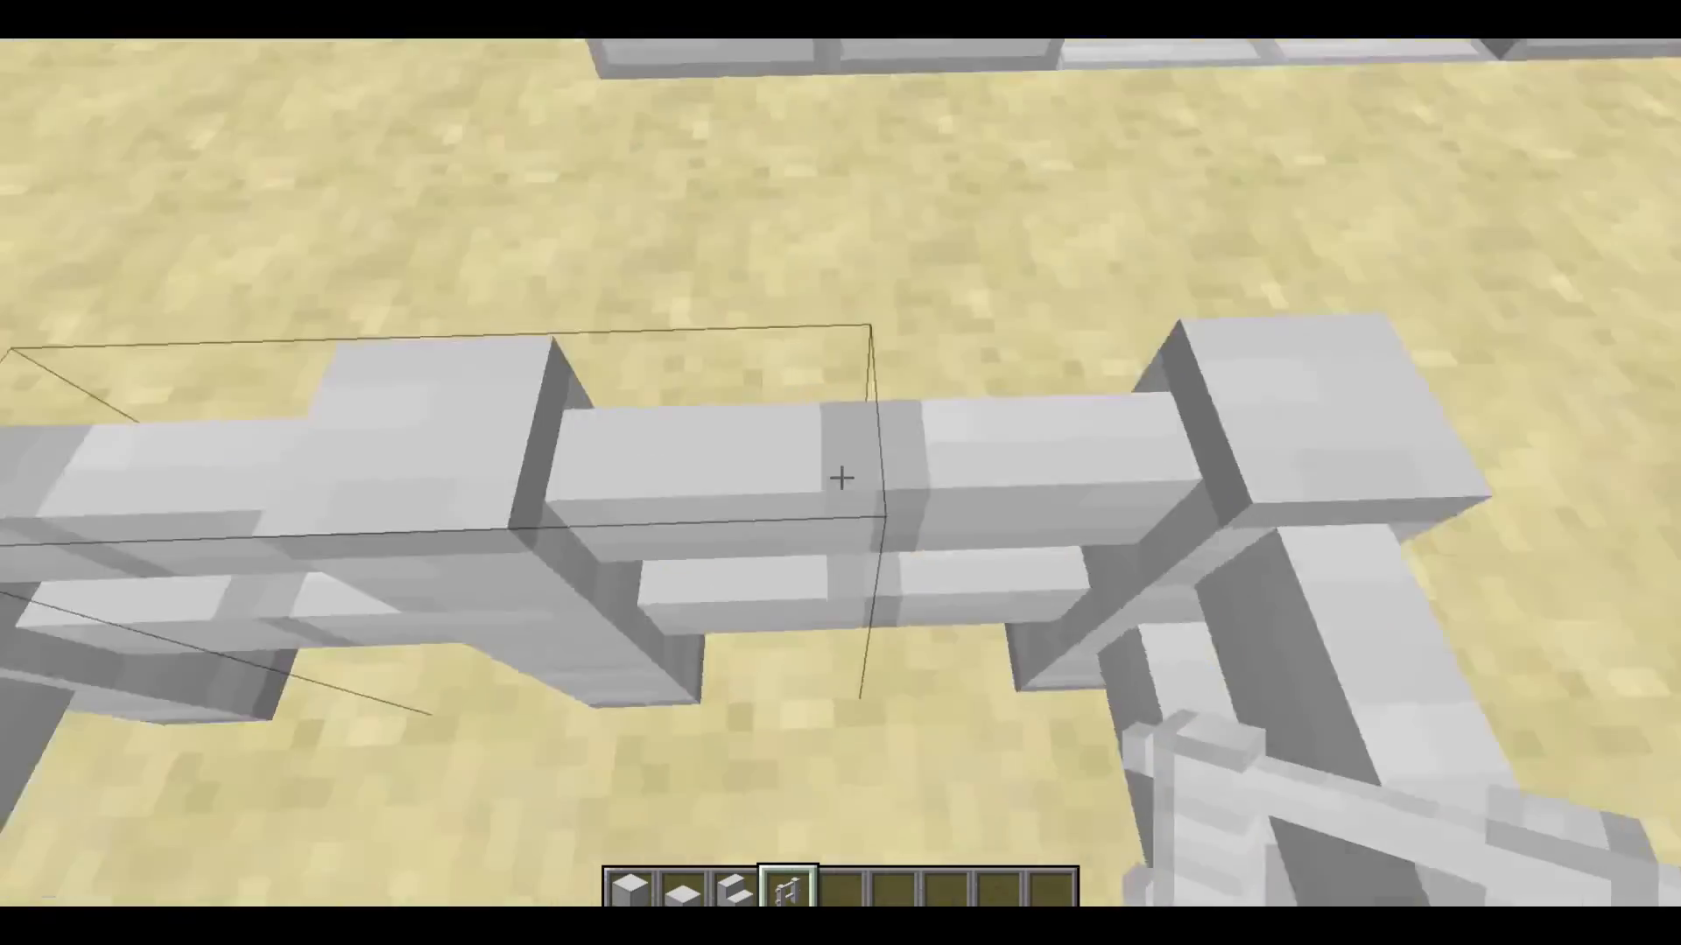